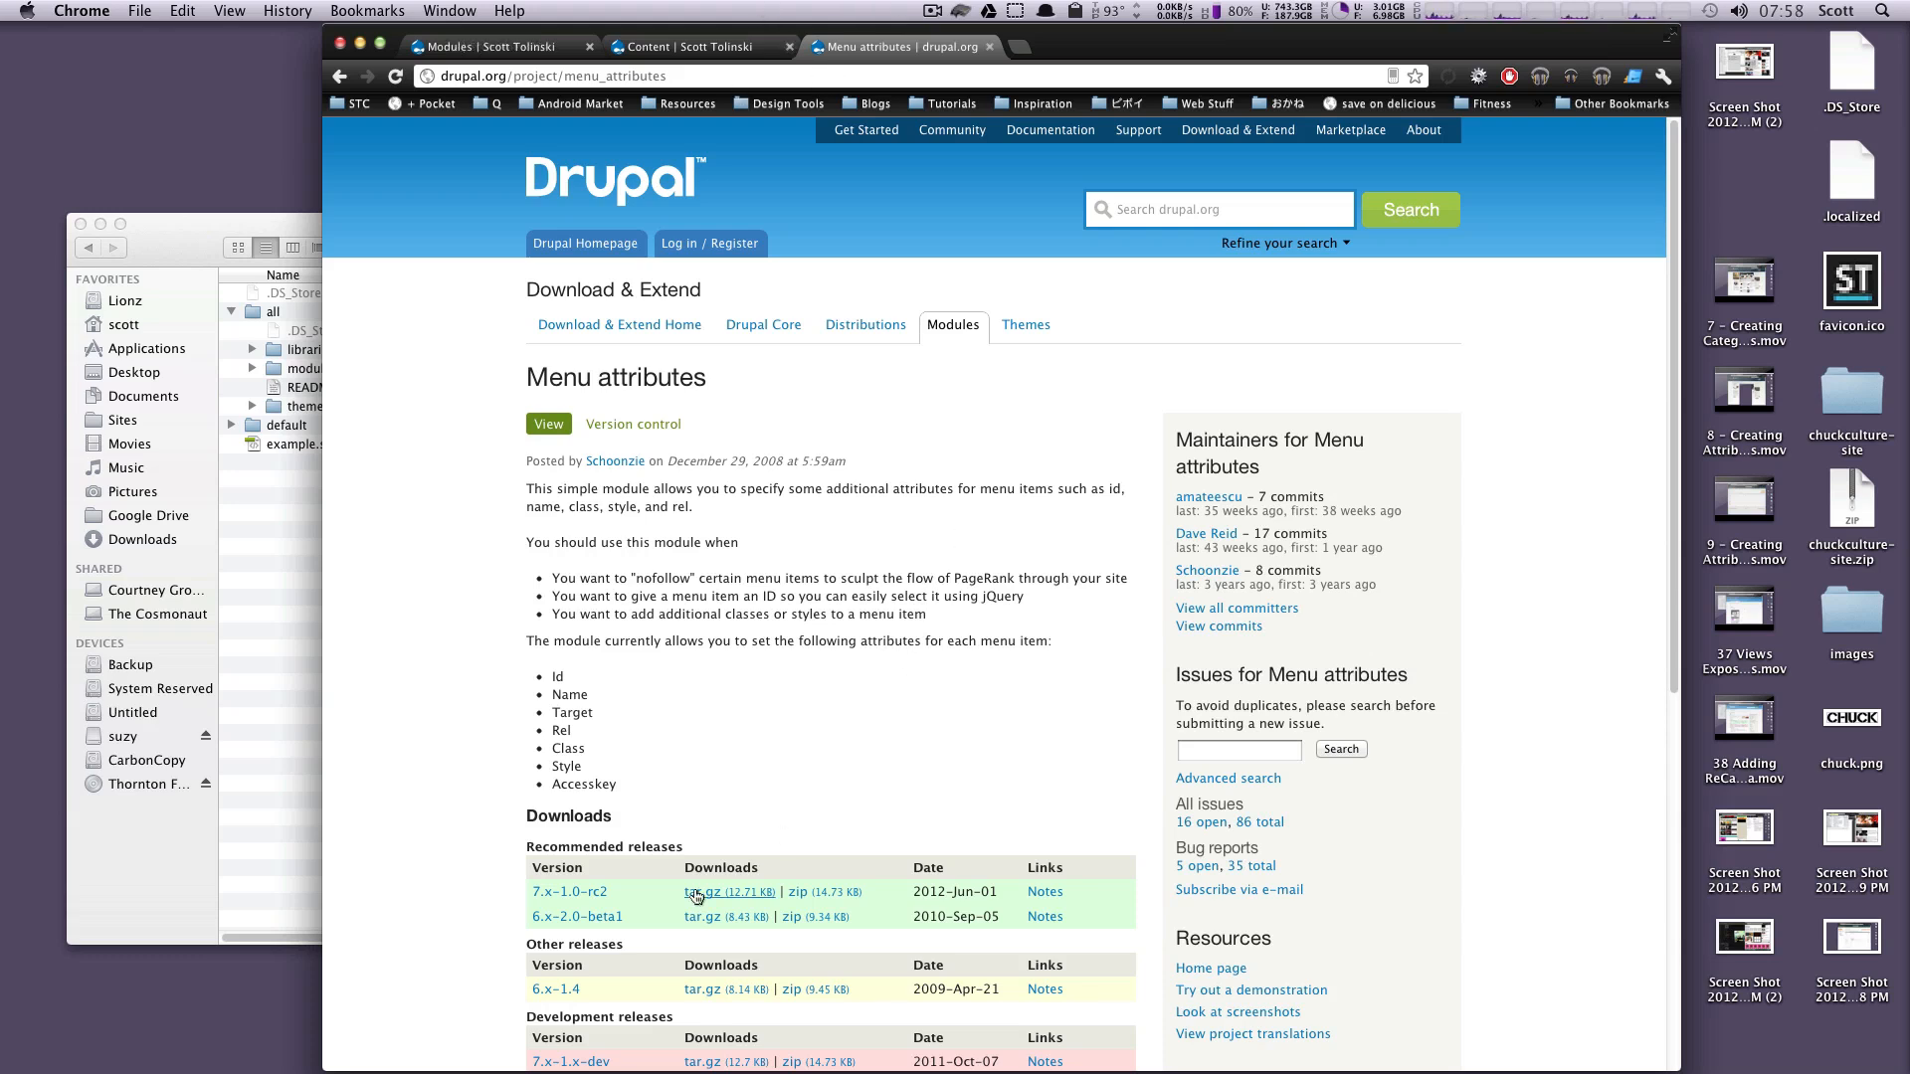
Copy the extracted menu_attributes module into sites/all/modules and return to Drupal's module page.
left_click(700, 892)
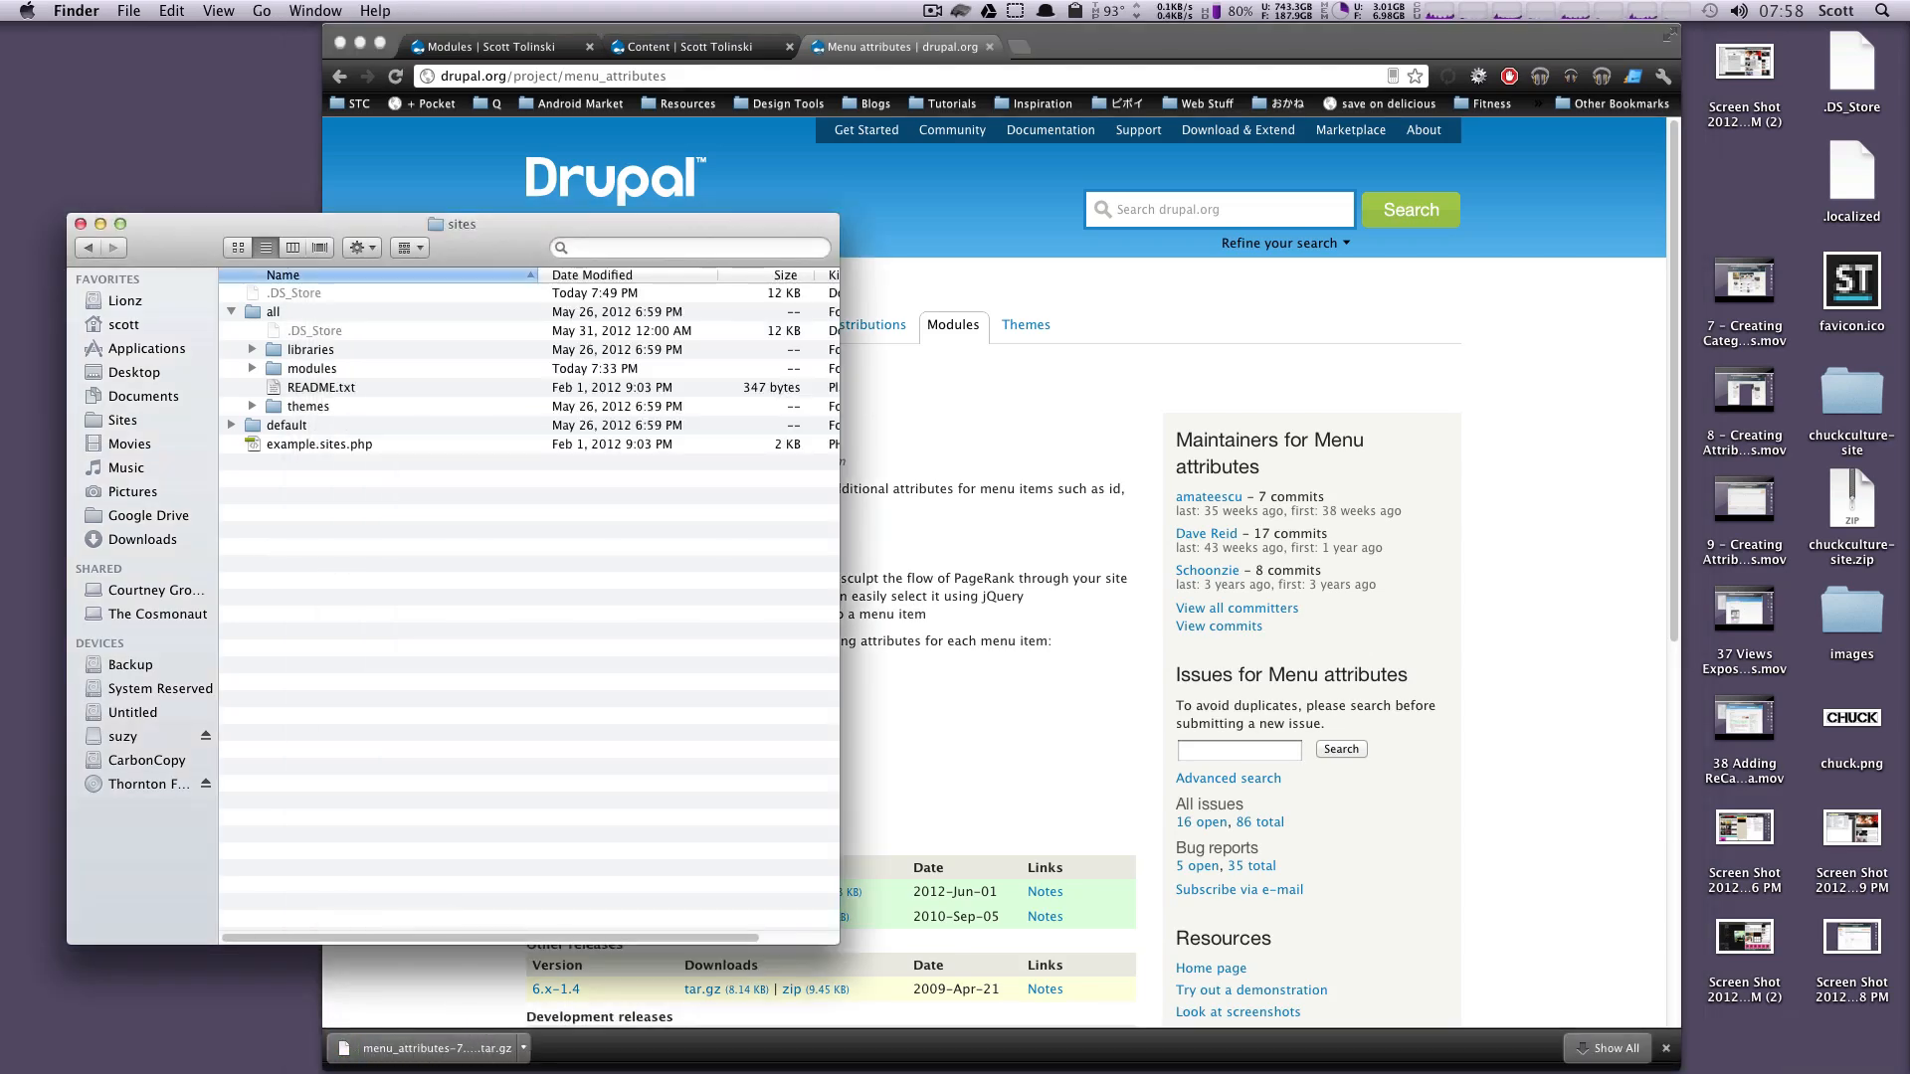
key("Cmd+Tab")
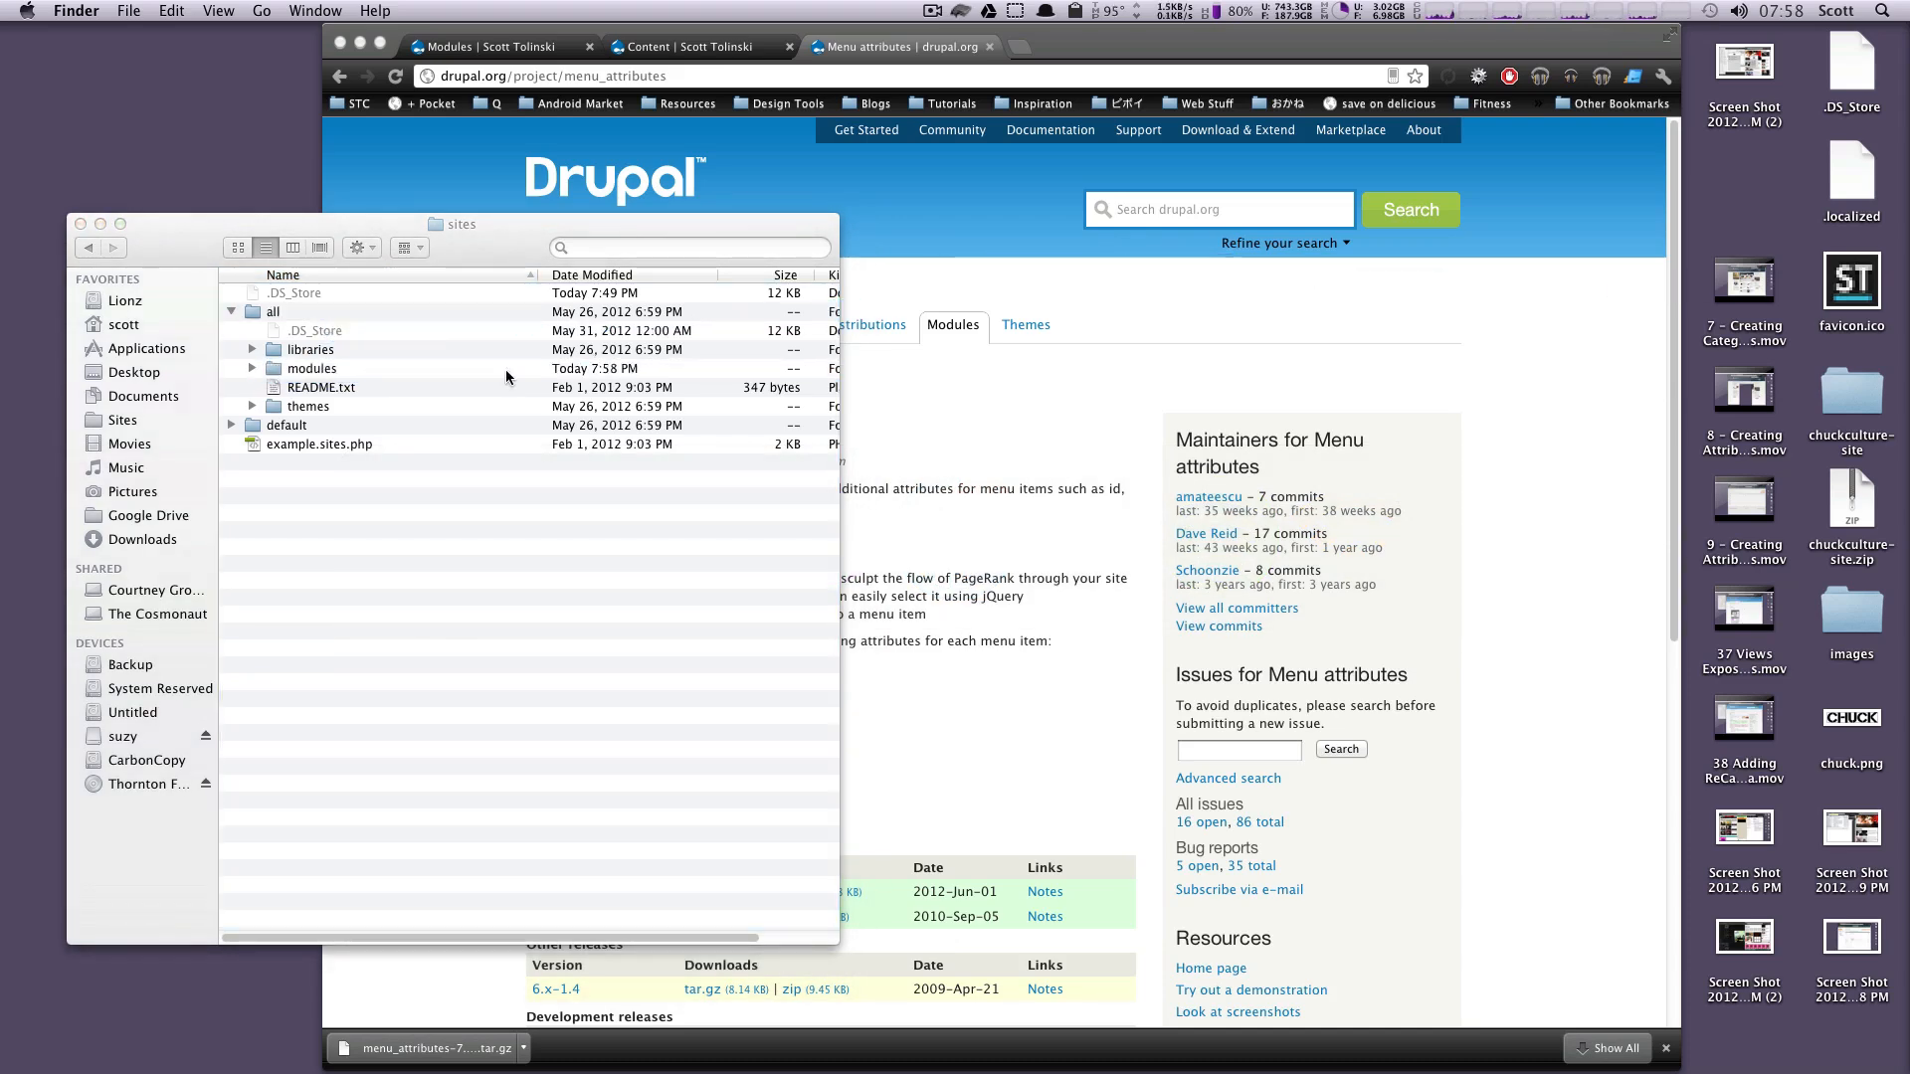
left_click(499, 48)
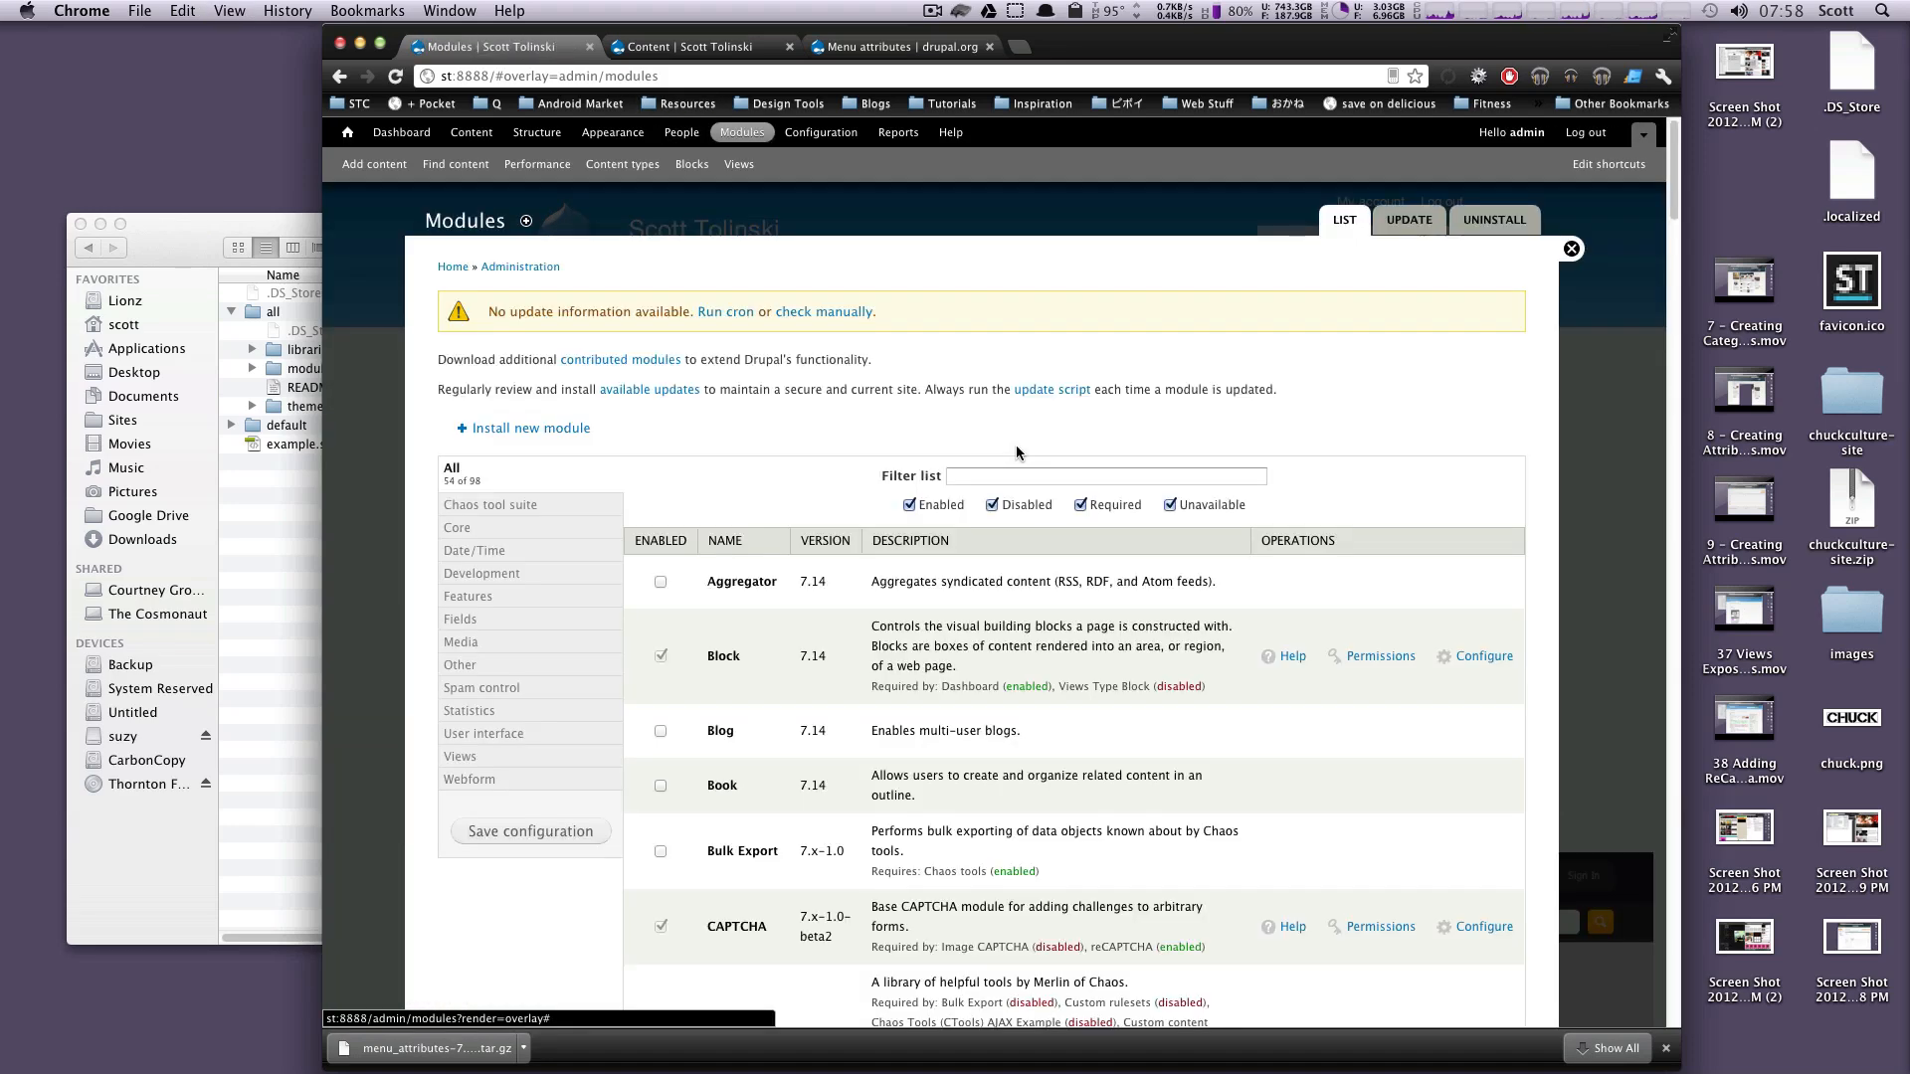
Filter the module list to 'menu' so Menu and Menu attributes are shown.
type("menu")
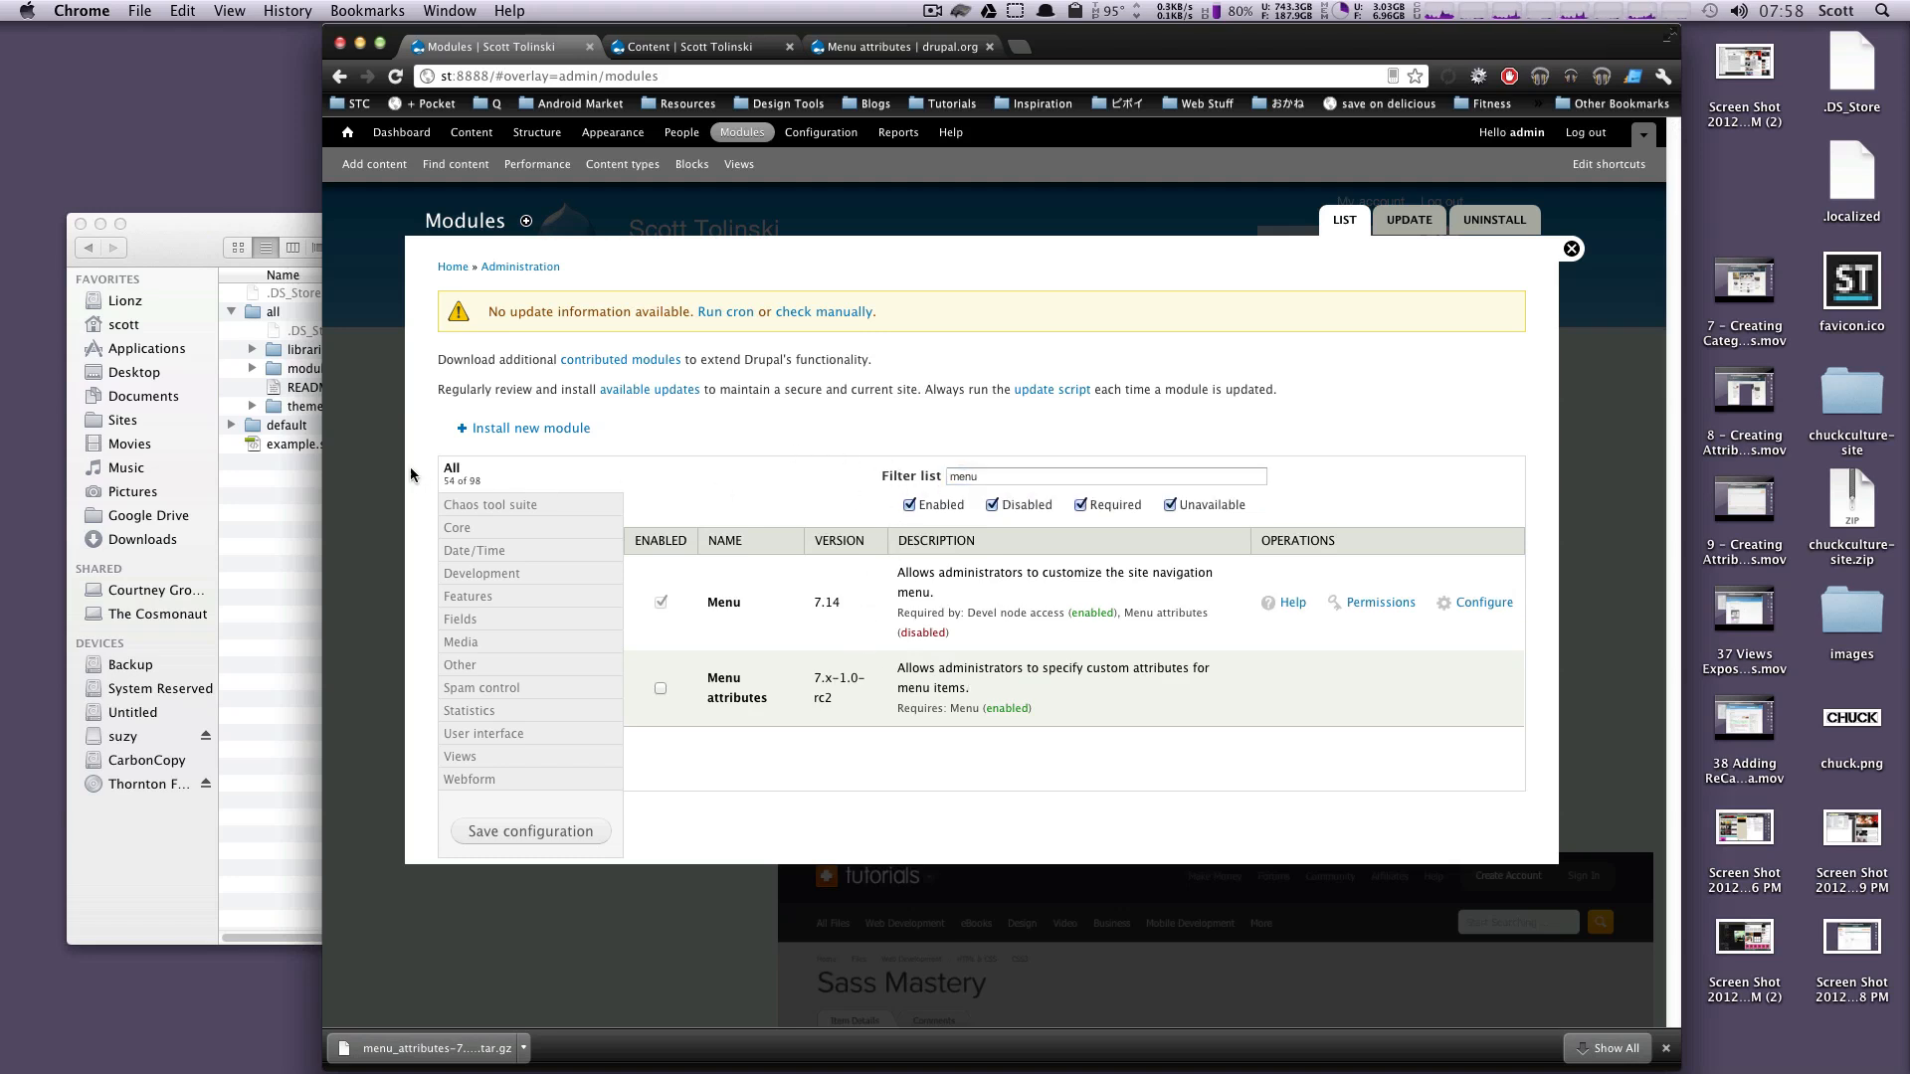
mouse_move(968, 732)
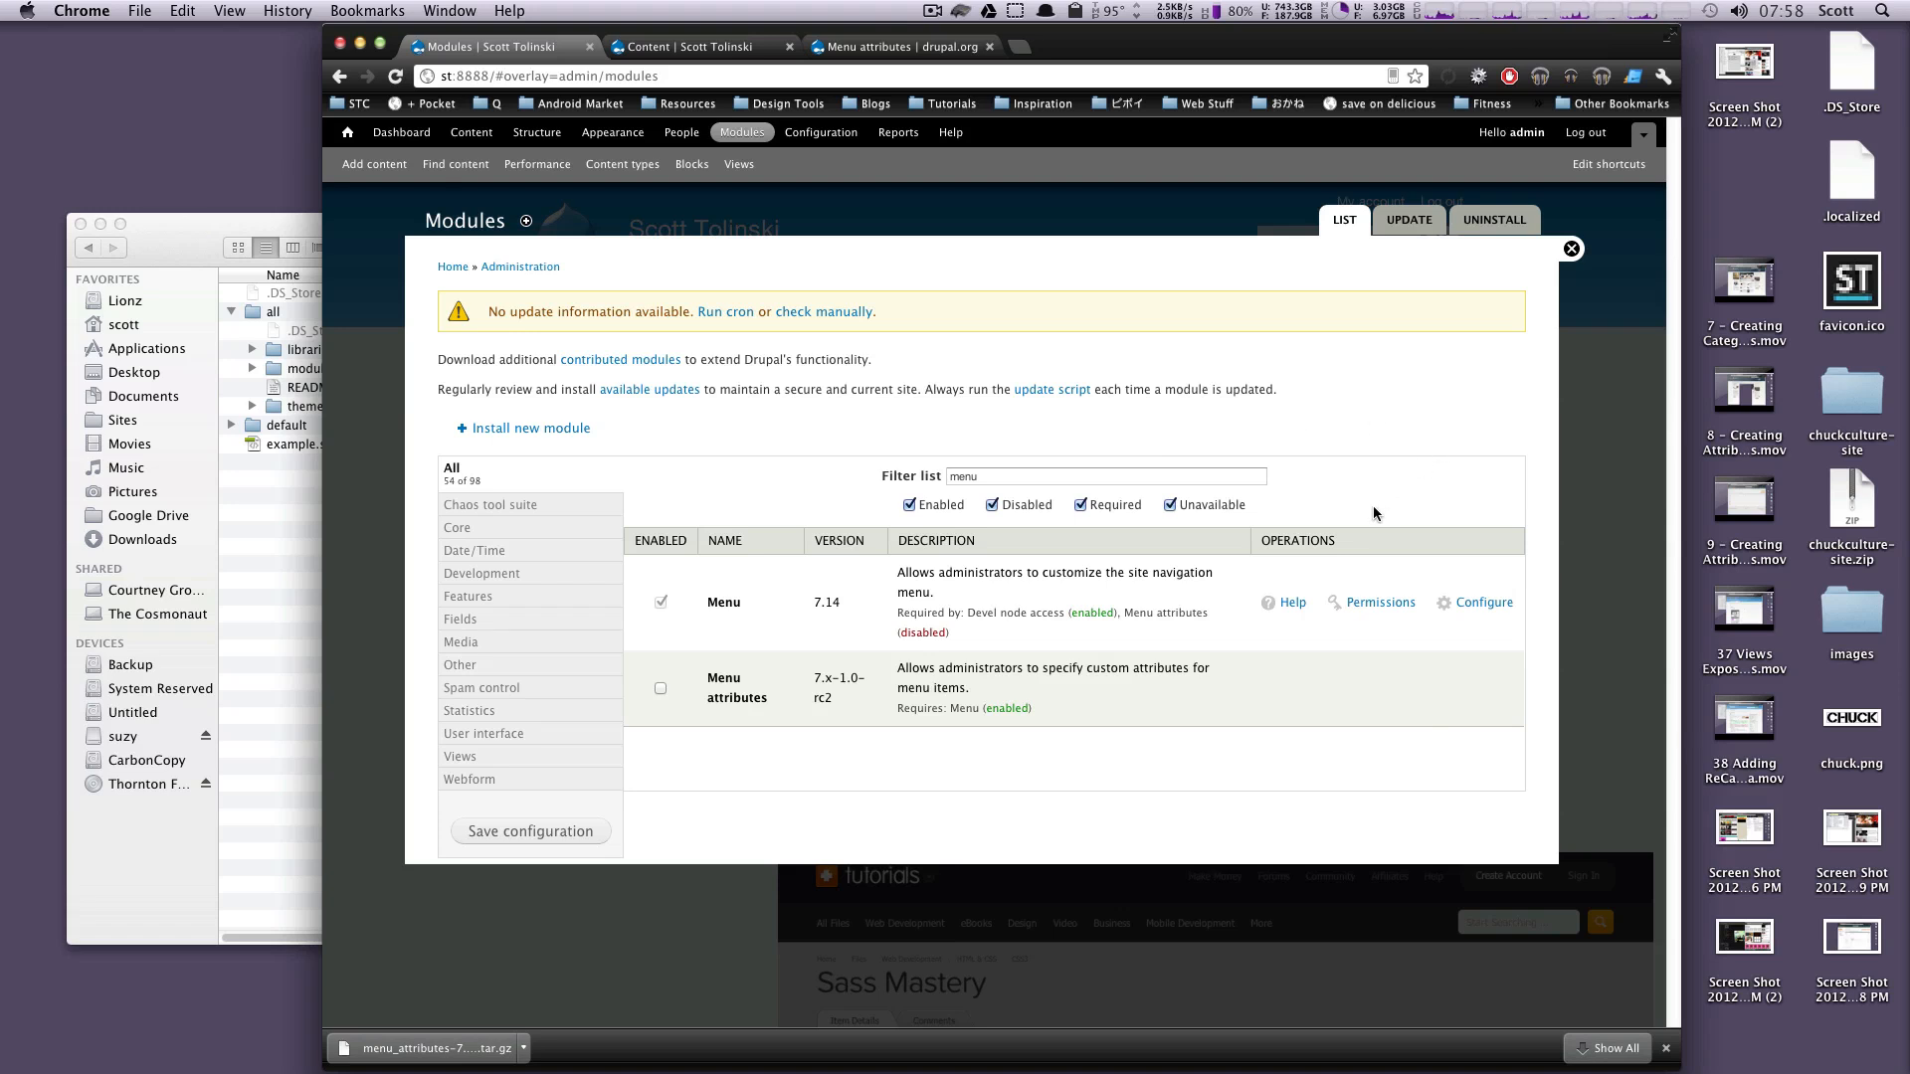
mouse_move(1192, 569)
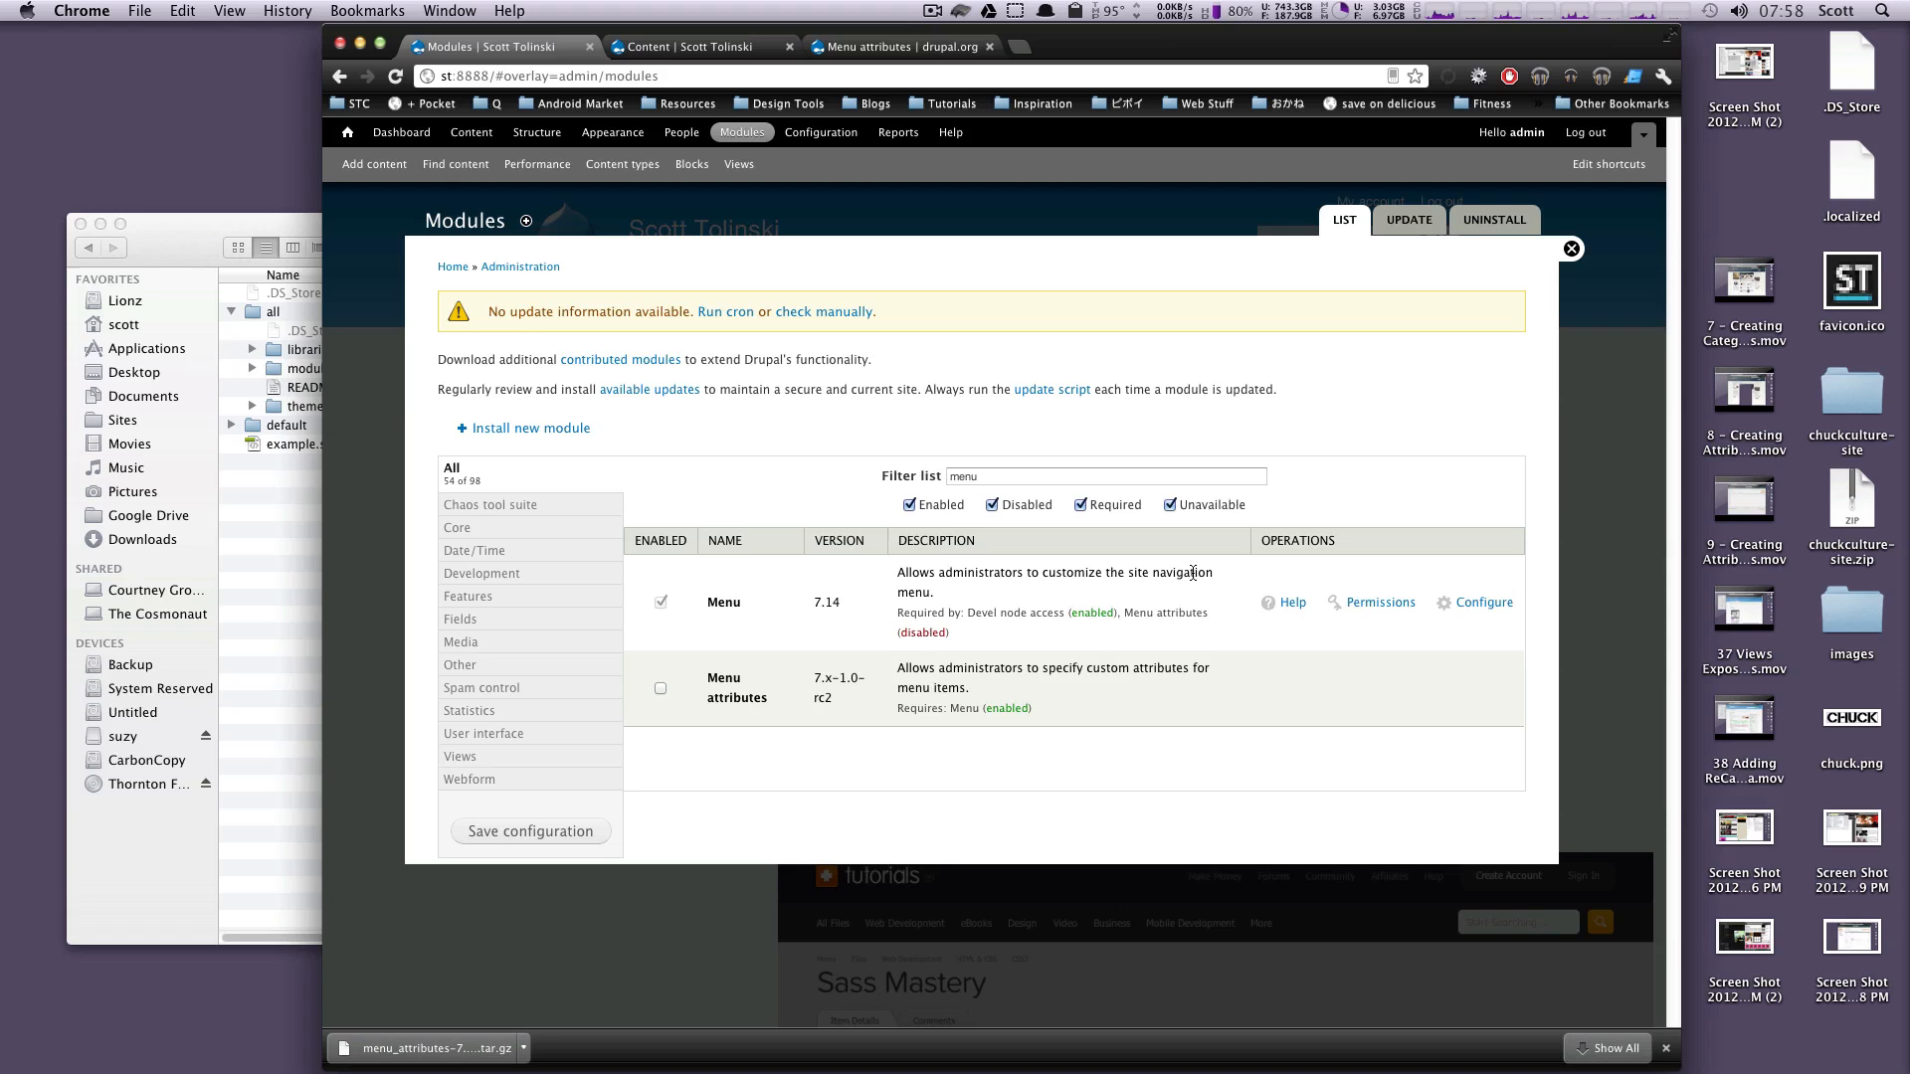
mouse_move(782, 569)
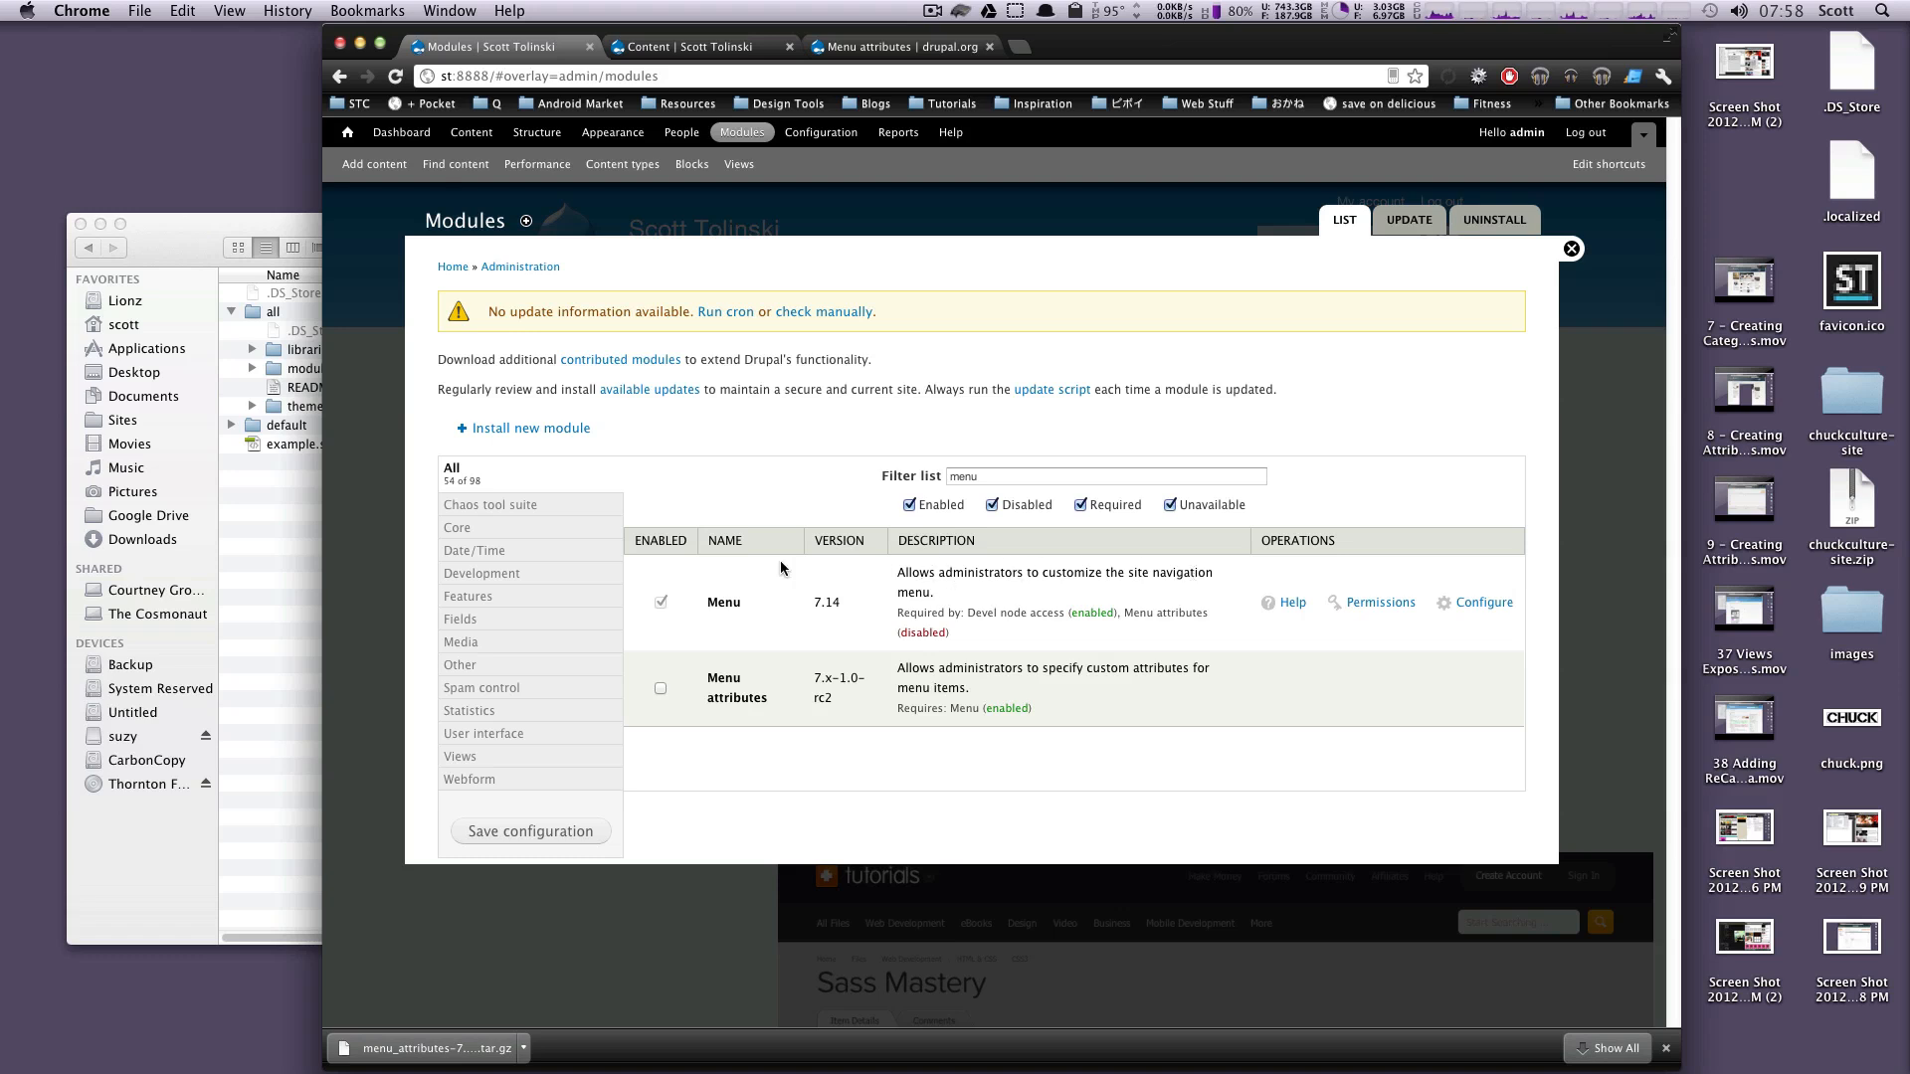
mouse_move(1174, 449)
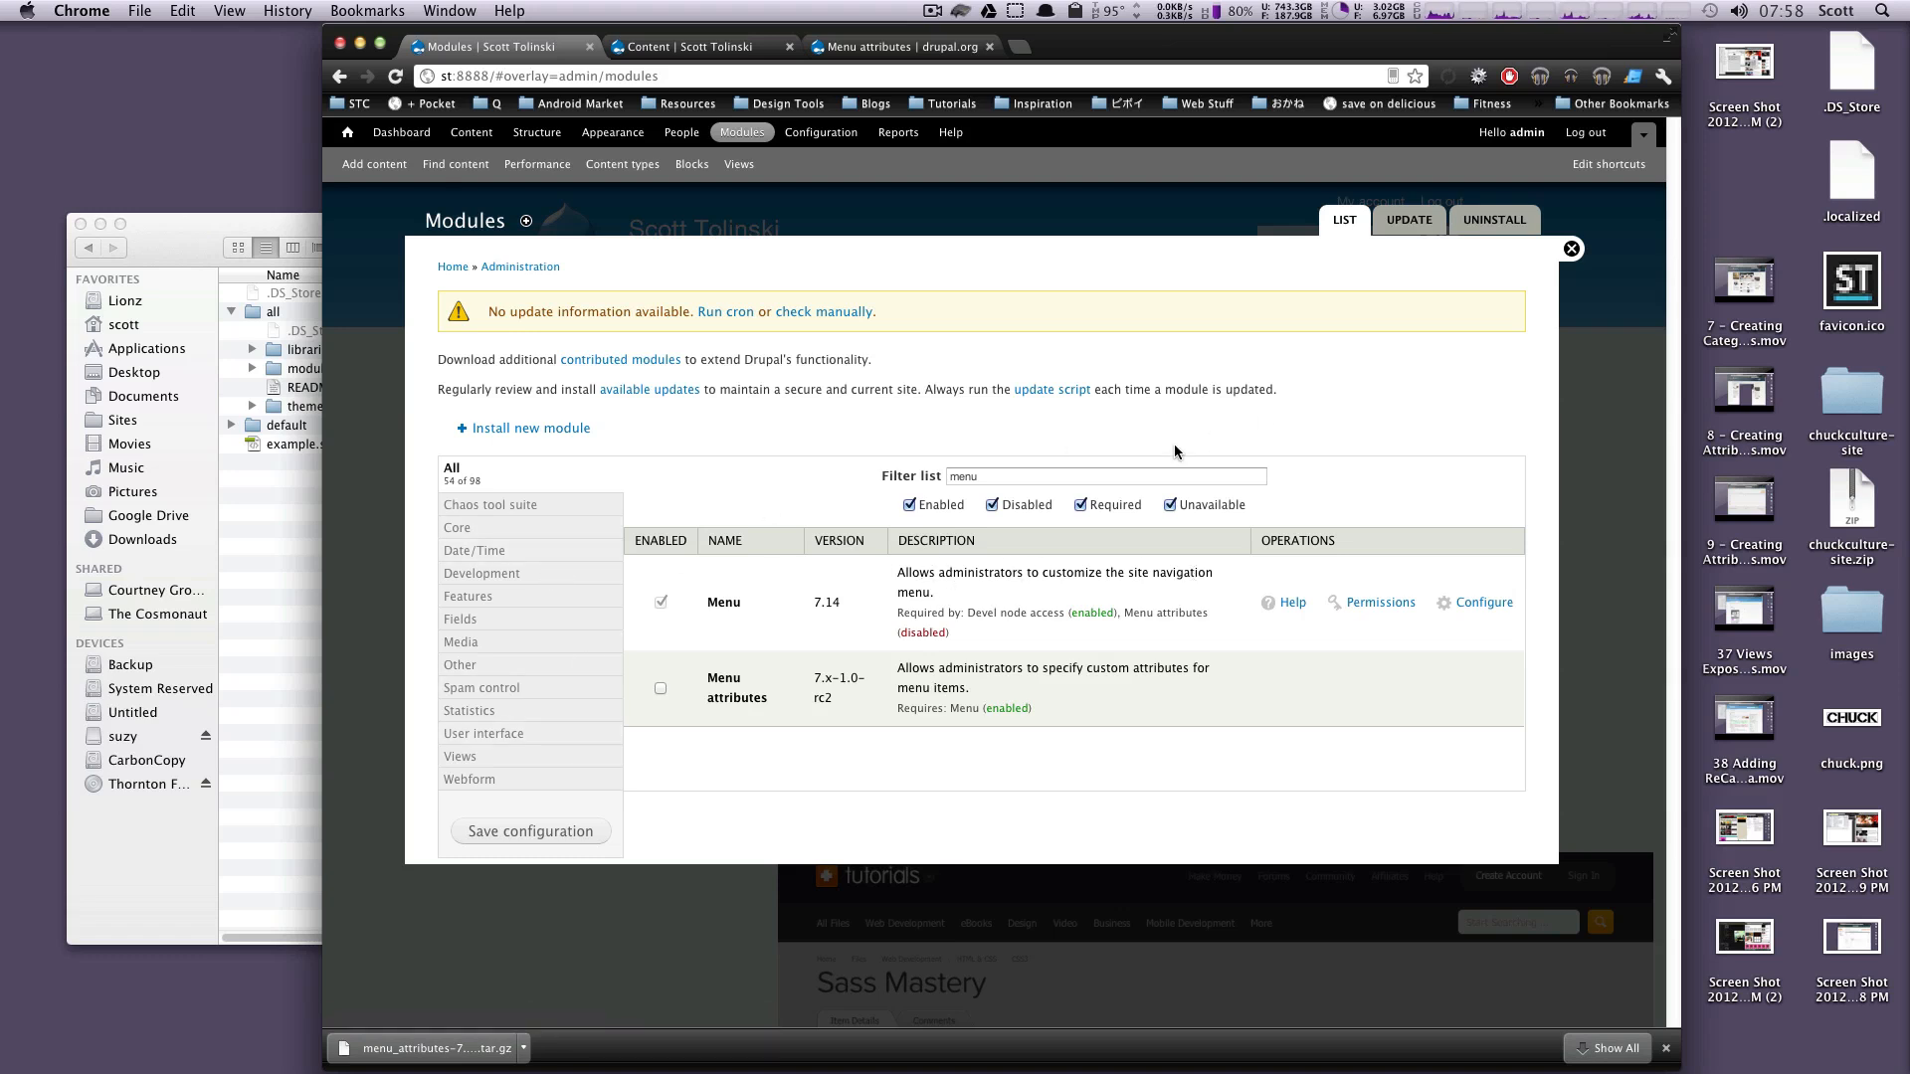
mouse_move(565, 585)
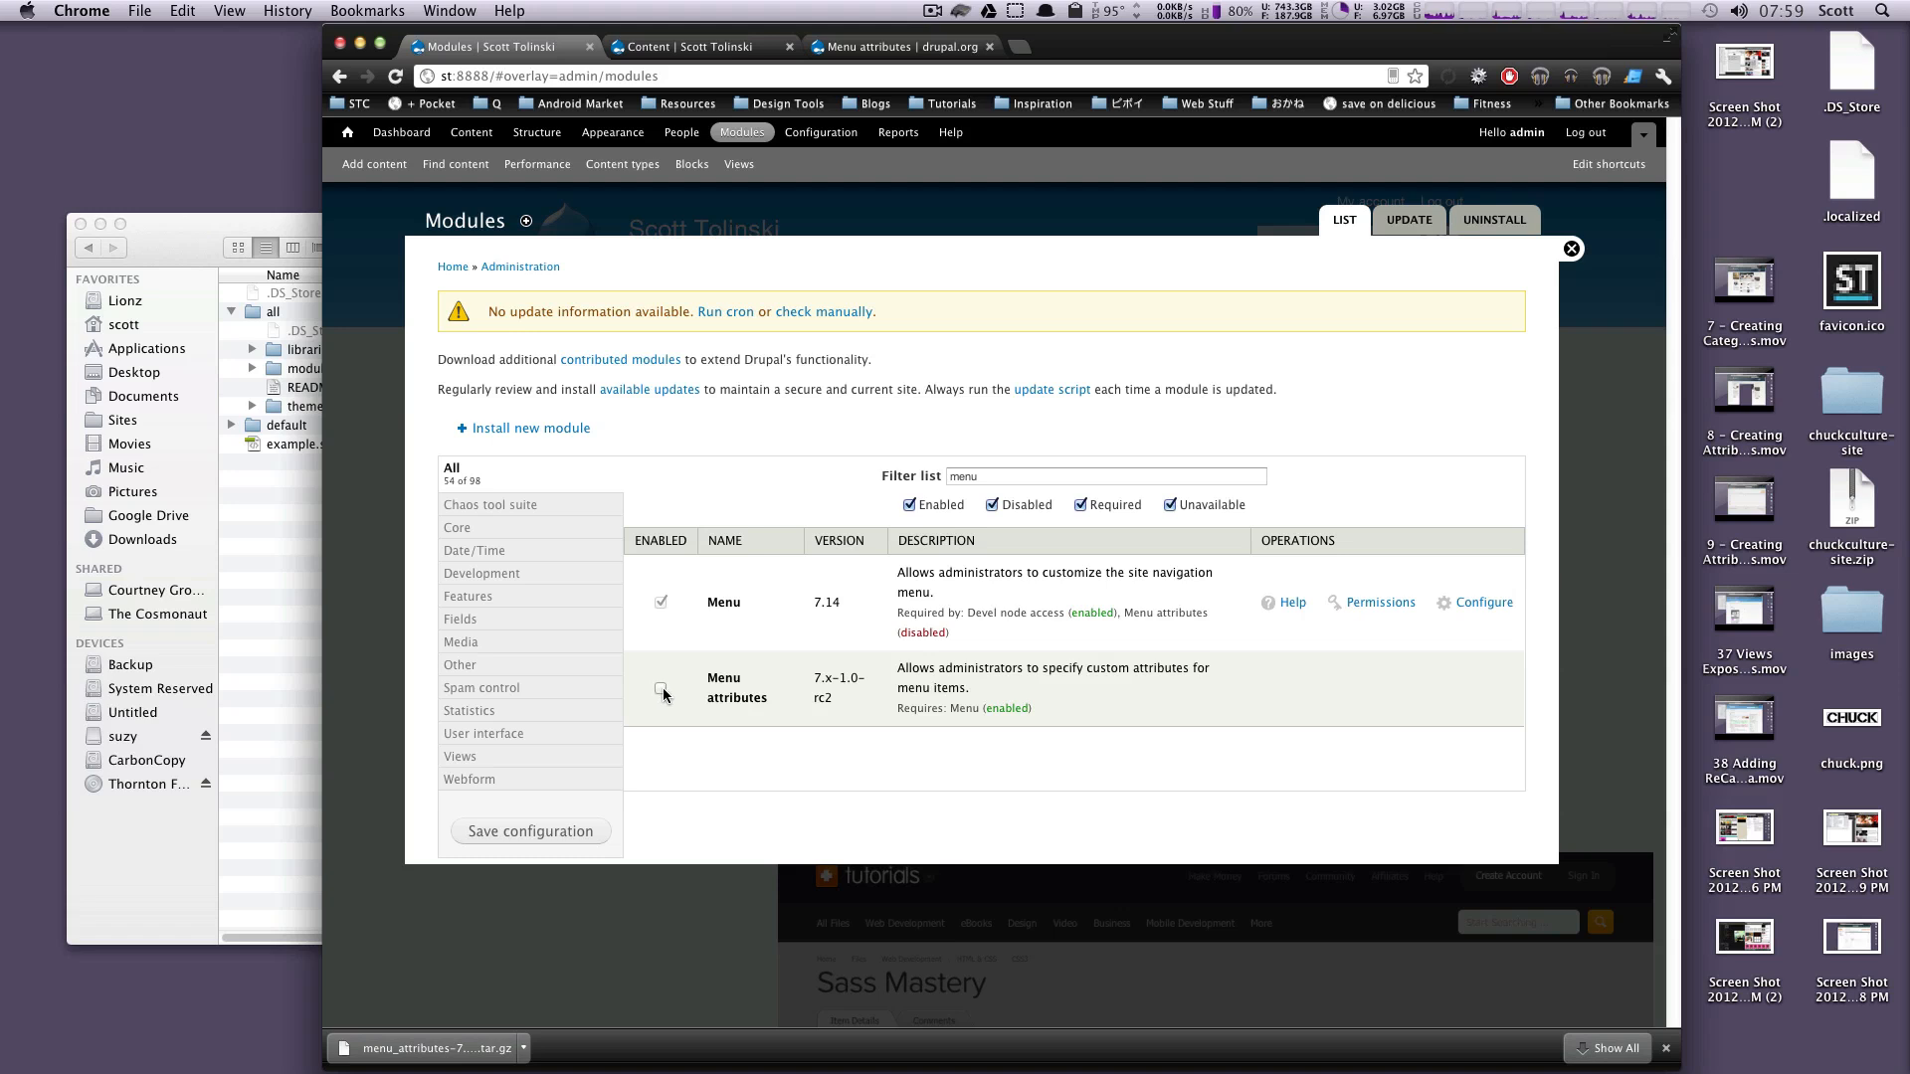
Enable the Menu attributes module and save the module configuration.
left_click(659, 686)
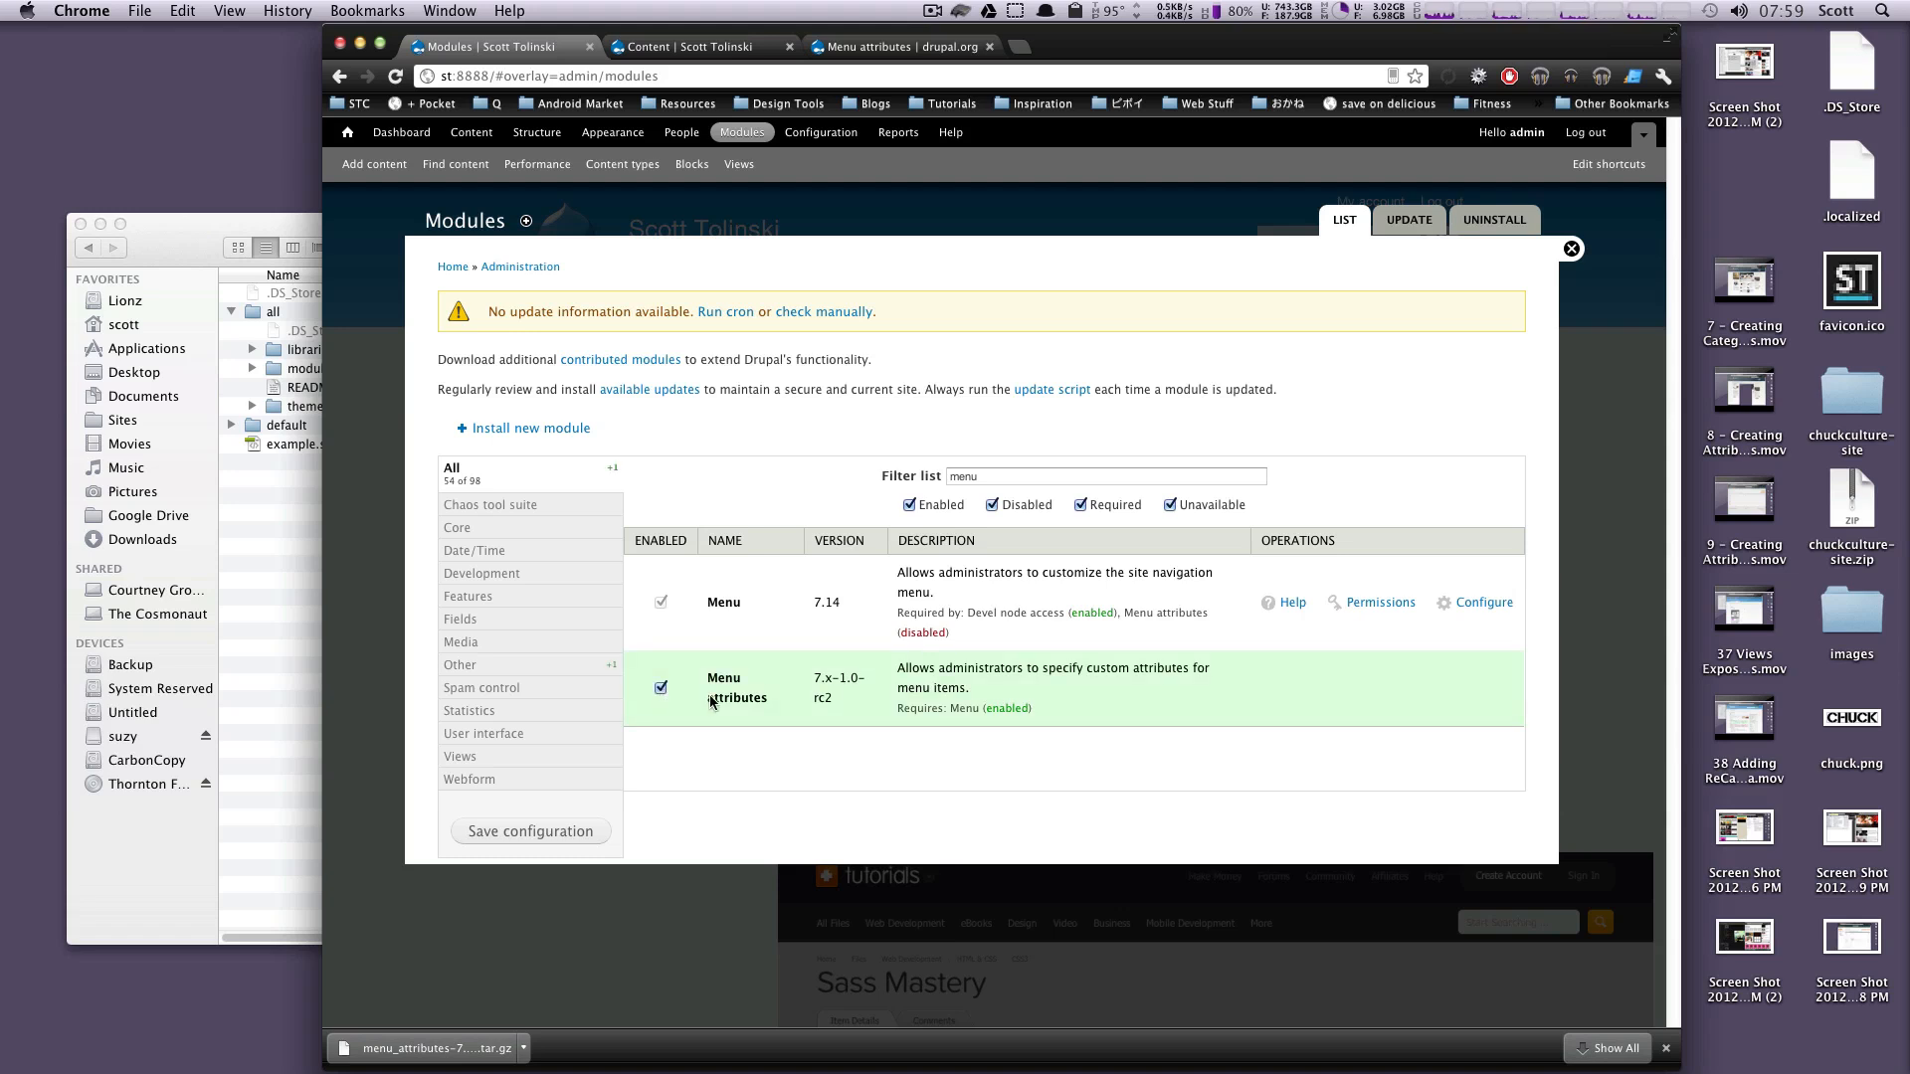
left_click(530, 831)
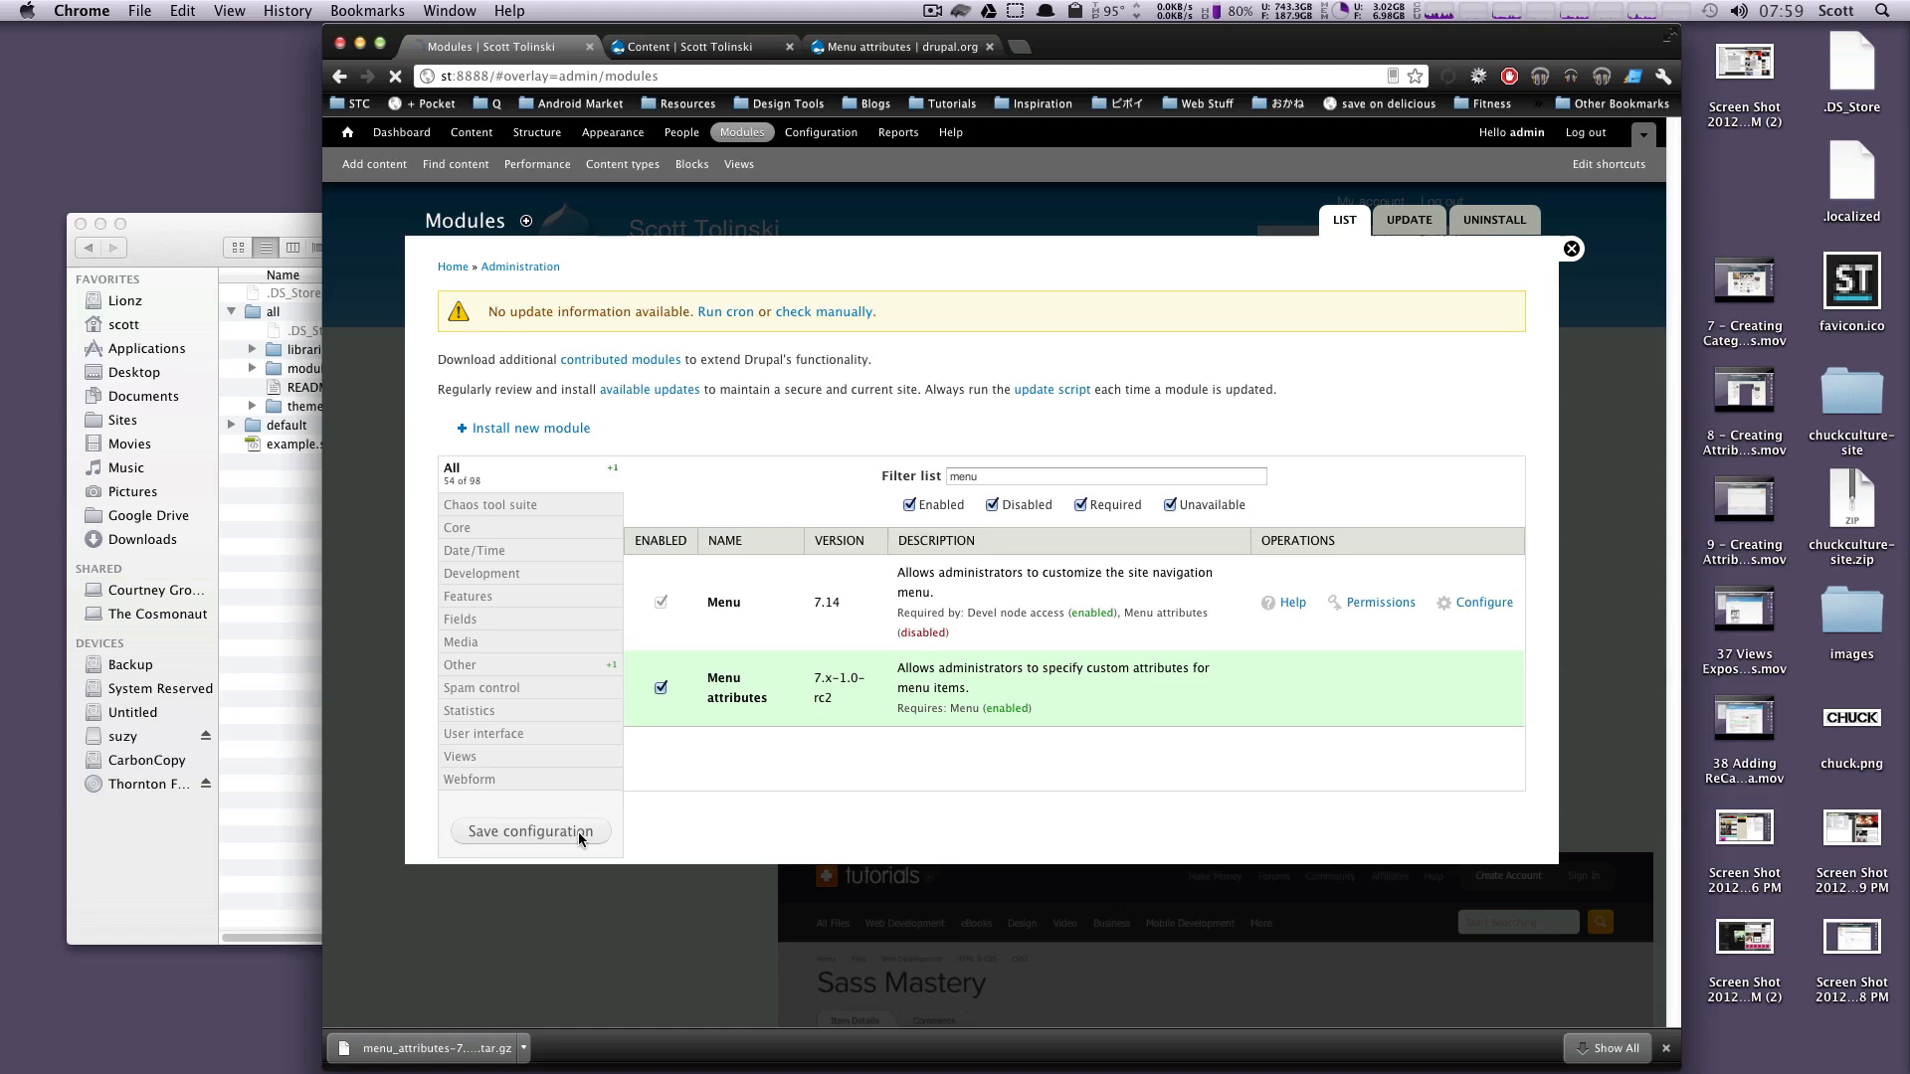
left_click(529, 831)
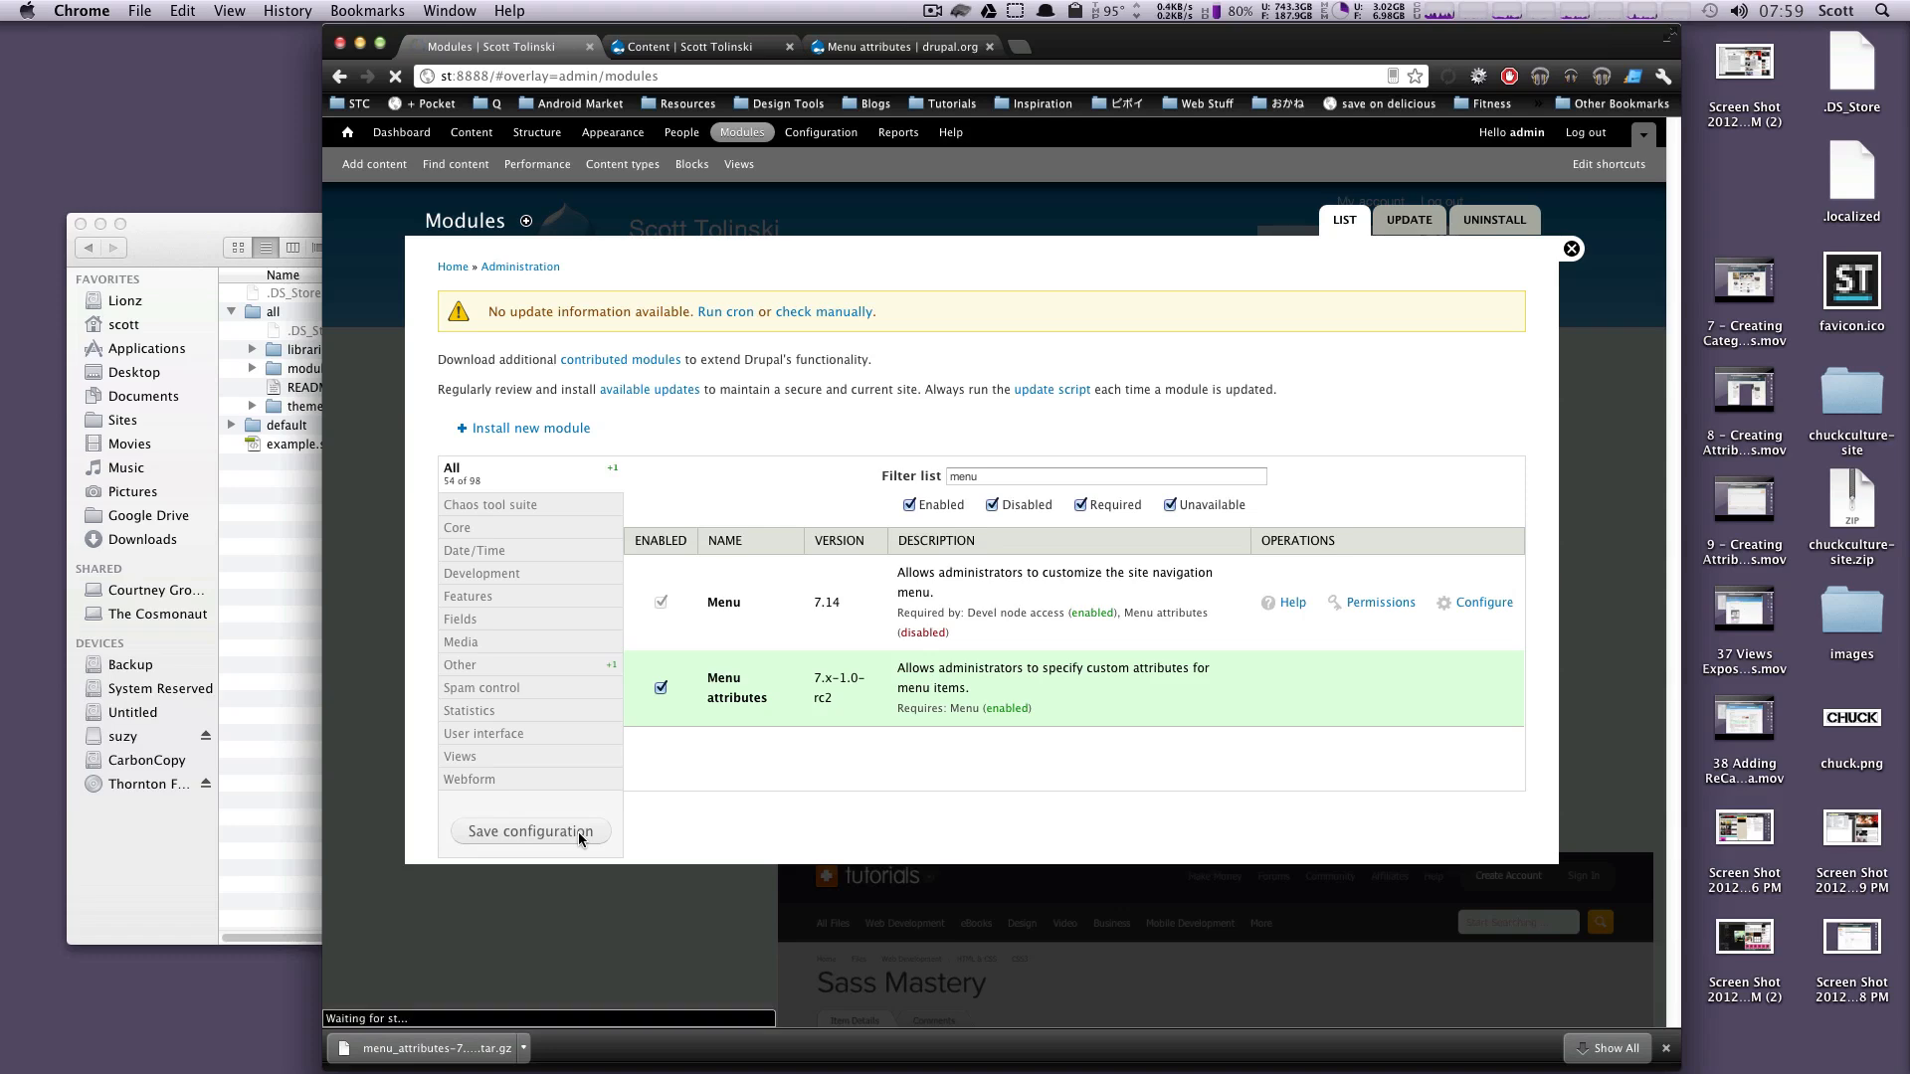
left_click(529, 831)
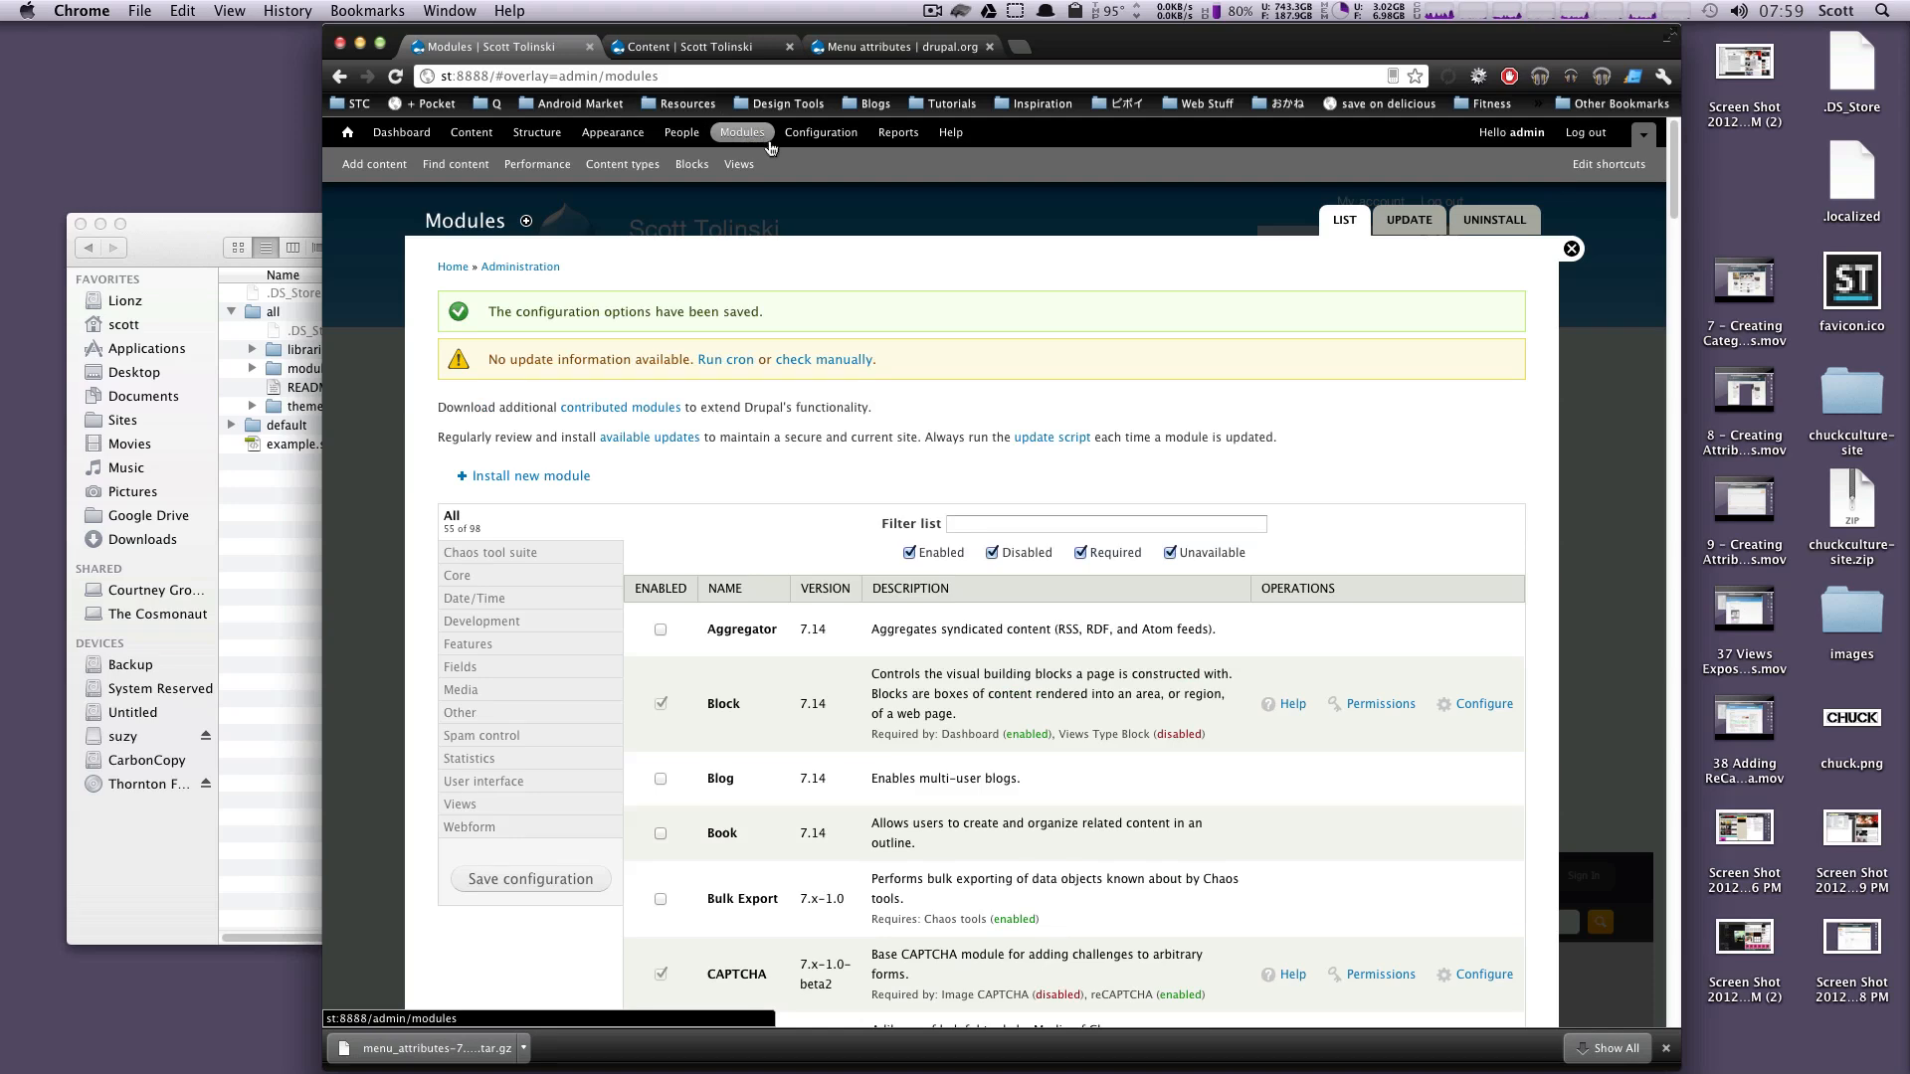
Go to Structure > Menus and list the Main menu's links.
left_click(537, 131)
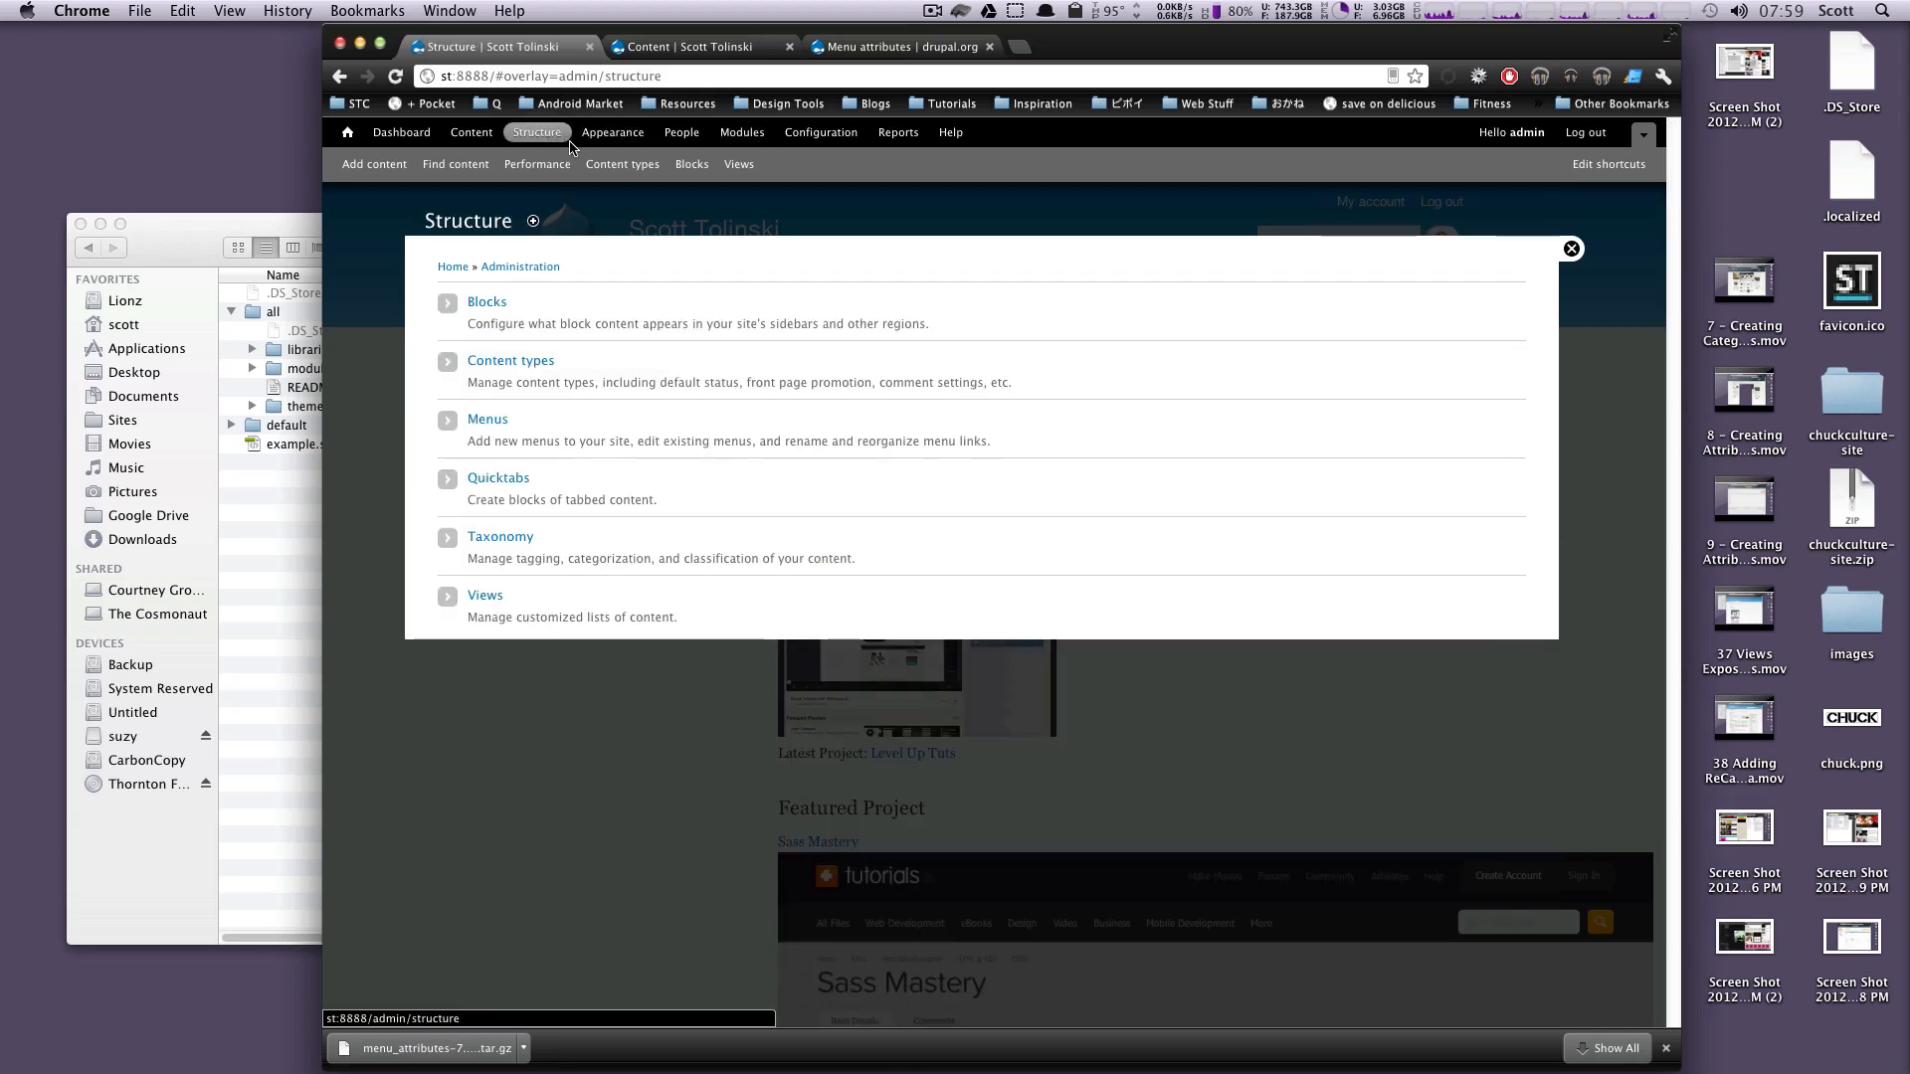
left_click(487, 417)
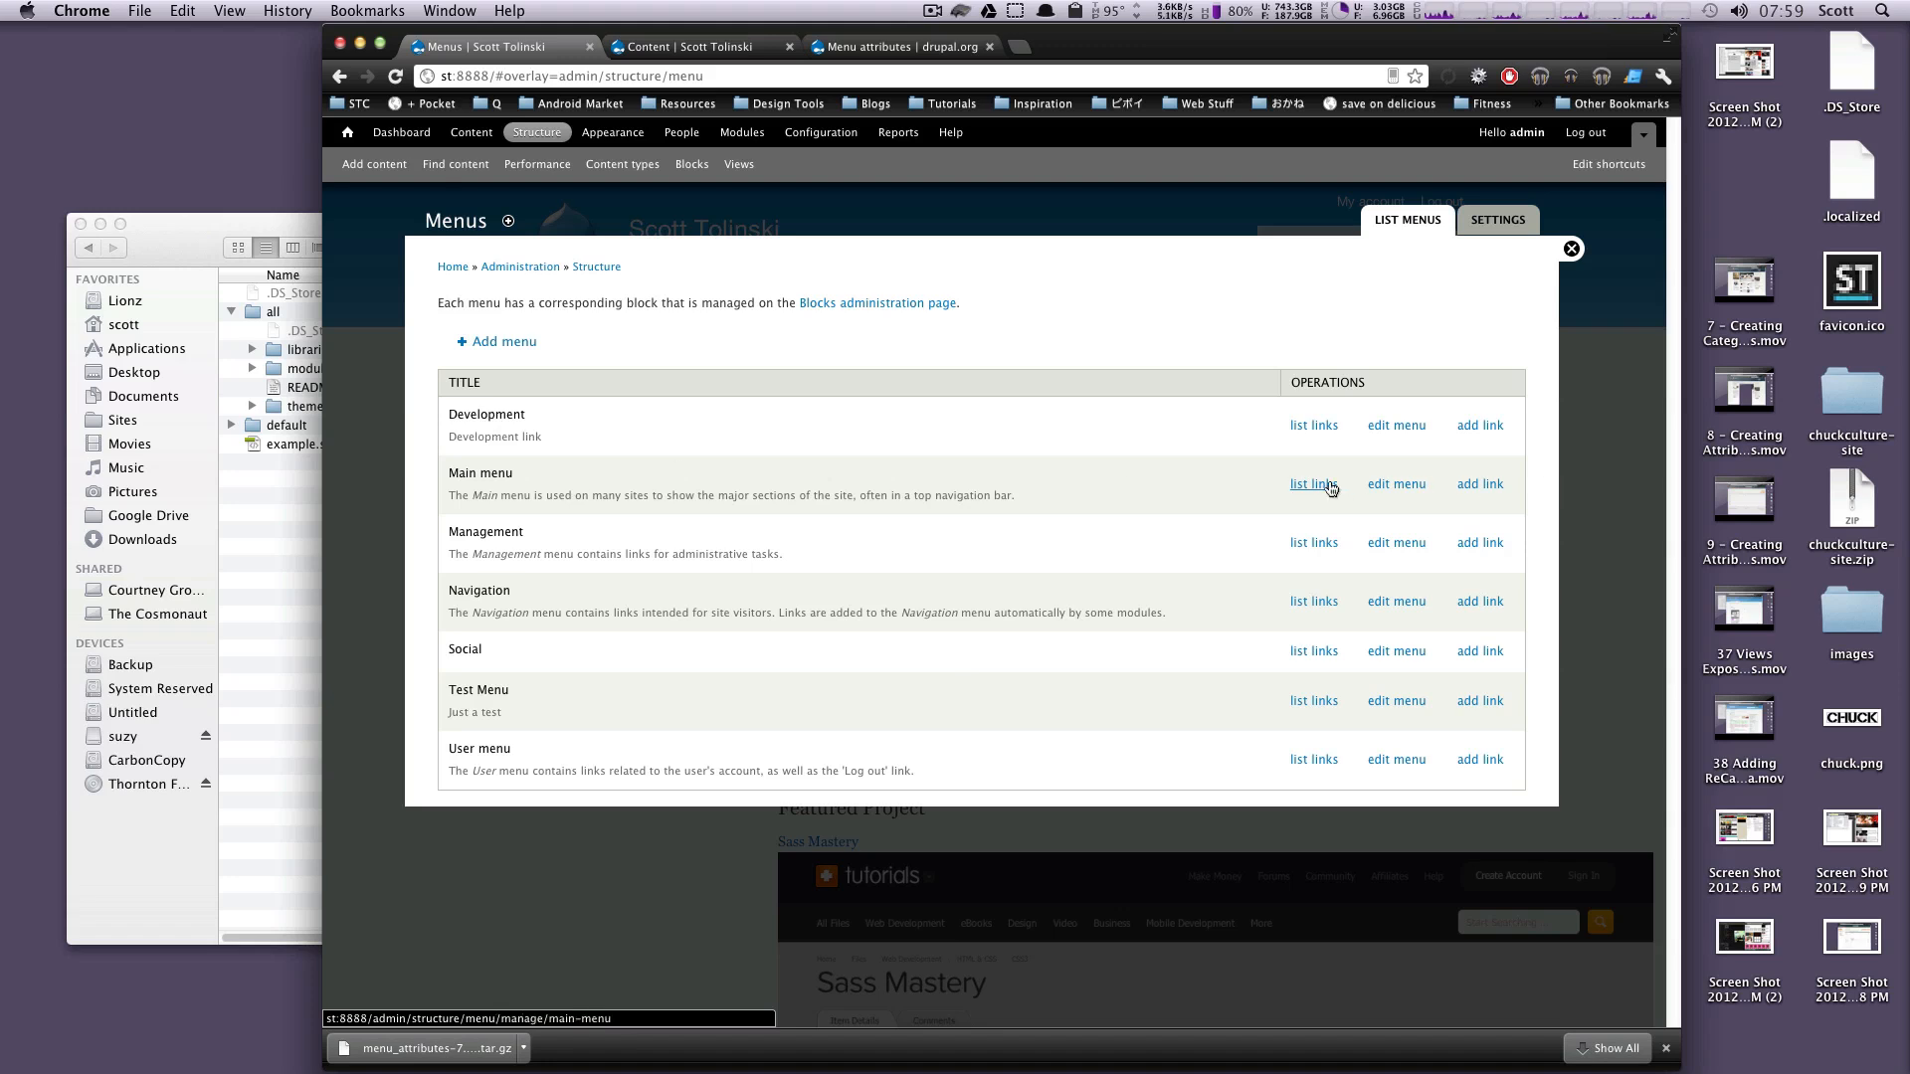
left_click(1313, 484)
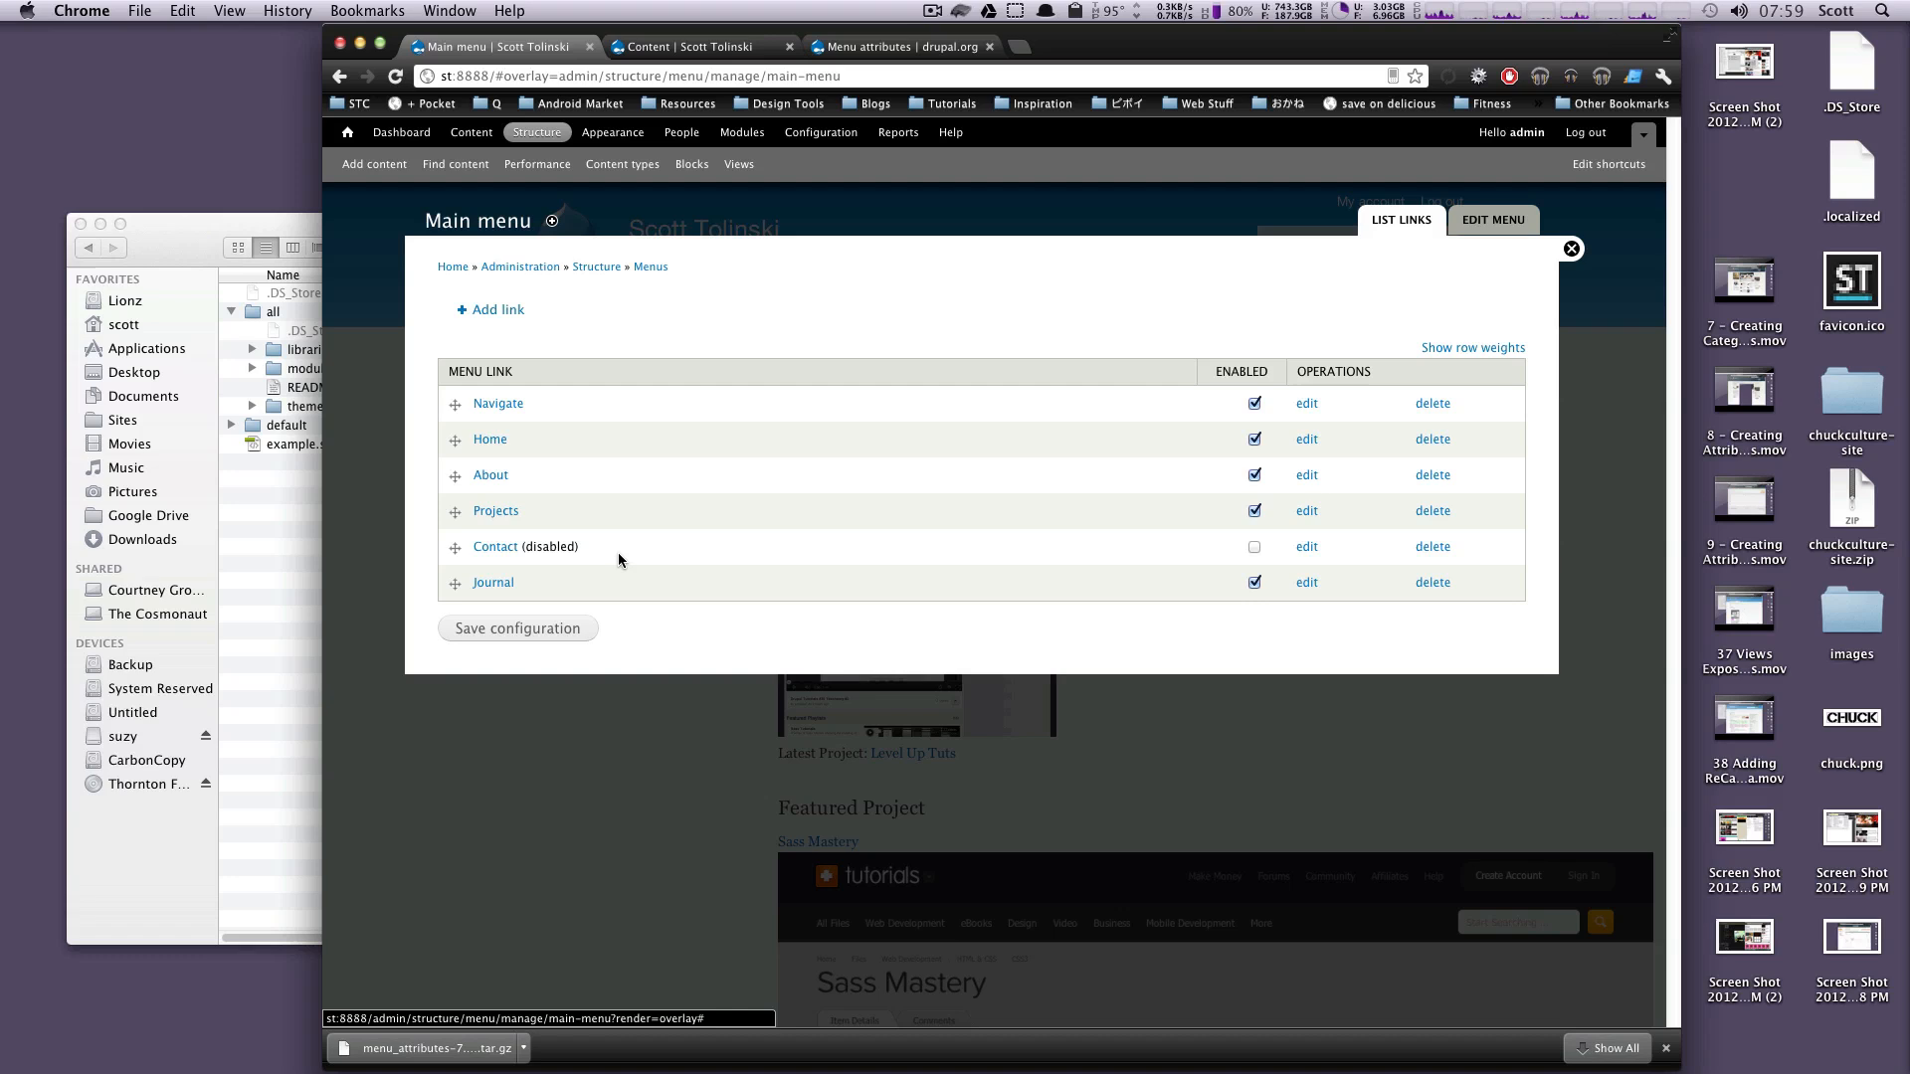
mouse_move(774, 497)
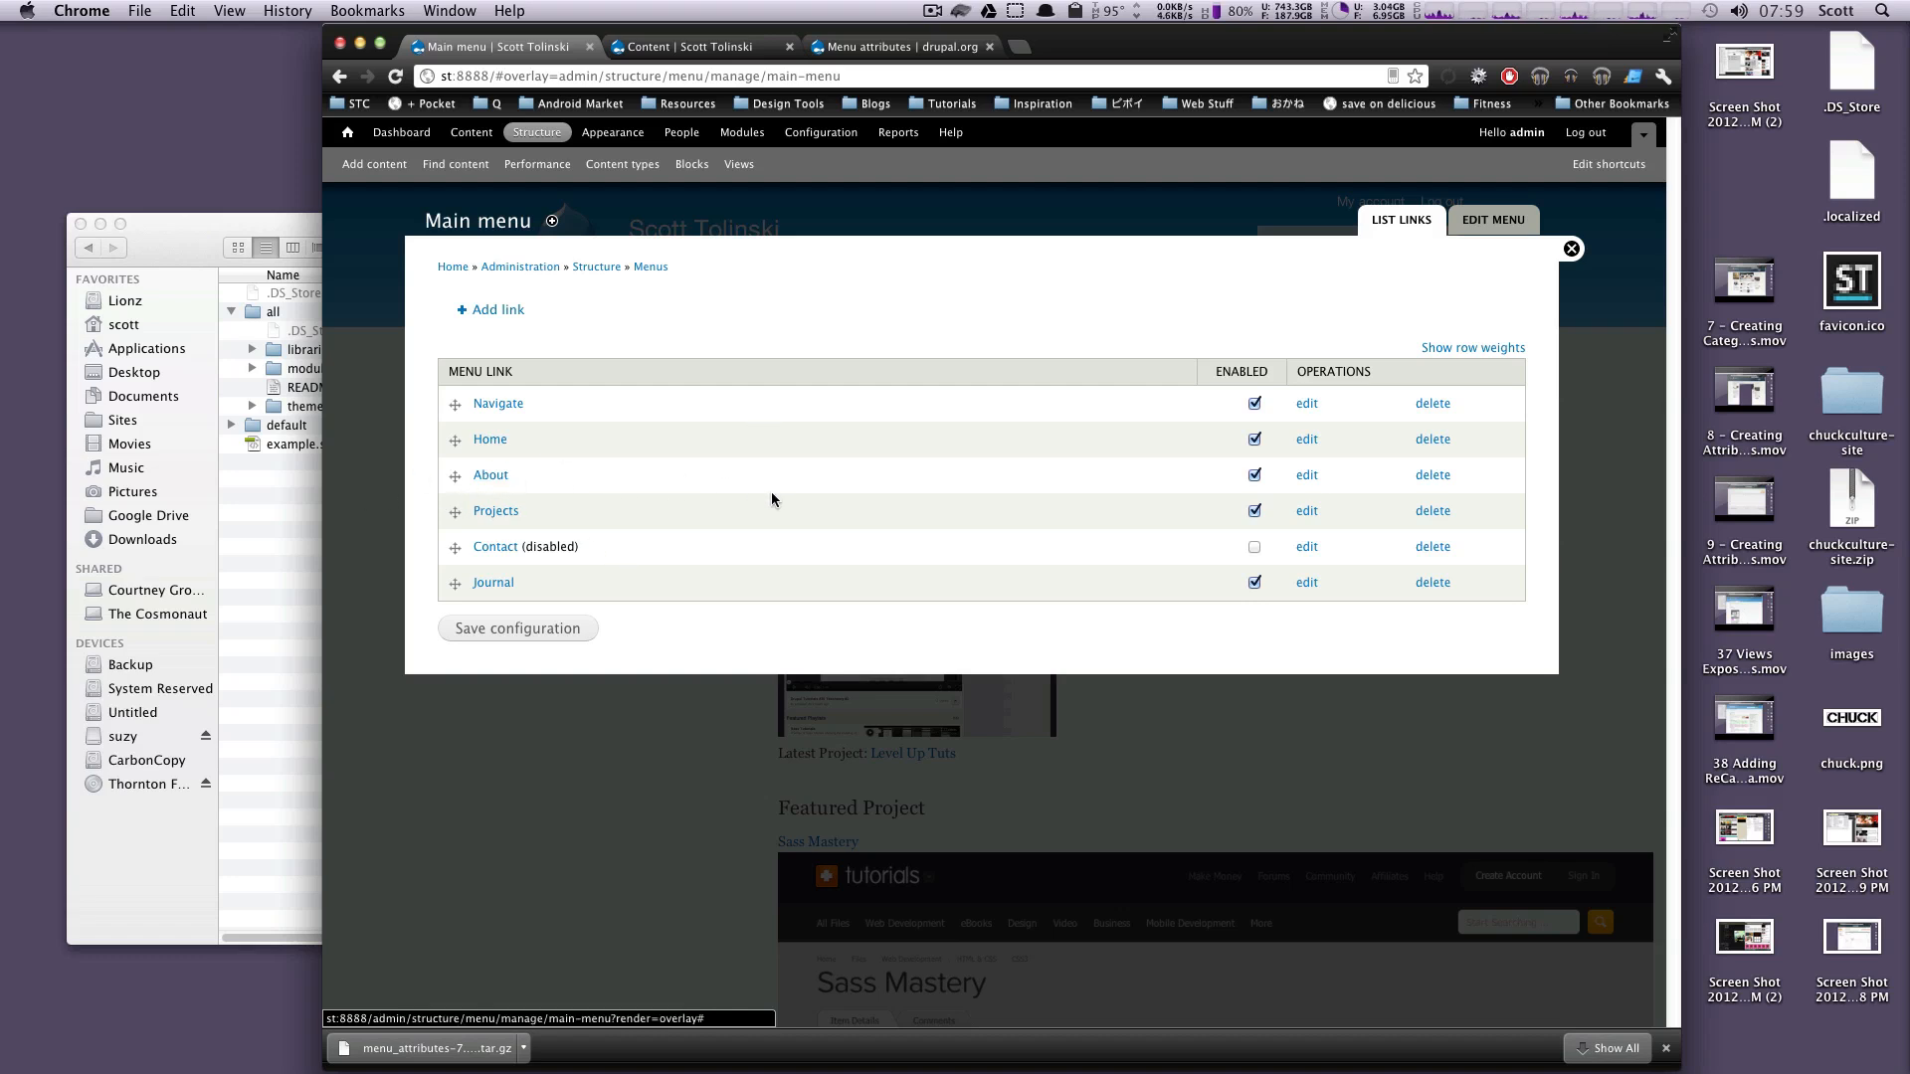
mouse_move(1307, 511)
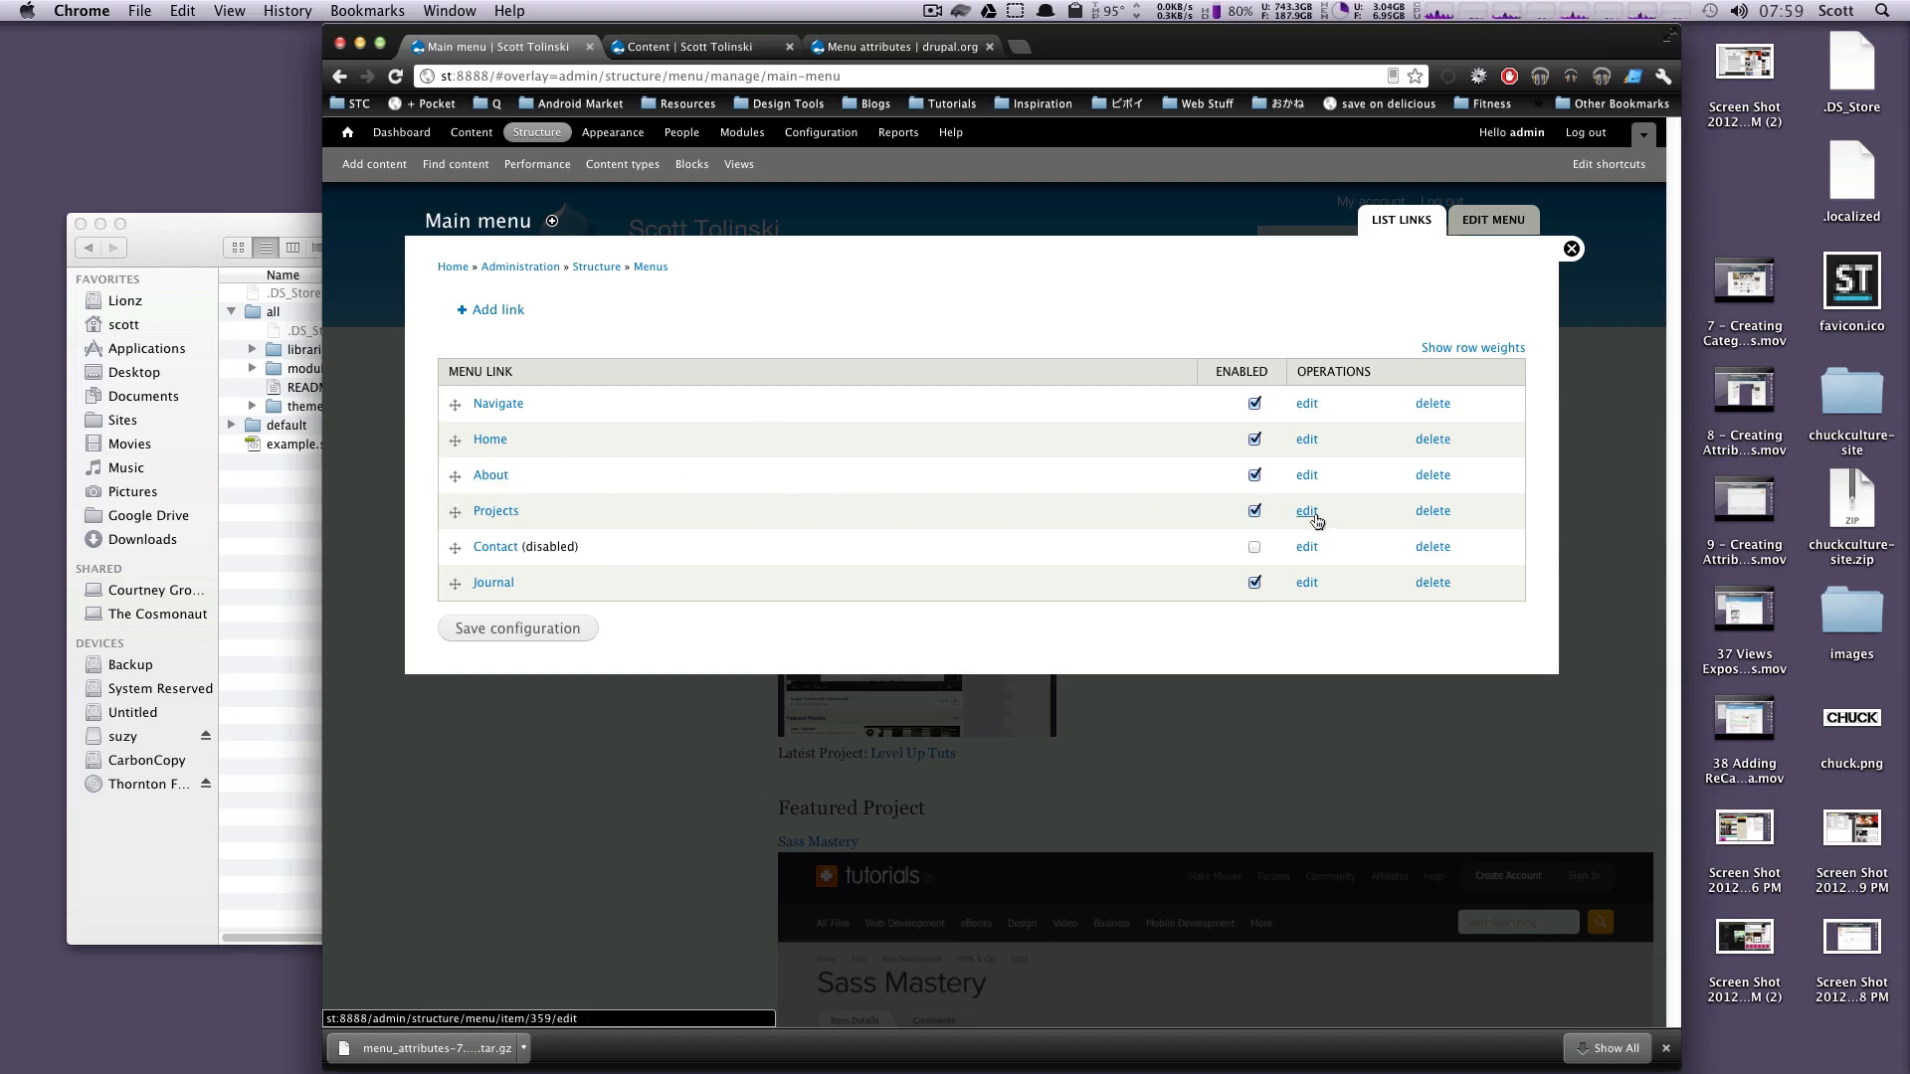
left_click(1305, 509)
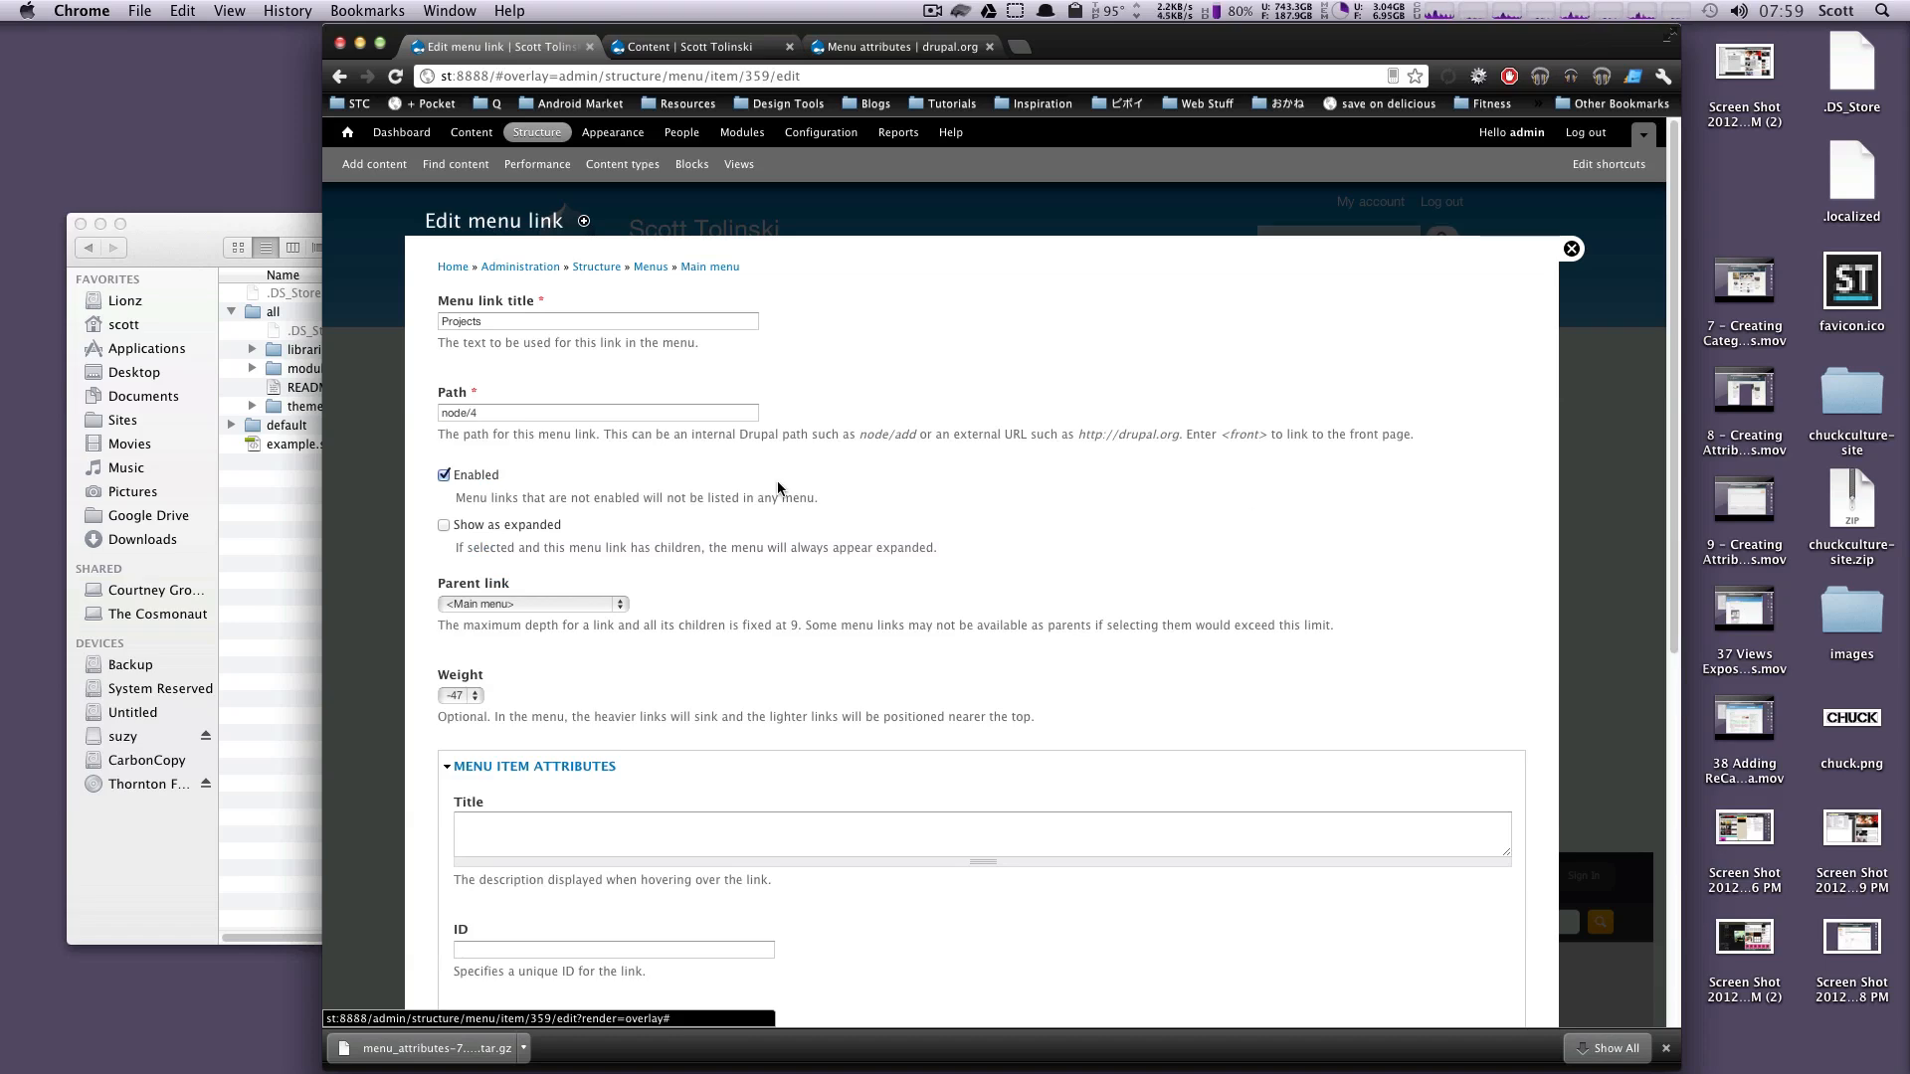
scroll("down", 3)
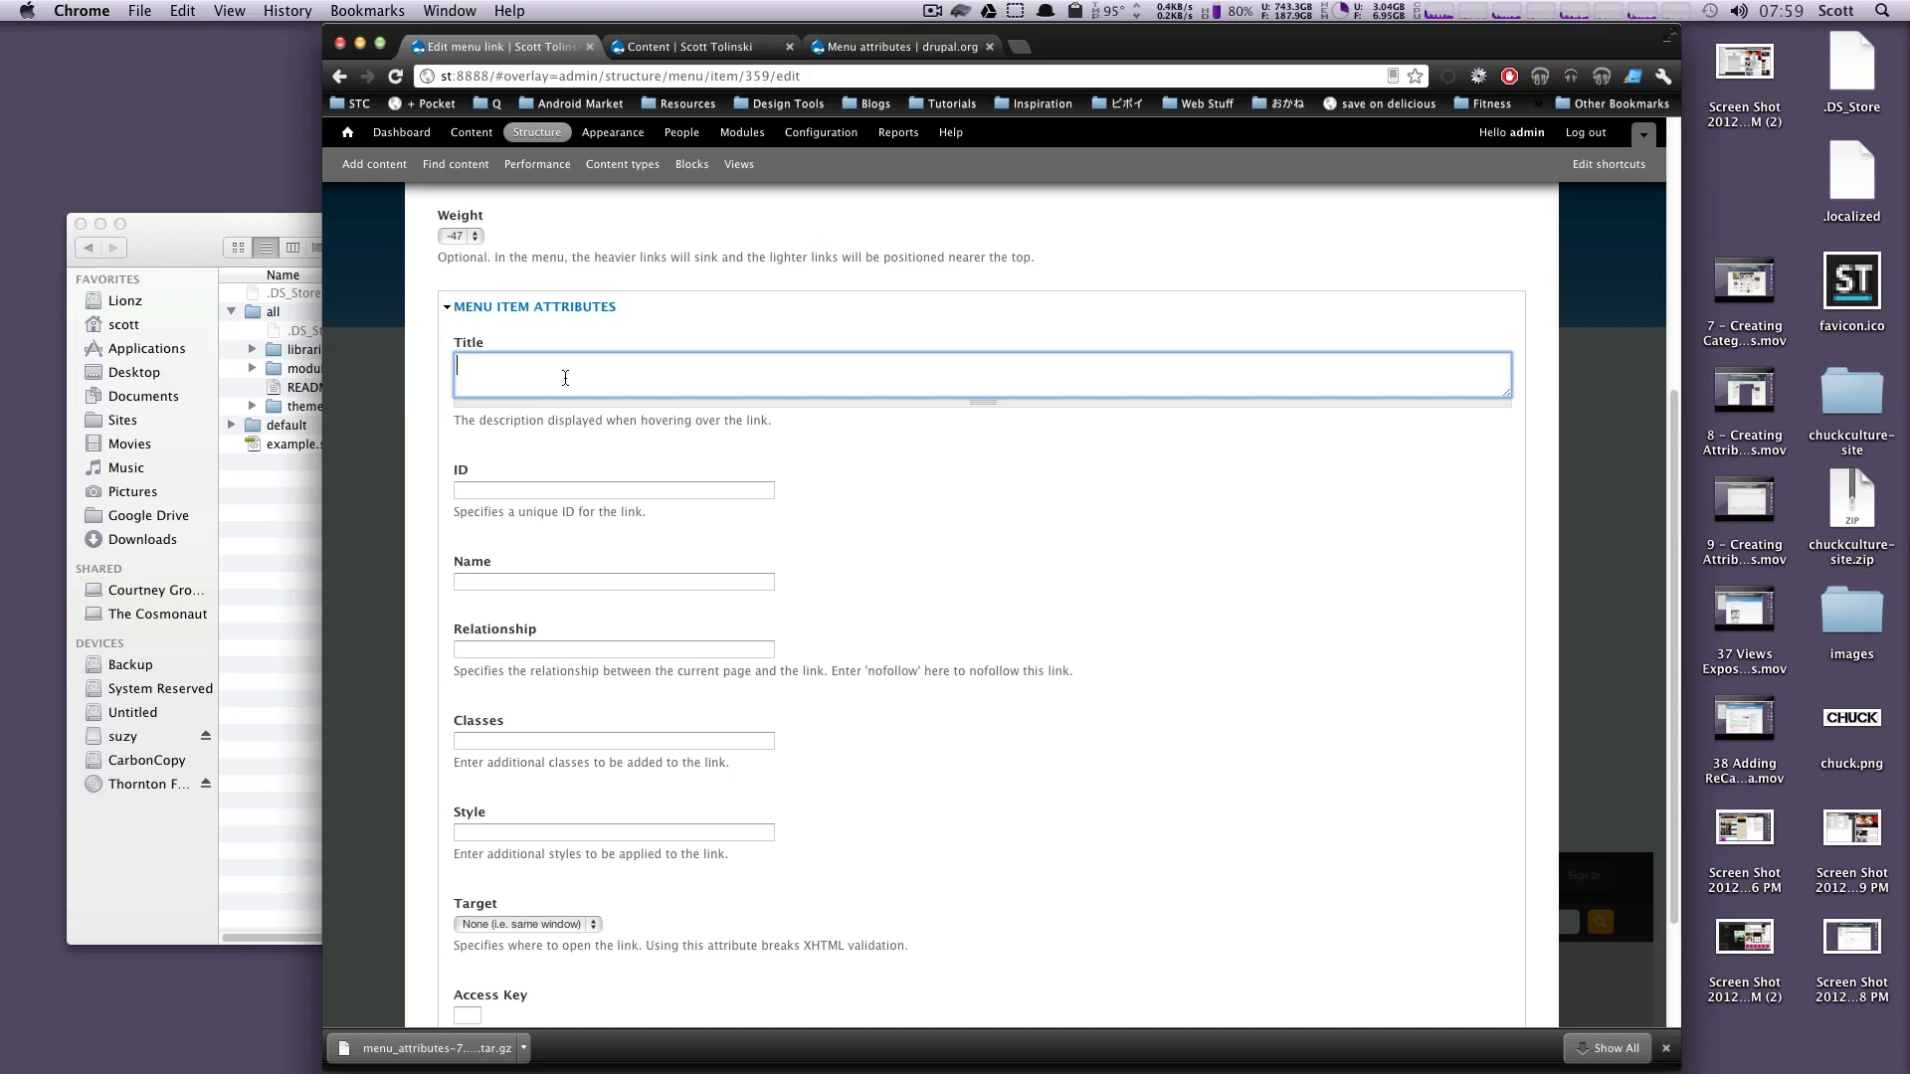
mouse_move(565, 488)
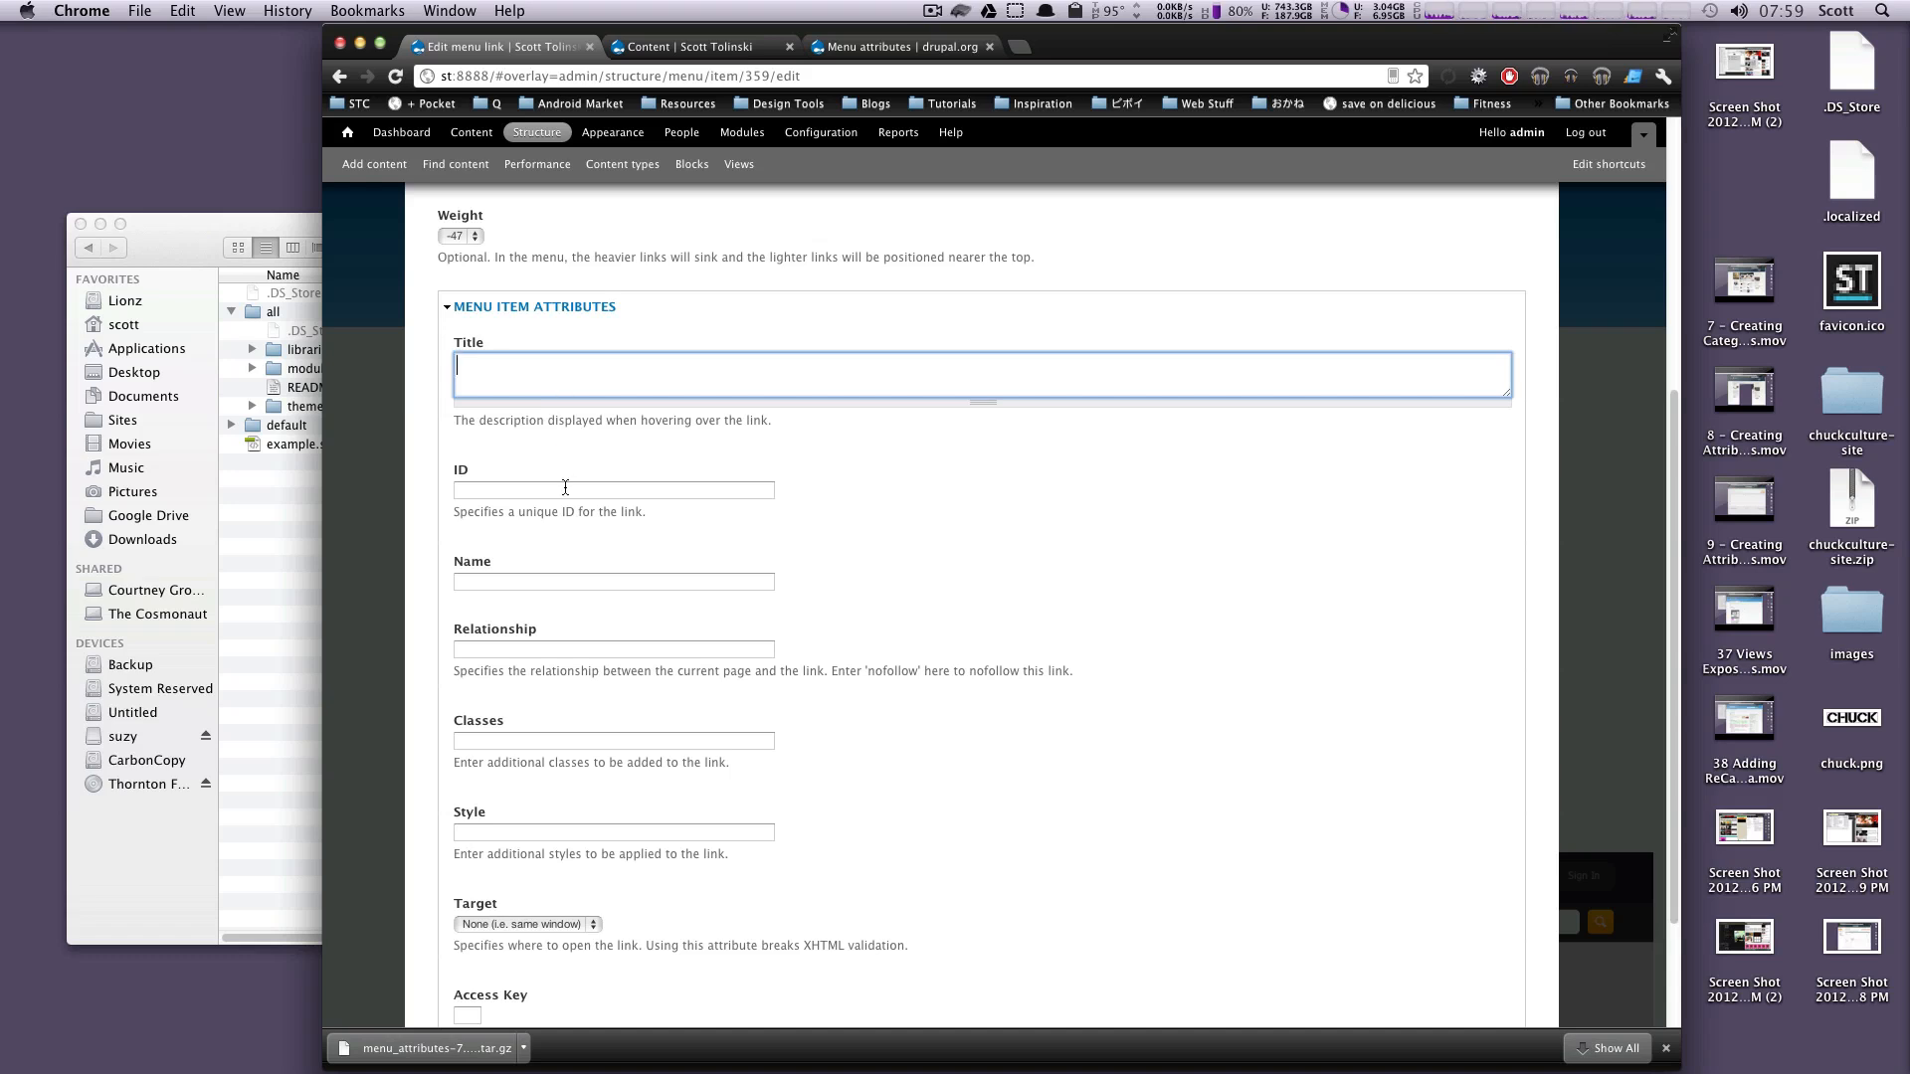
left_click(612, 581)
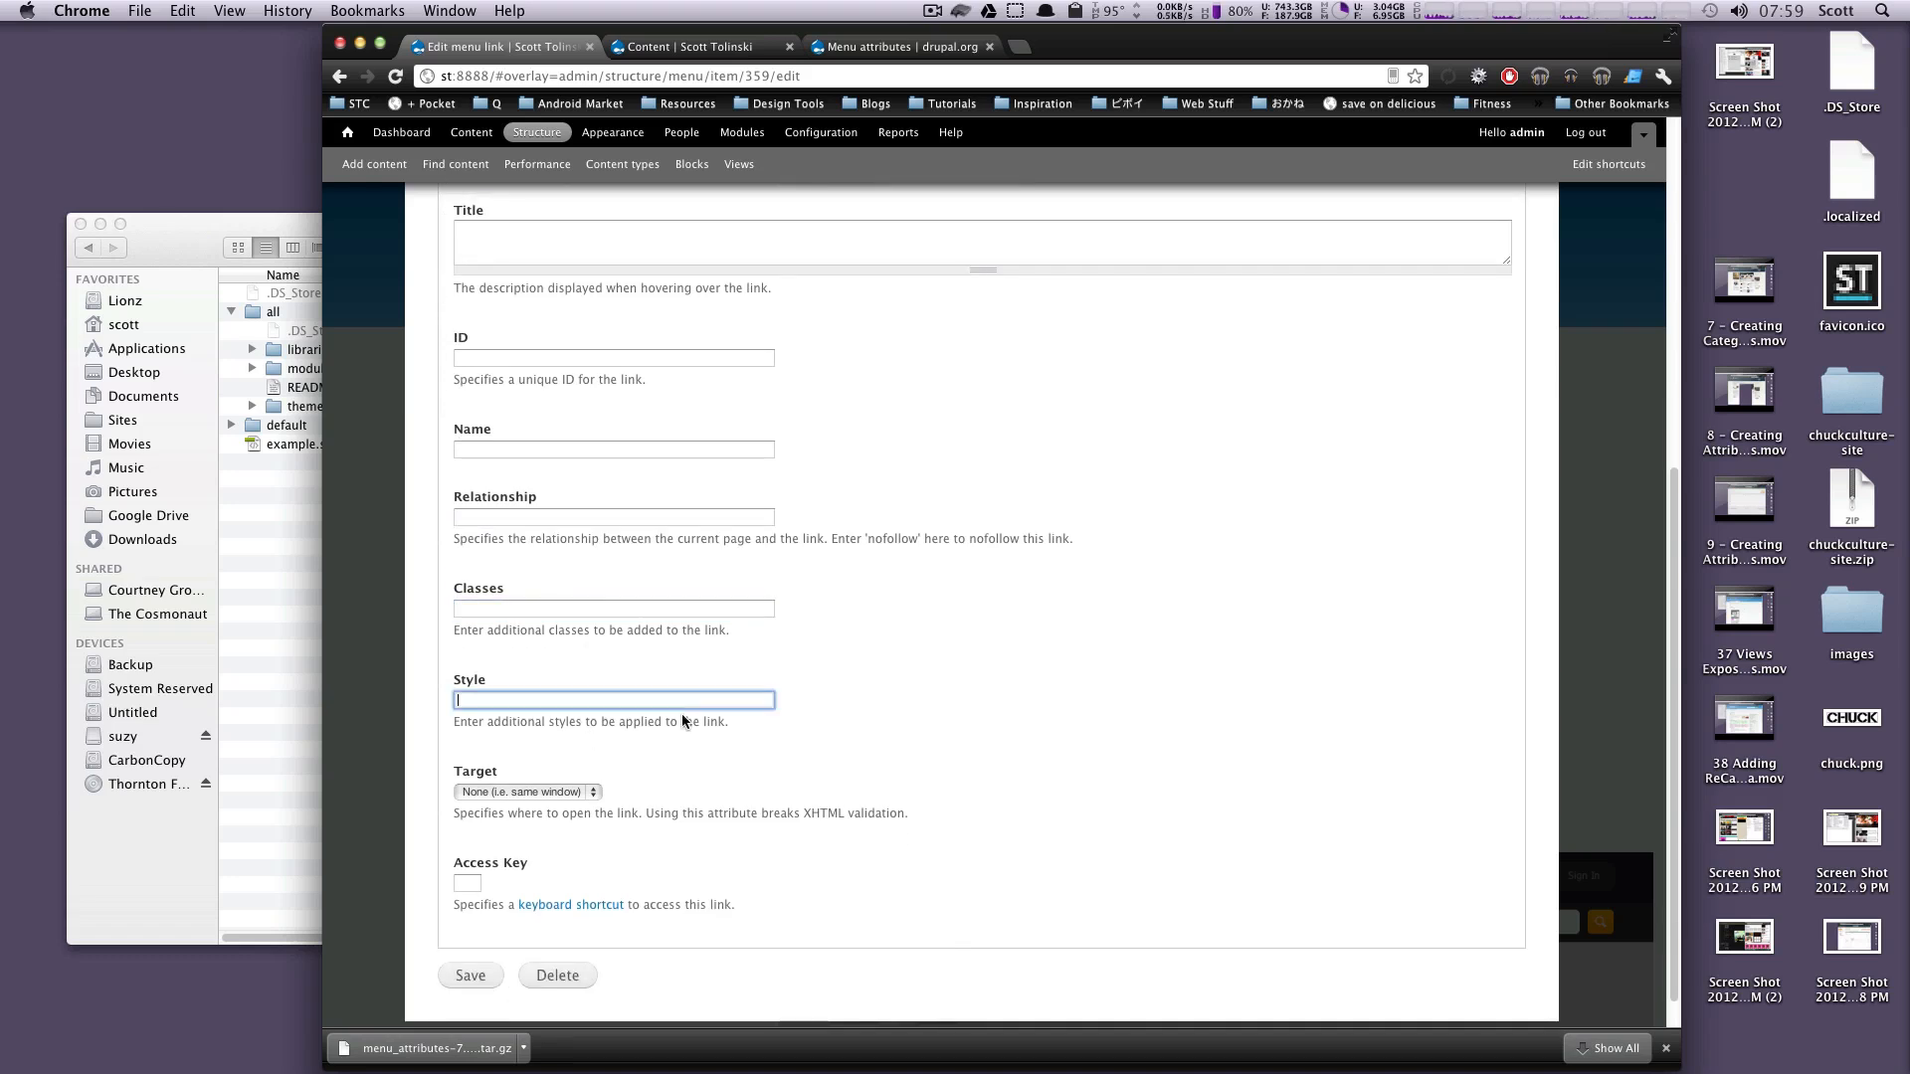
scroll("down", 3)
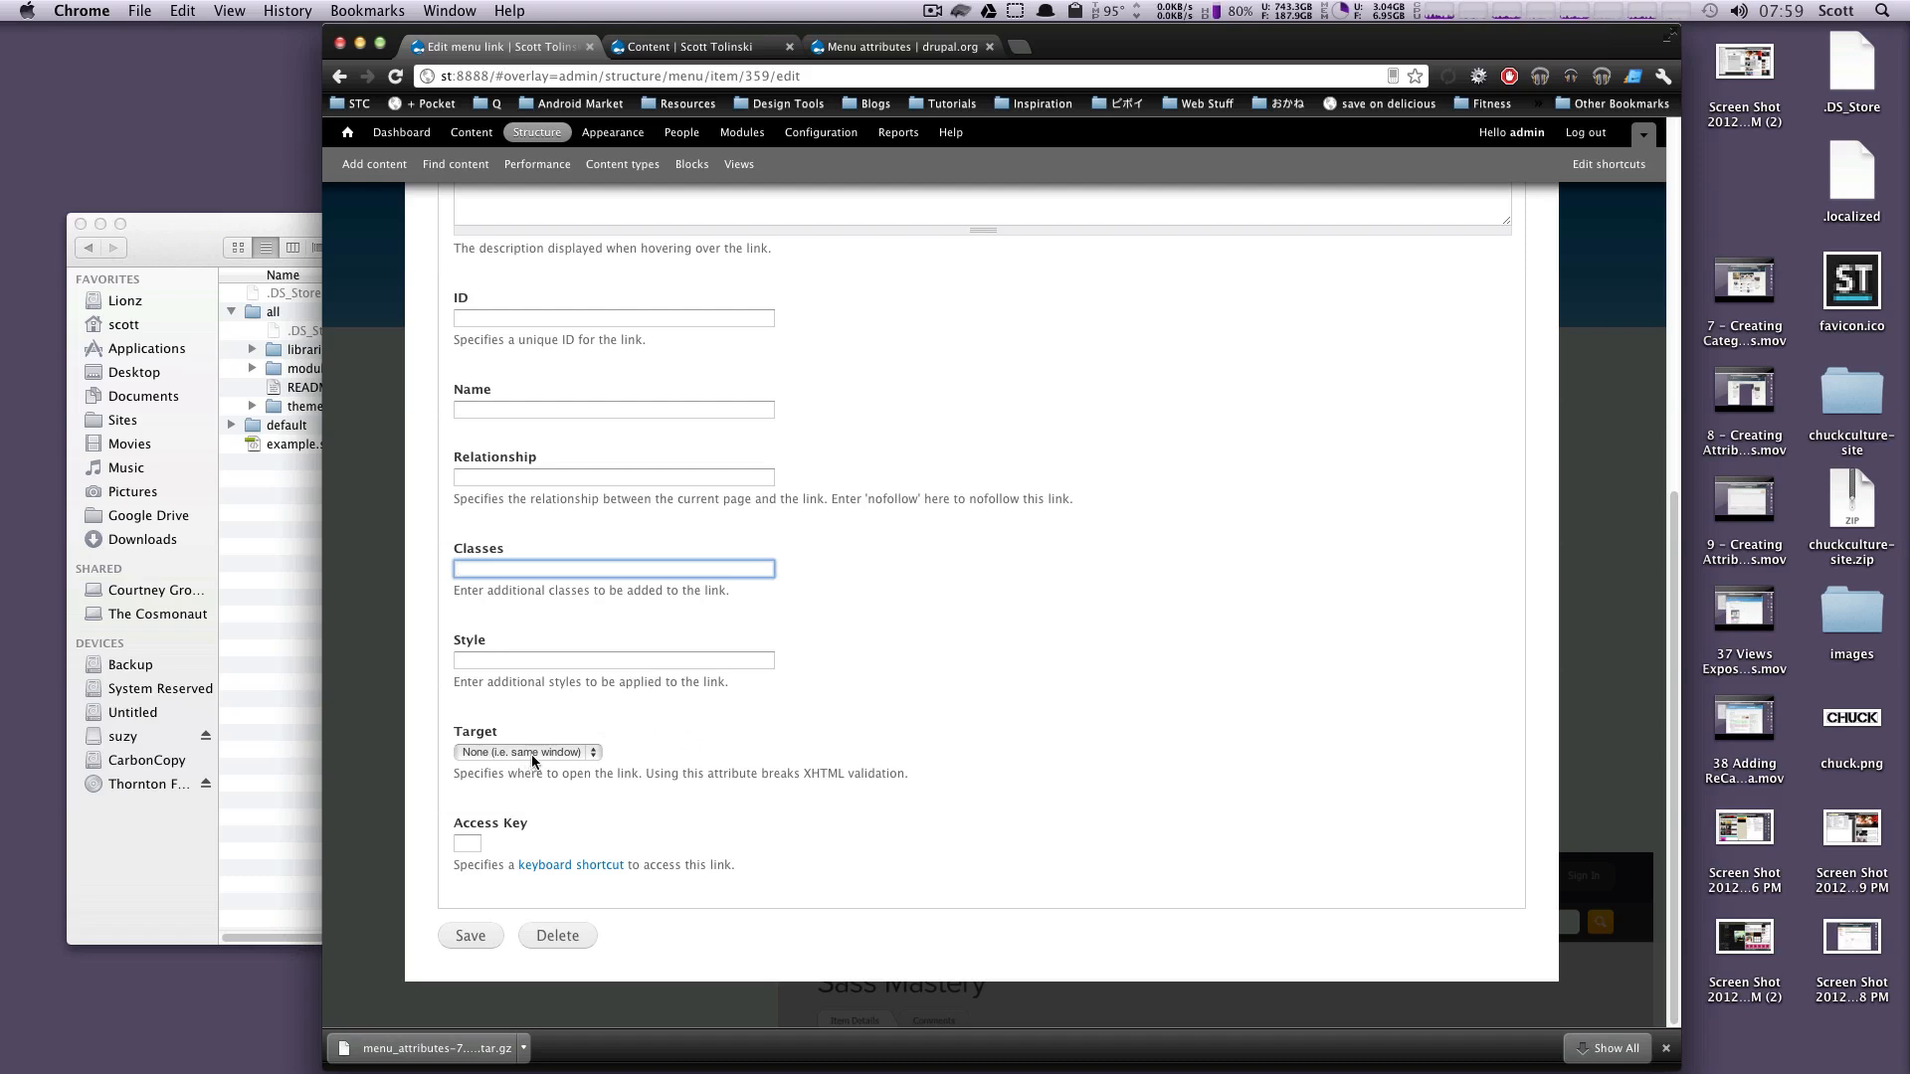
left_click(527, 752)
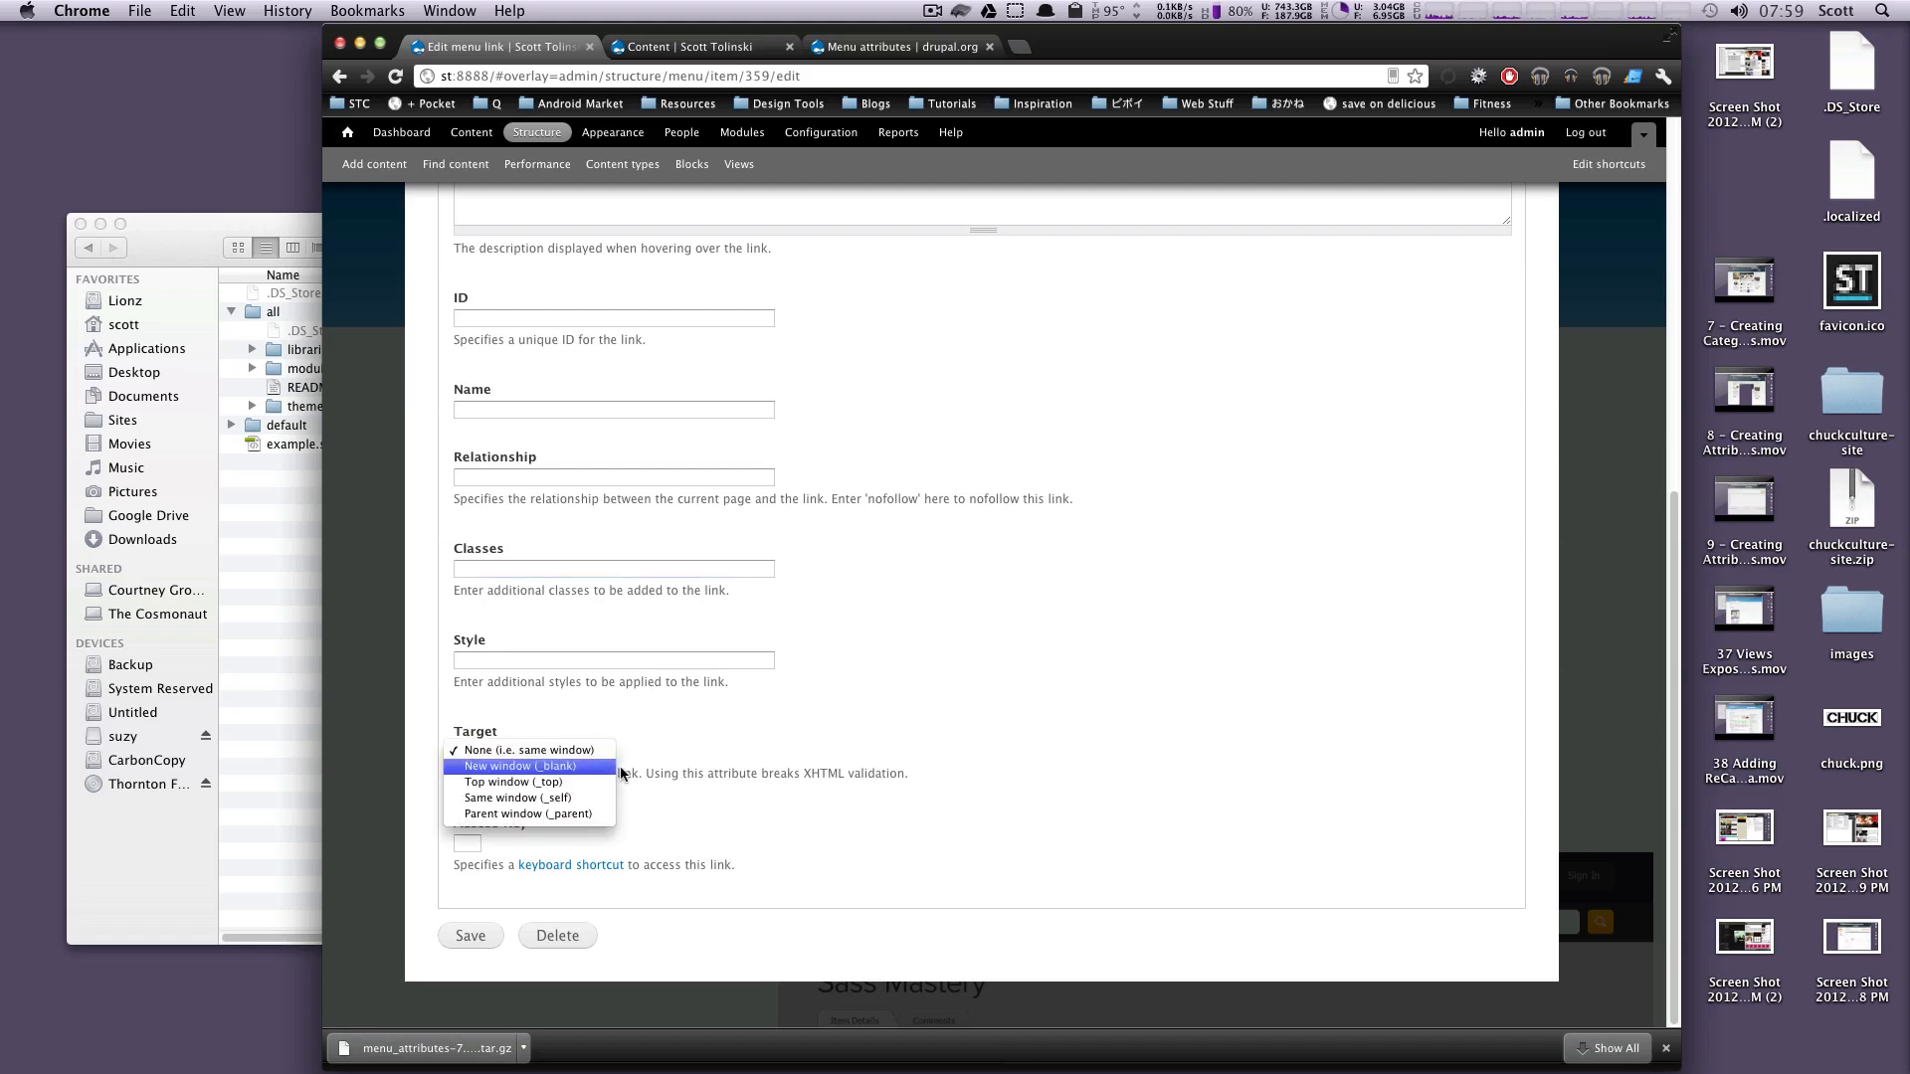
left_click(533, 748)
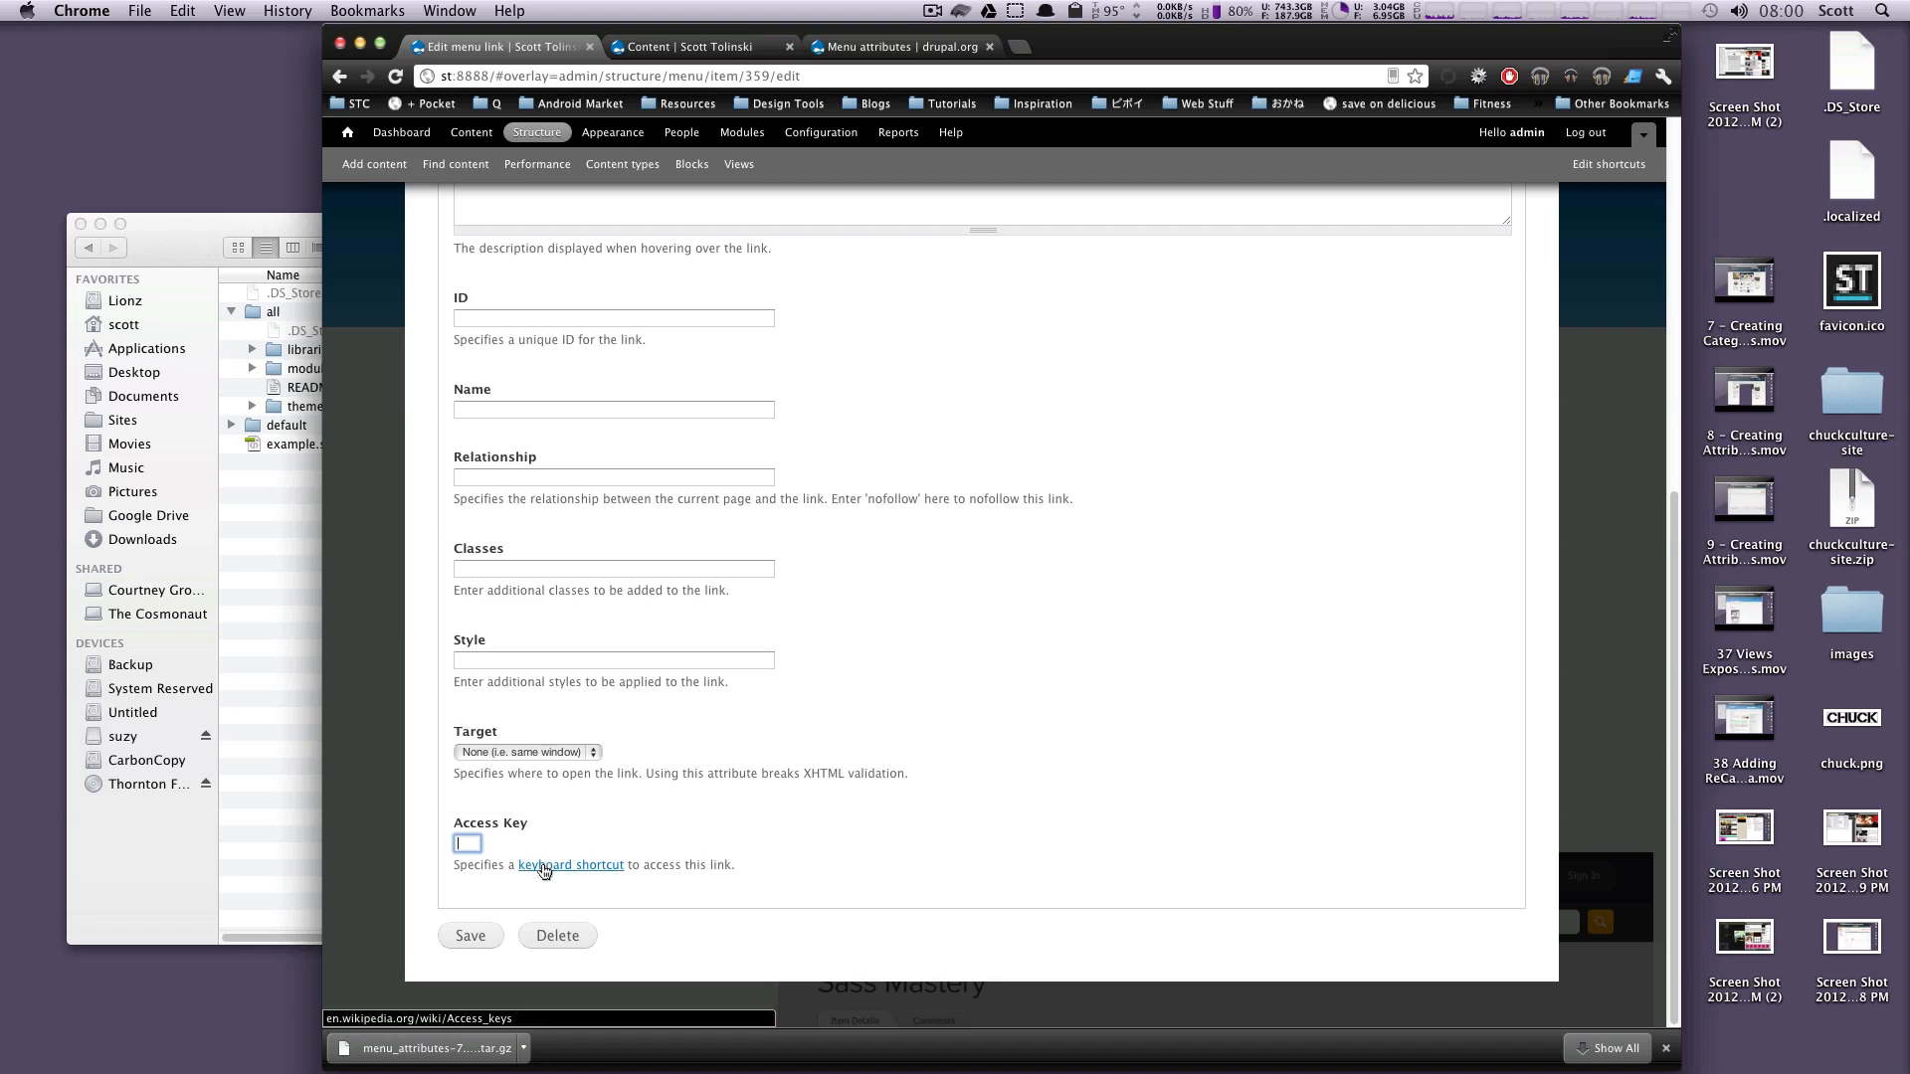
scroll("up", 3)
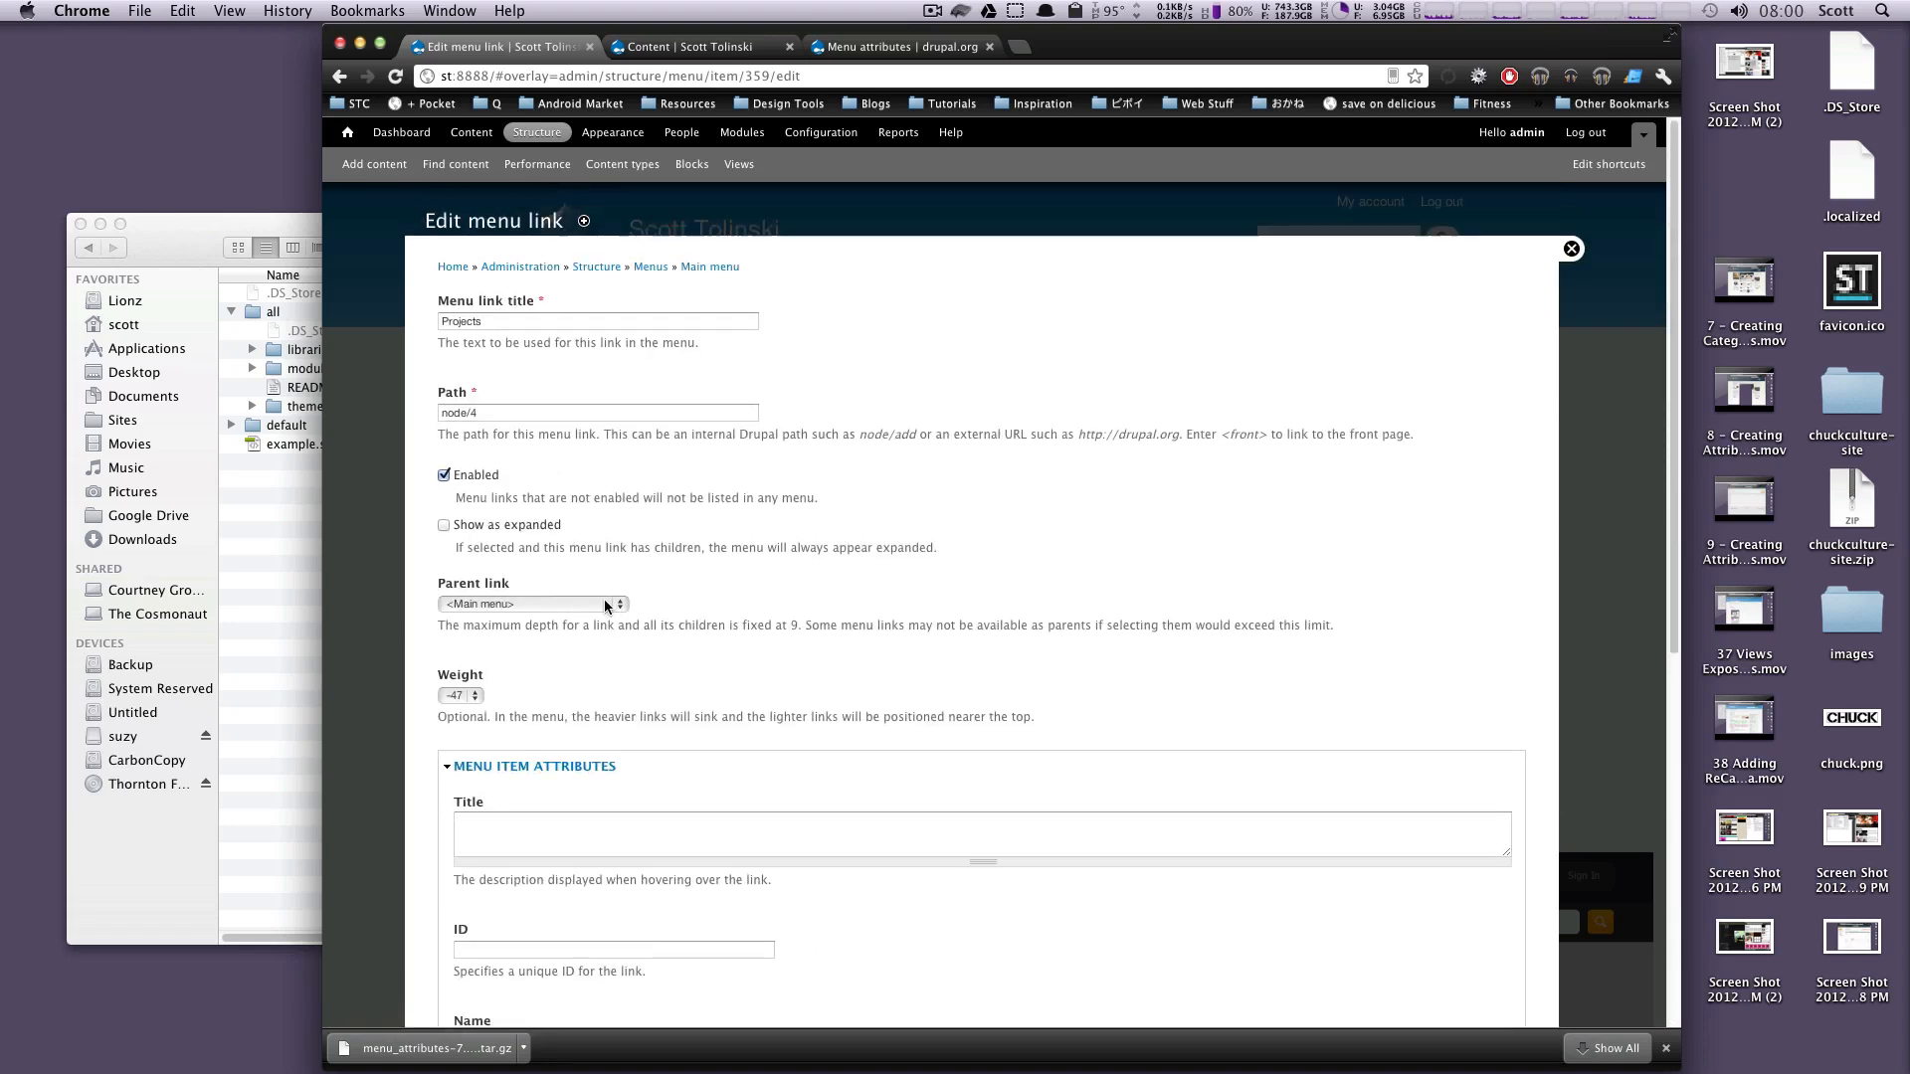
scroll("down", 3)
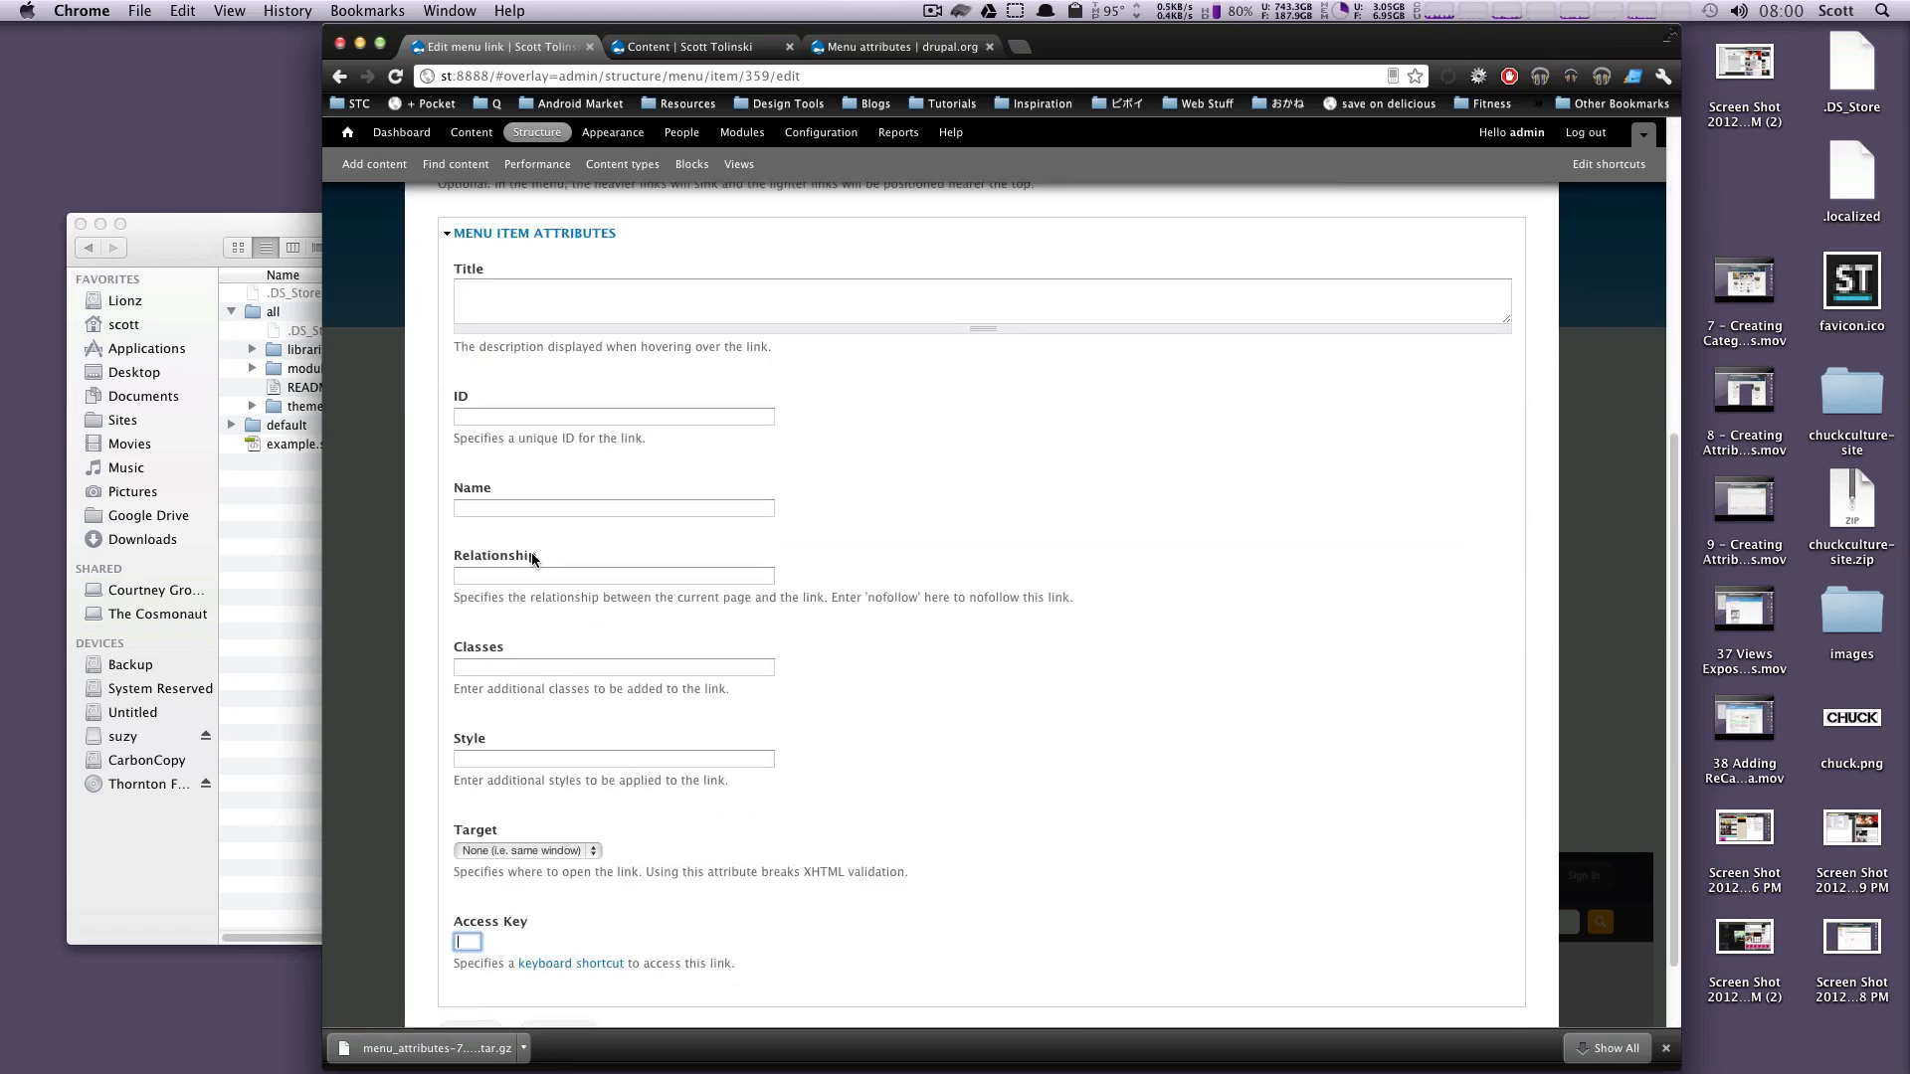
mouse_move(575, 812)
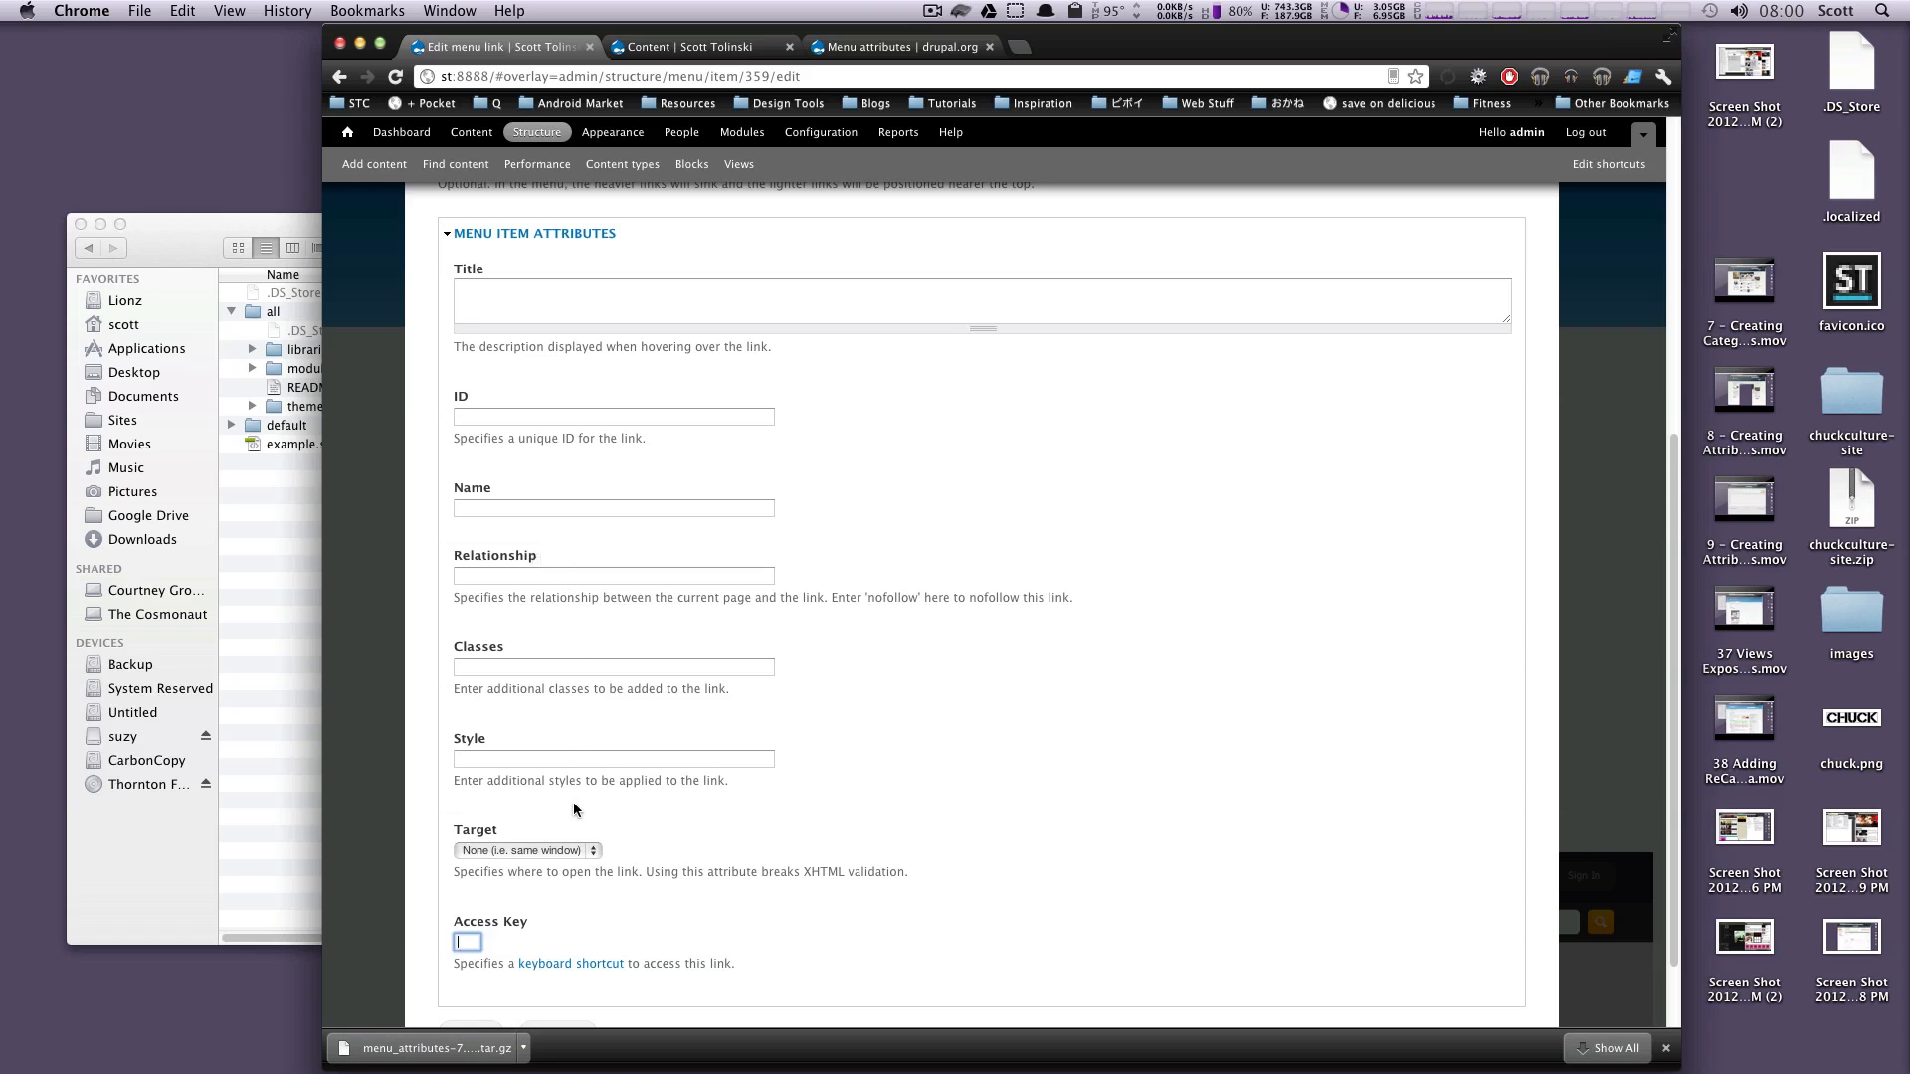
scroll("up", 3)
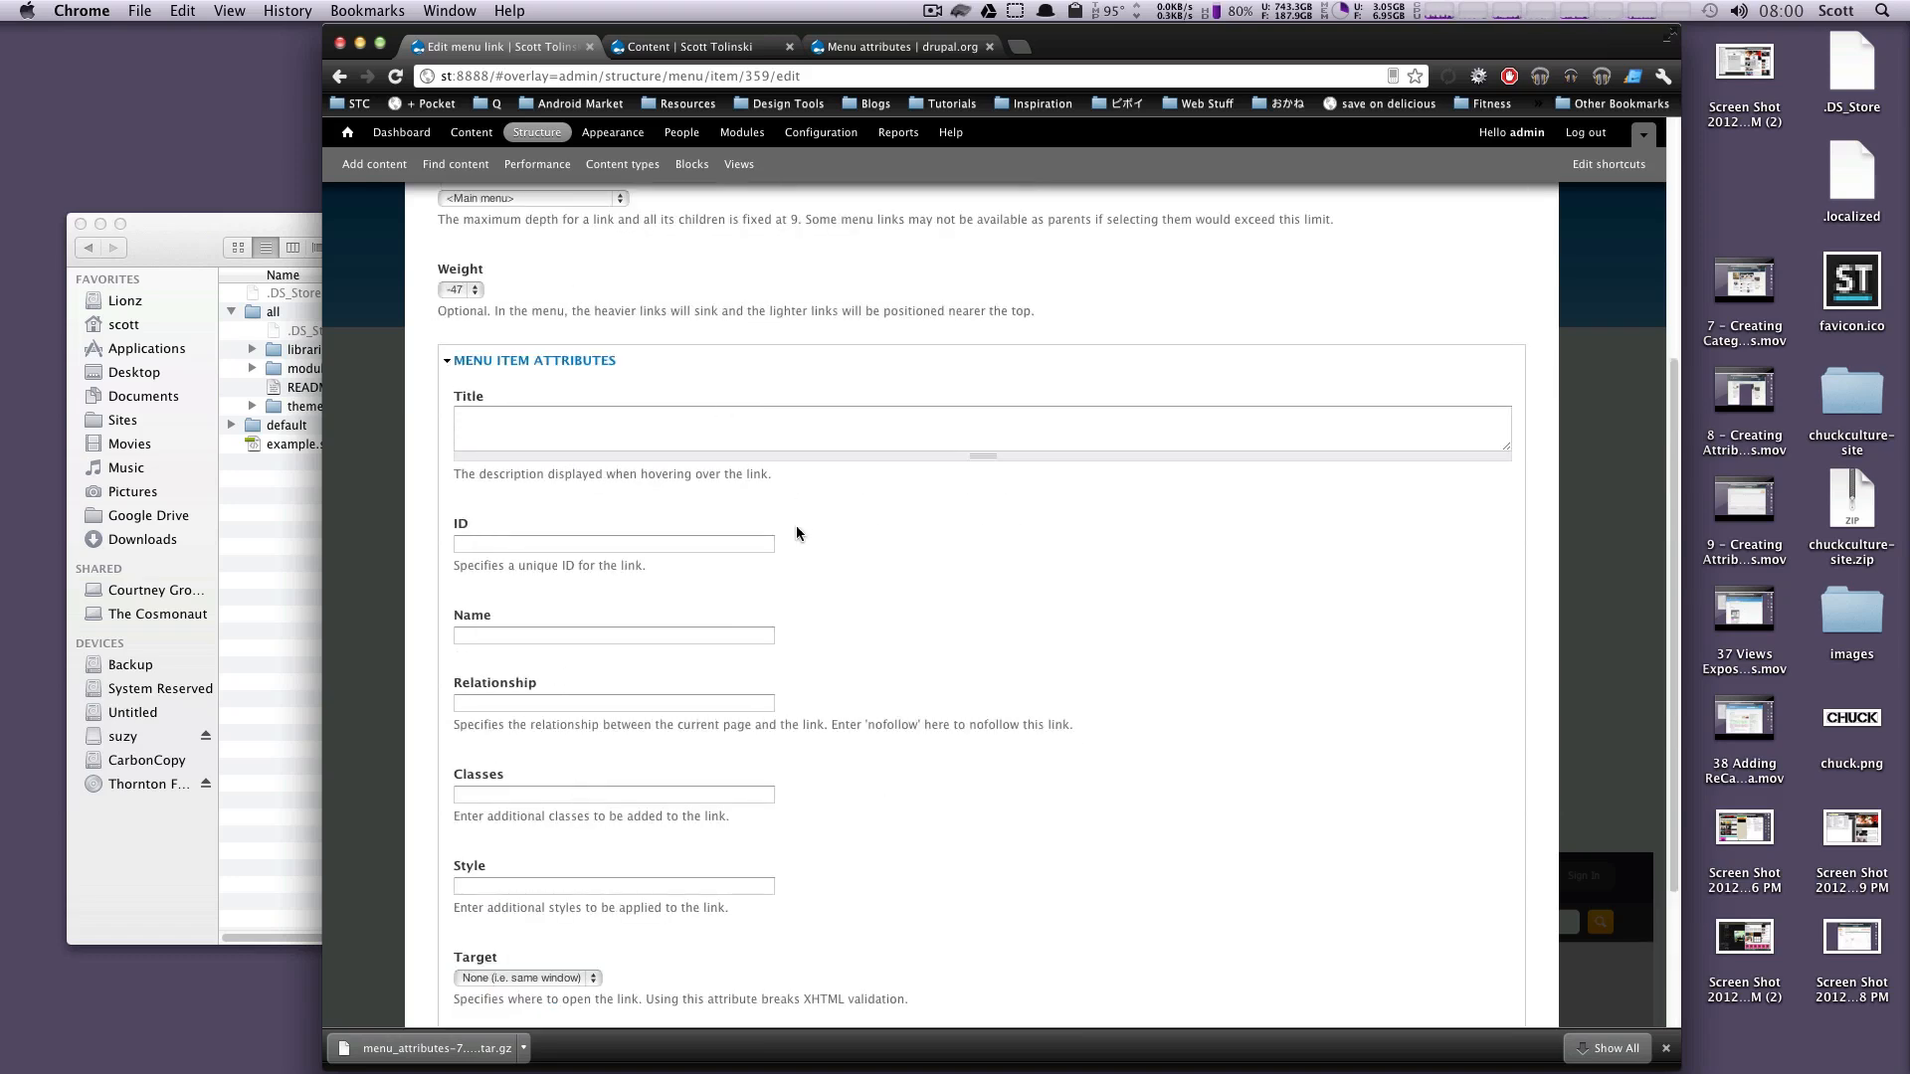
mouse_move(983, 485)
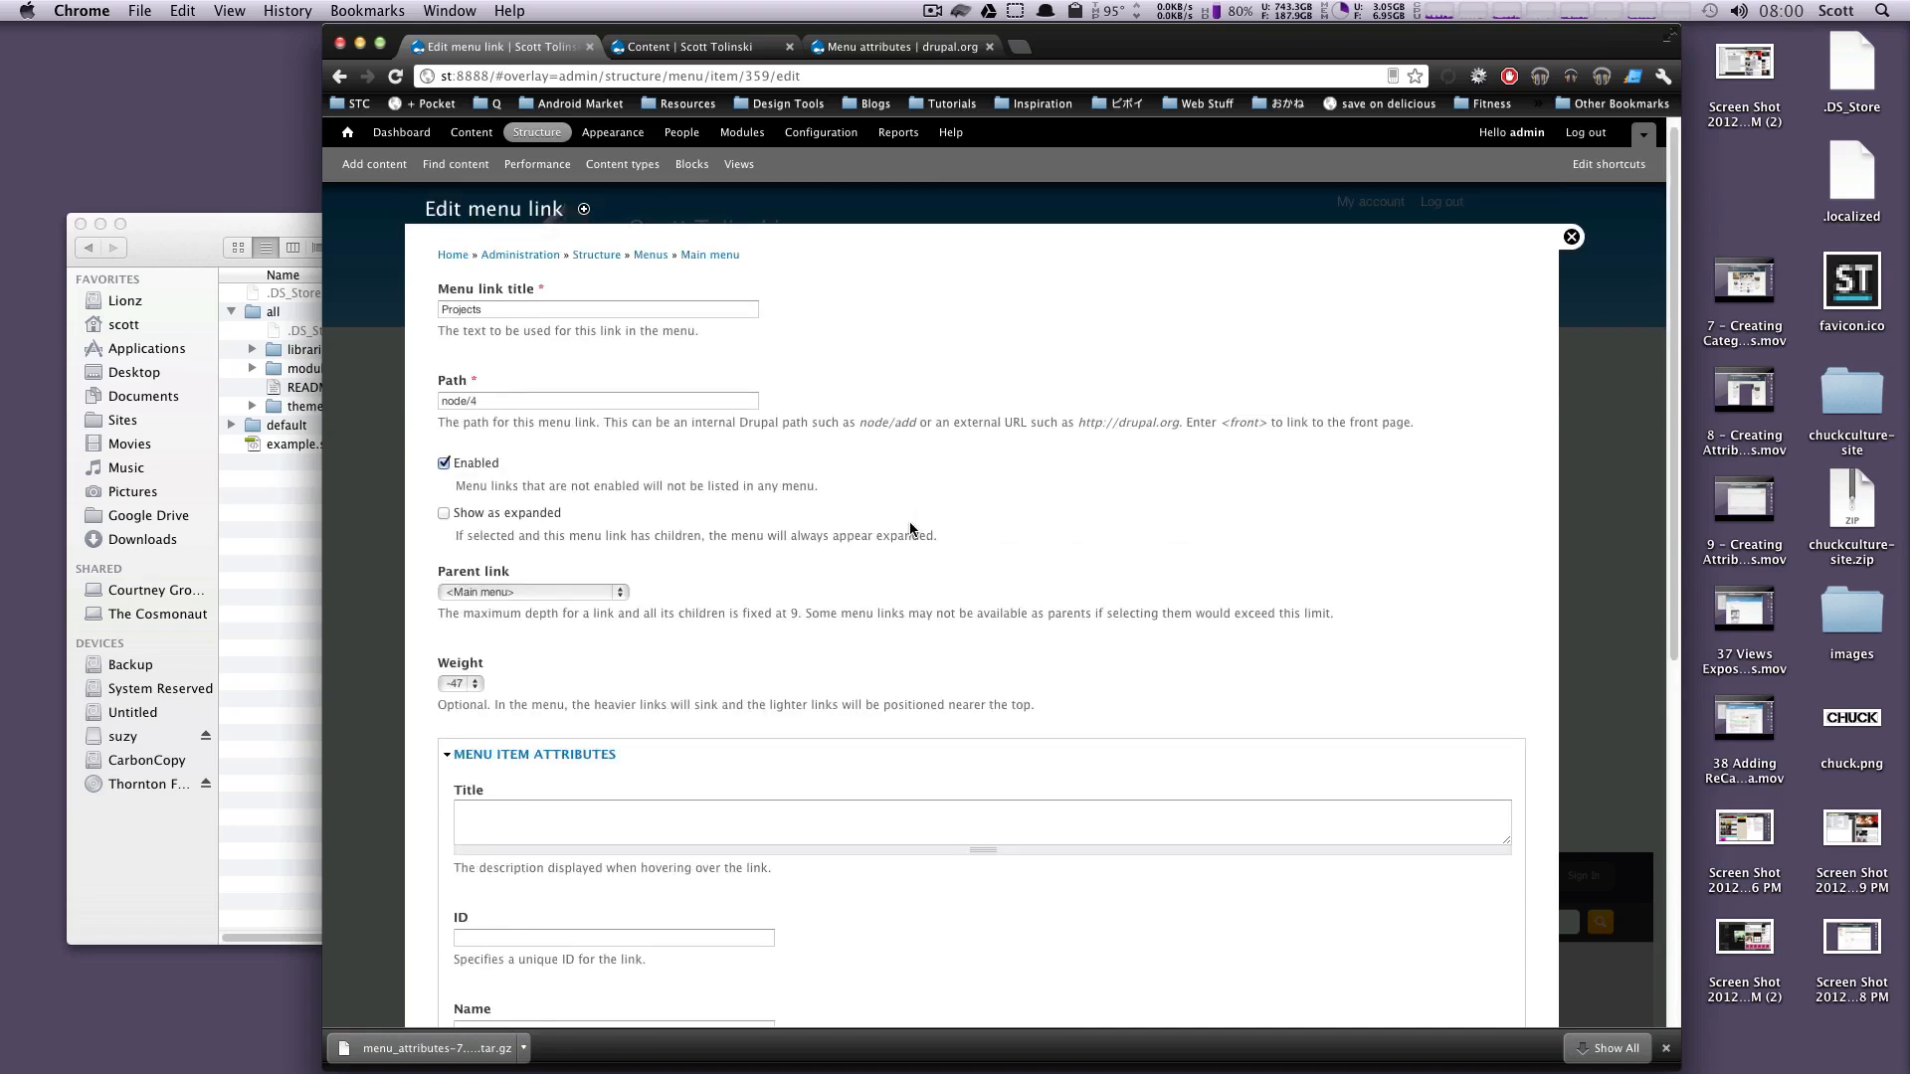
scroll("down", 3)
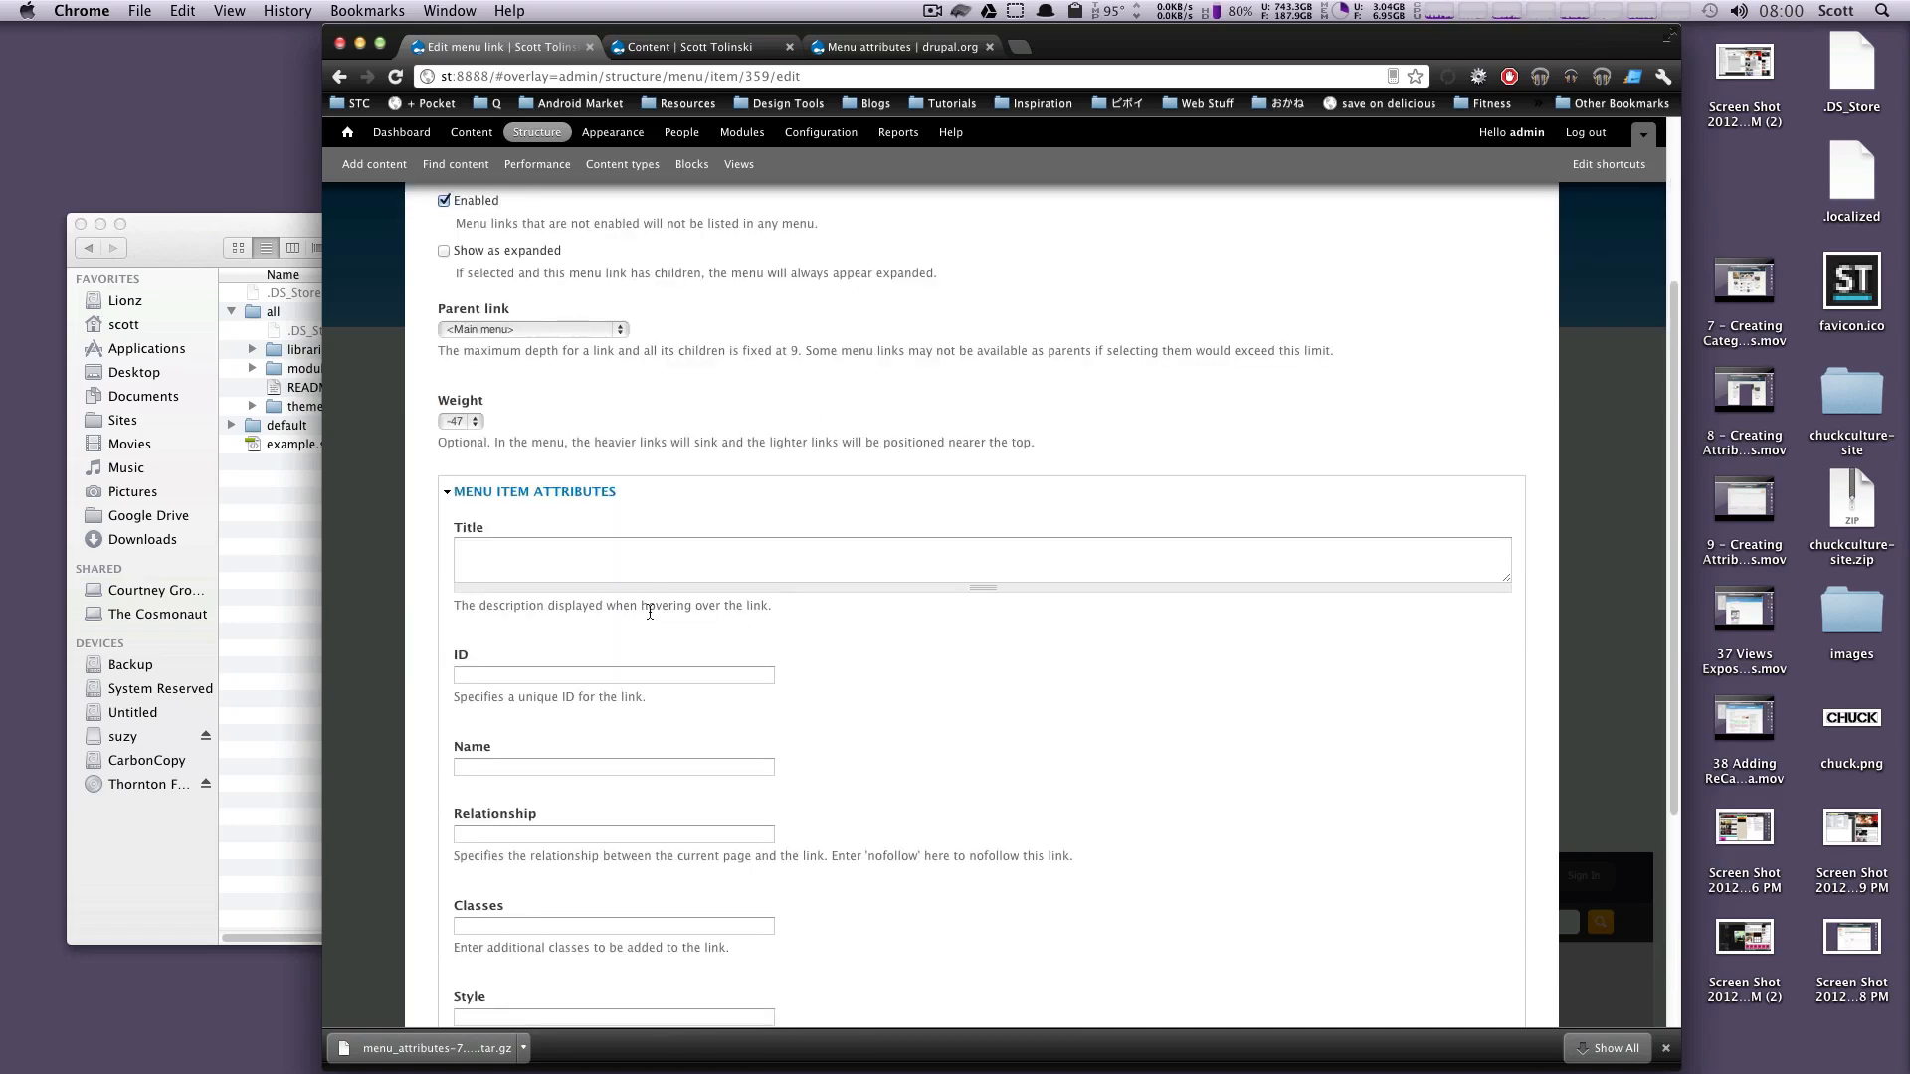
scroll("down", 3)
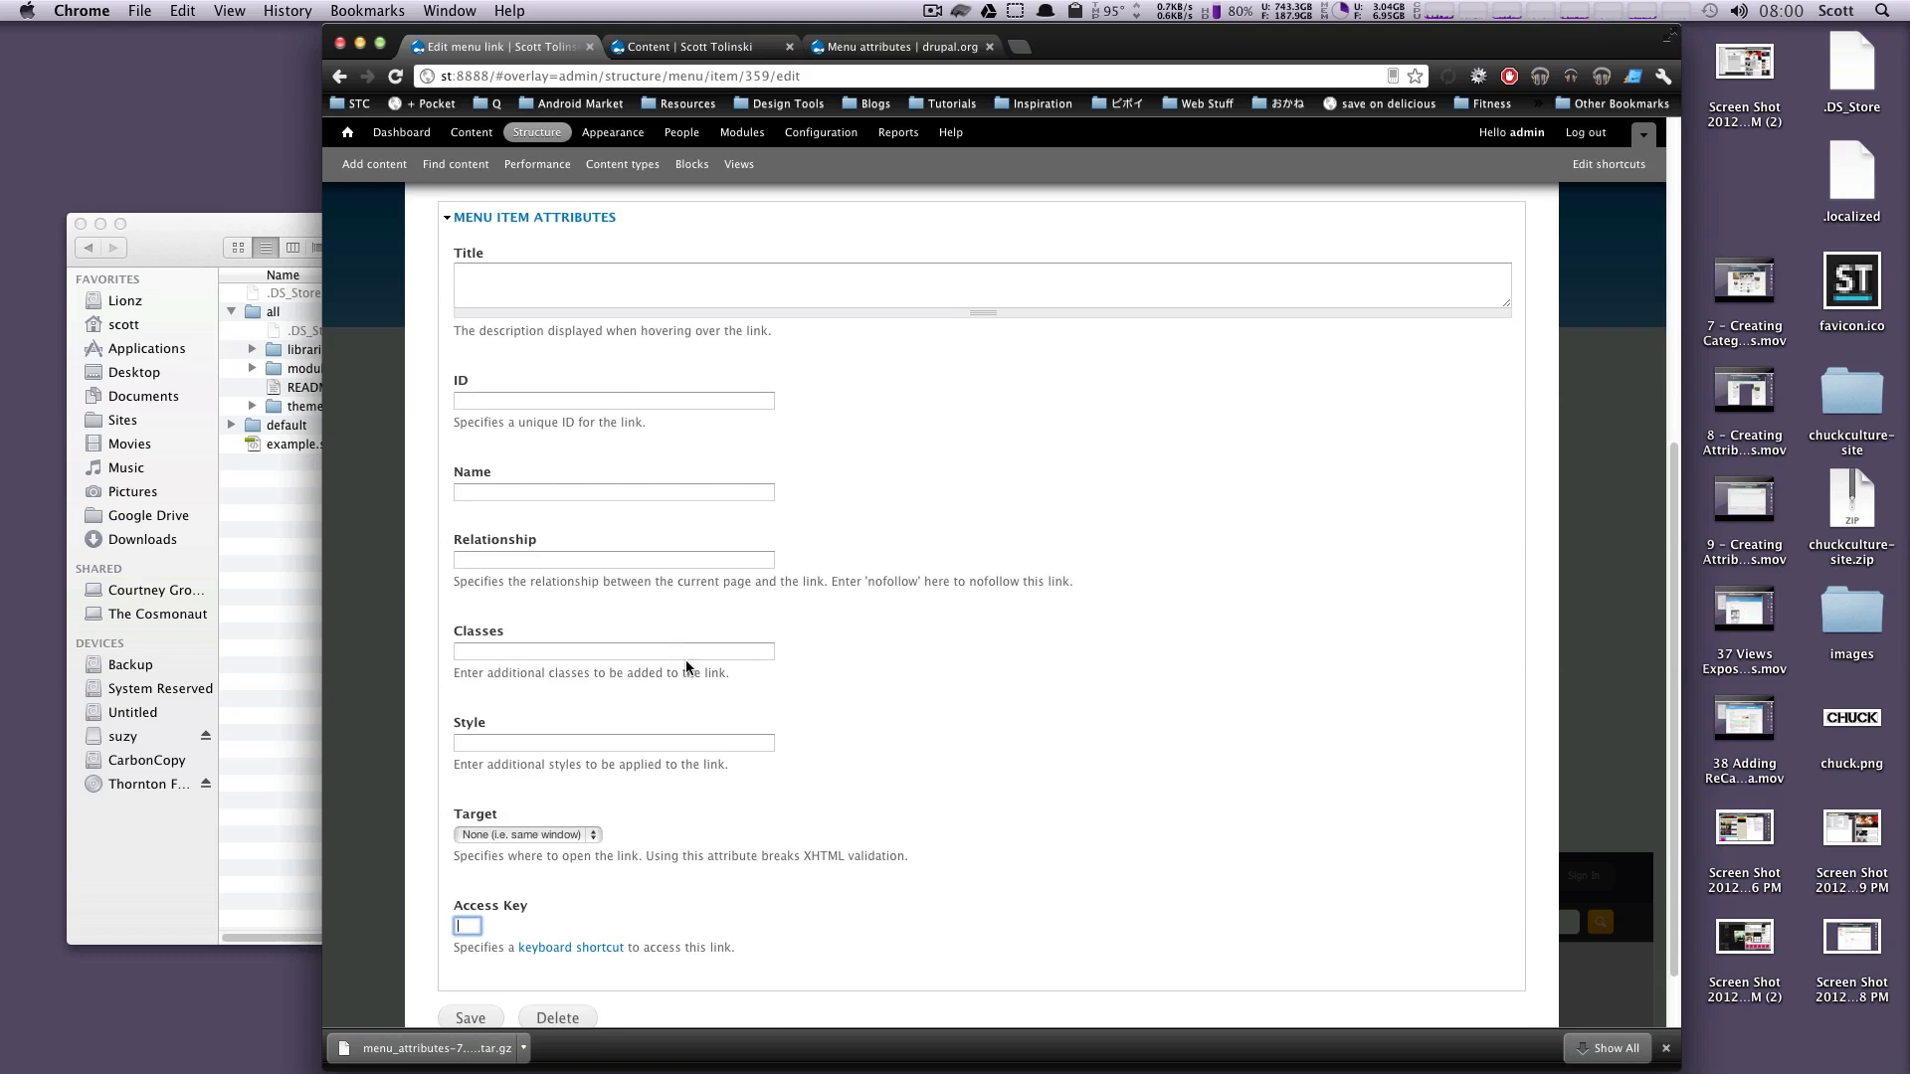
Enter 'projects' in the link's Classes attribute and save the menu link.
left_click(613, 651)
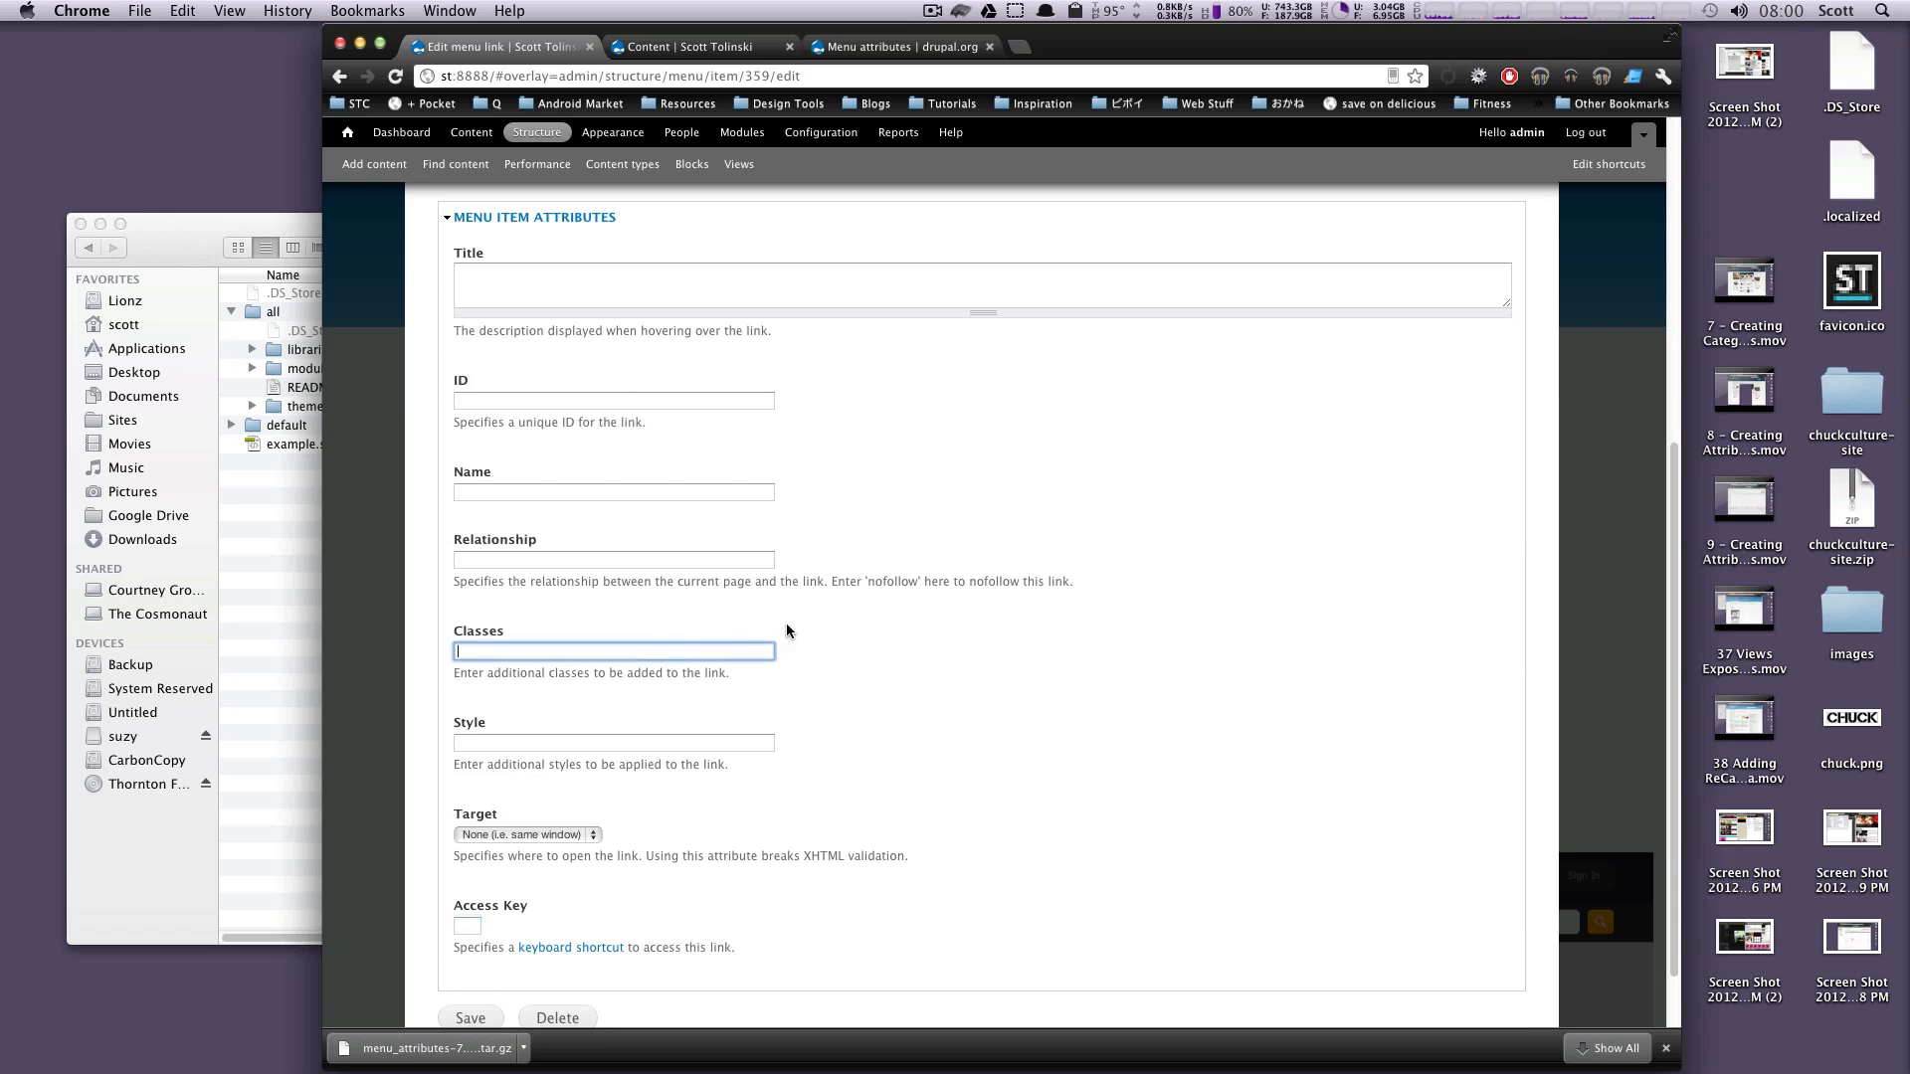
mouse_move(601, 734)
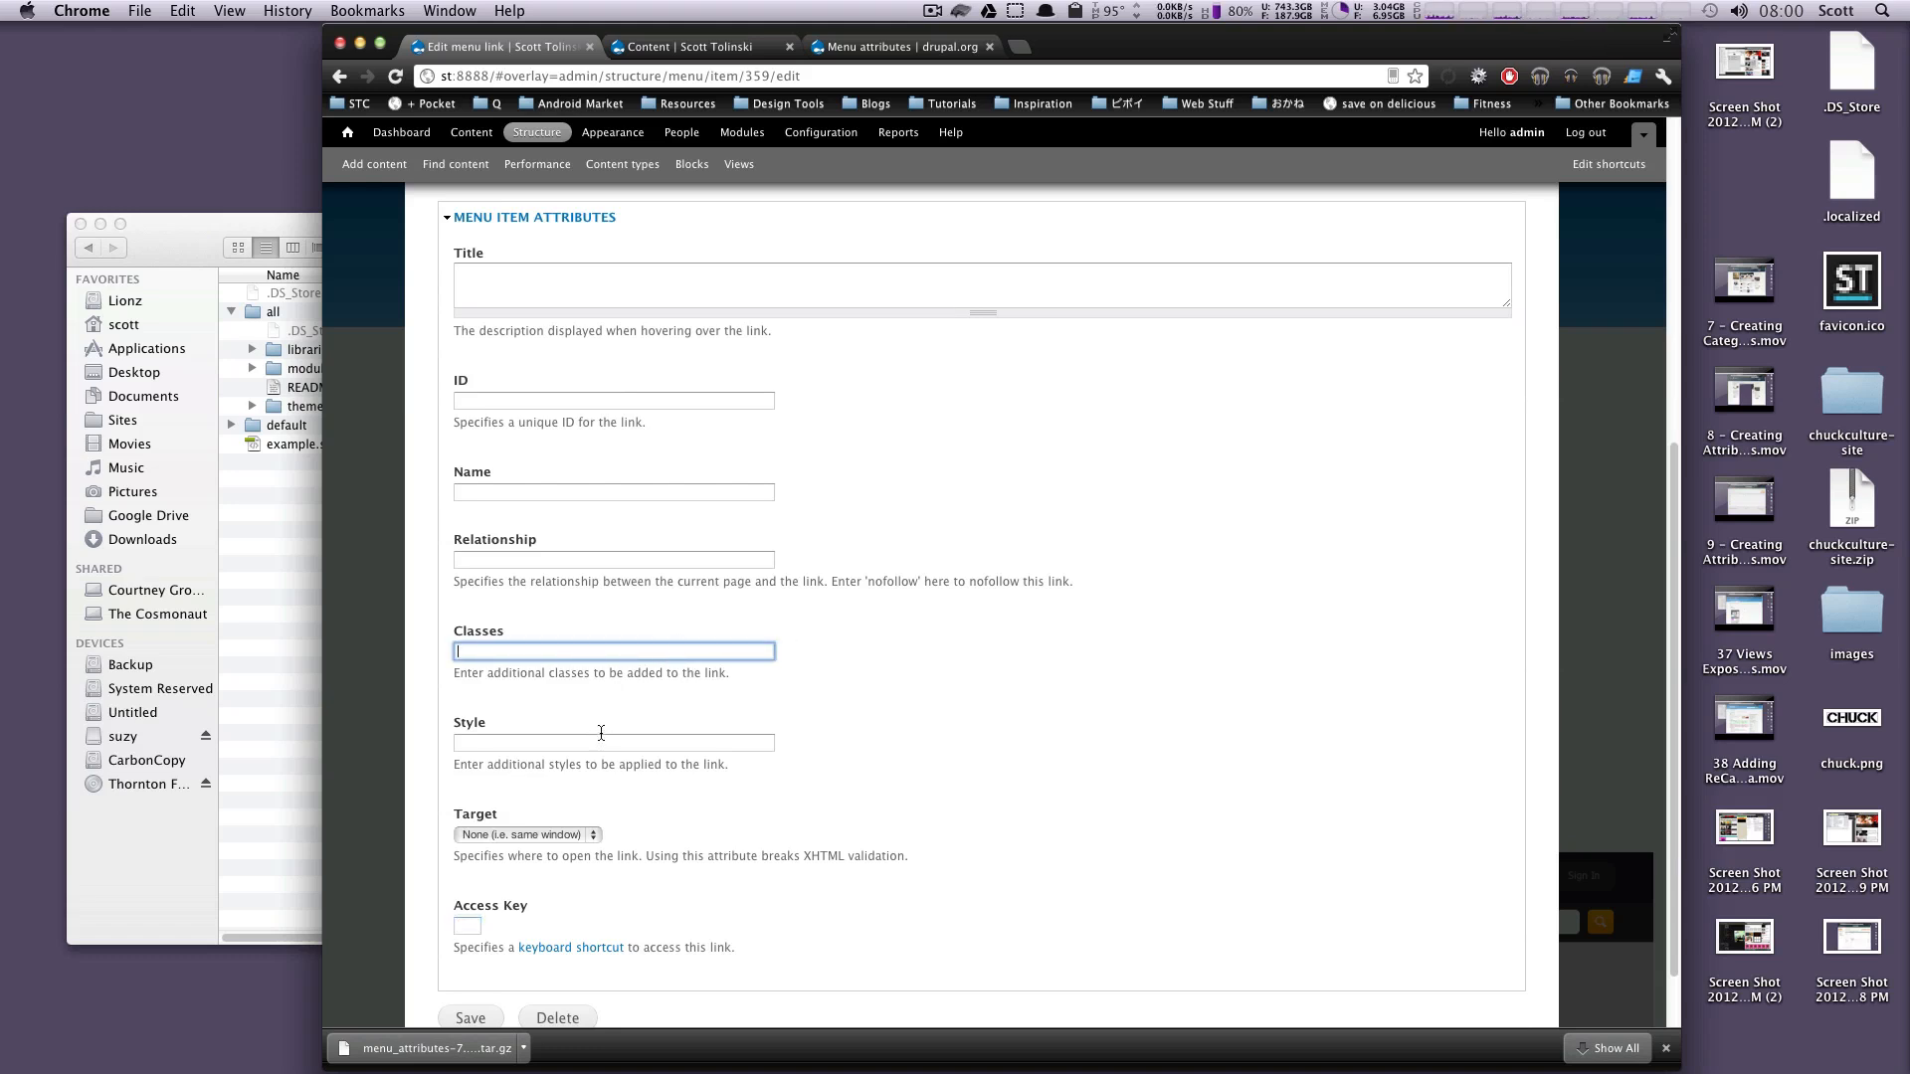
left_click(612, 561)
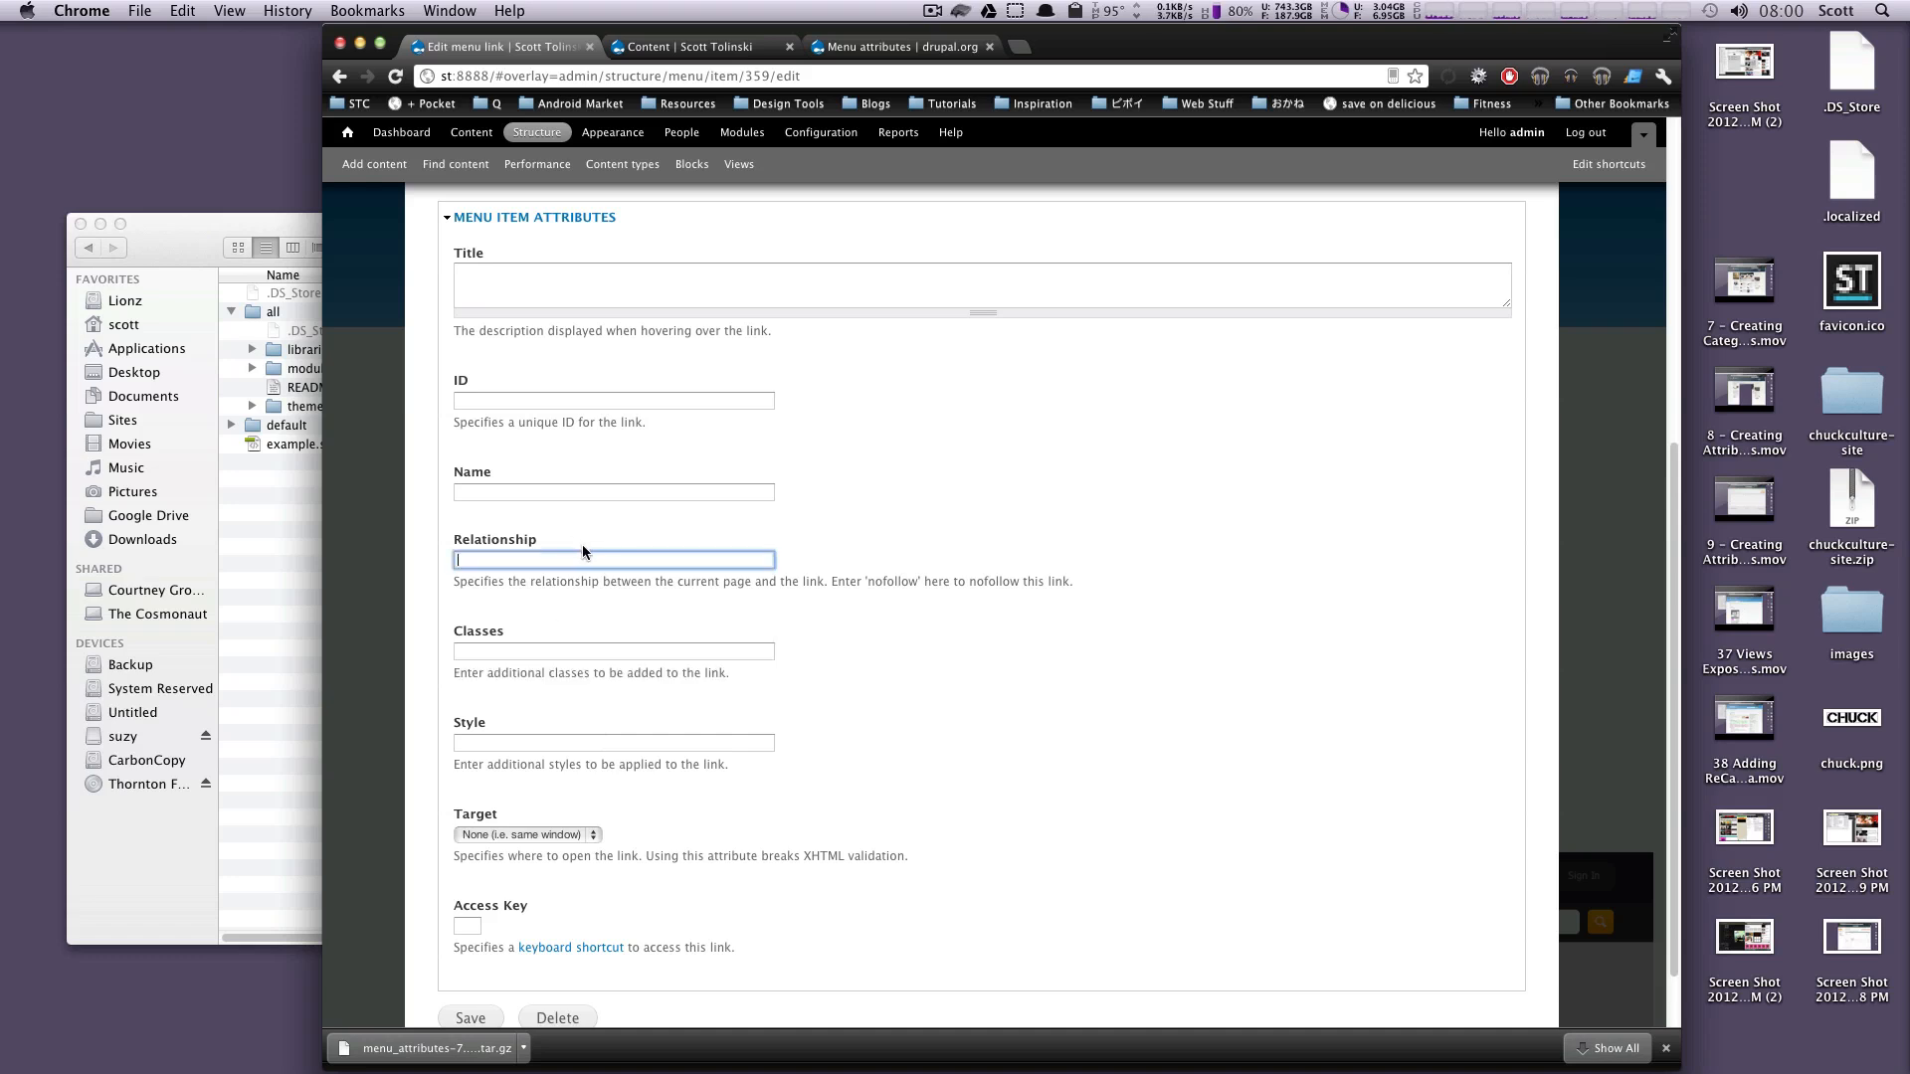
scroll("down", 3)
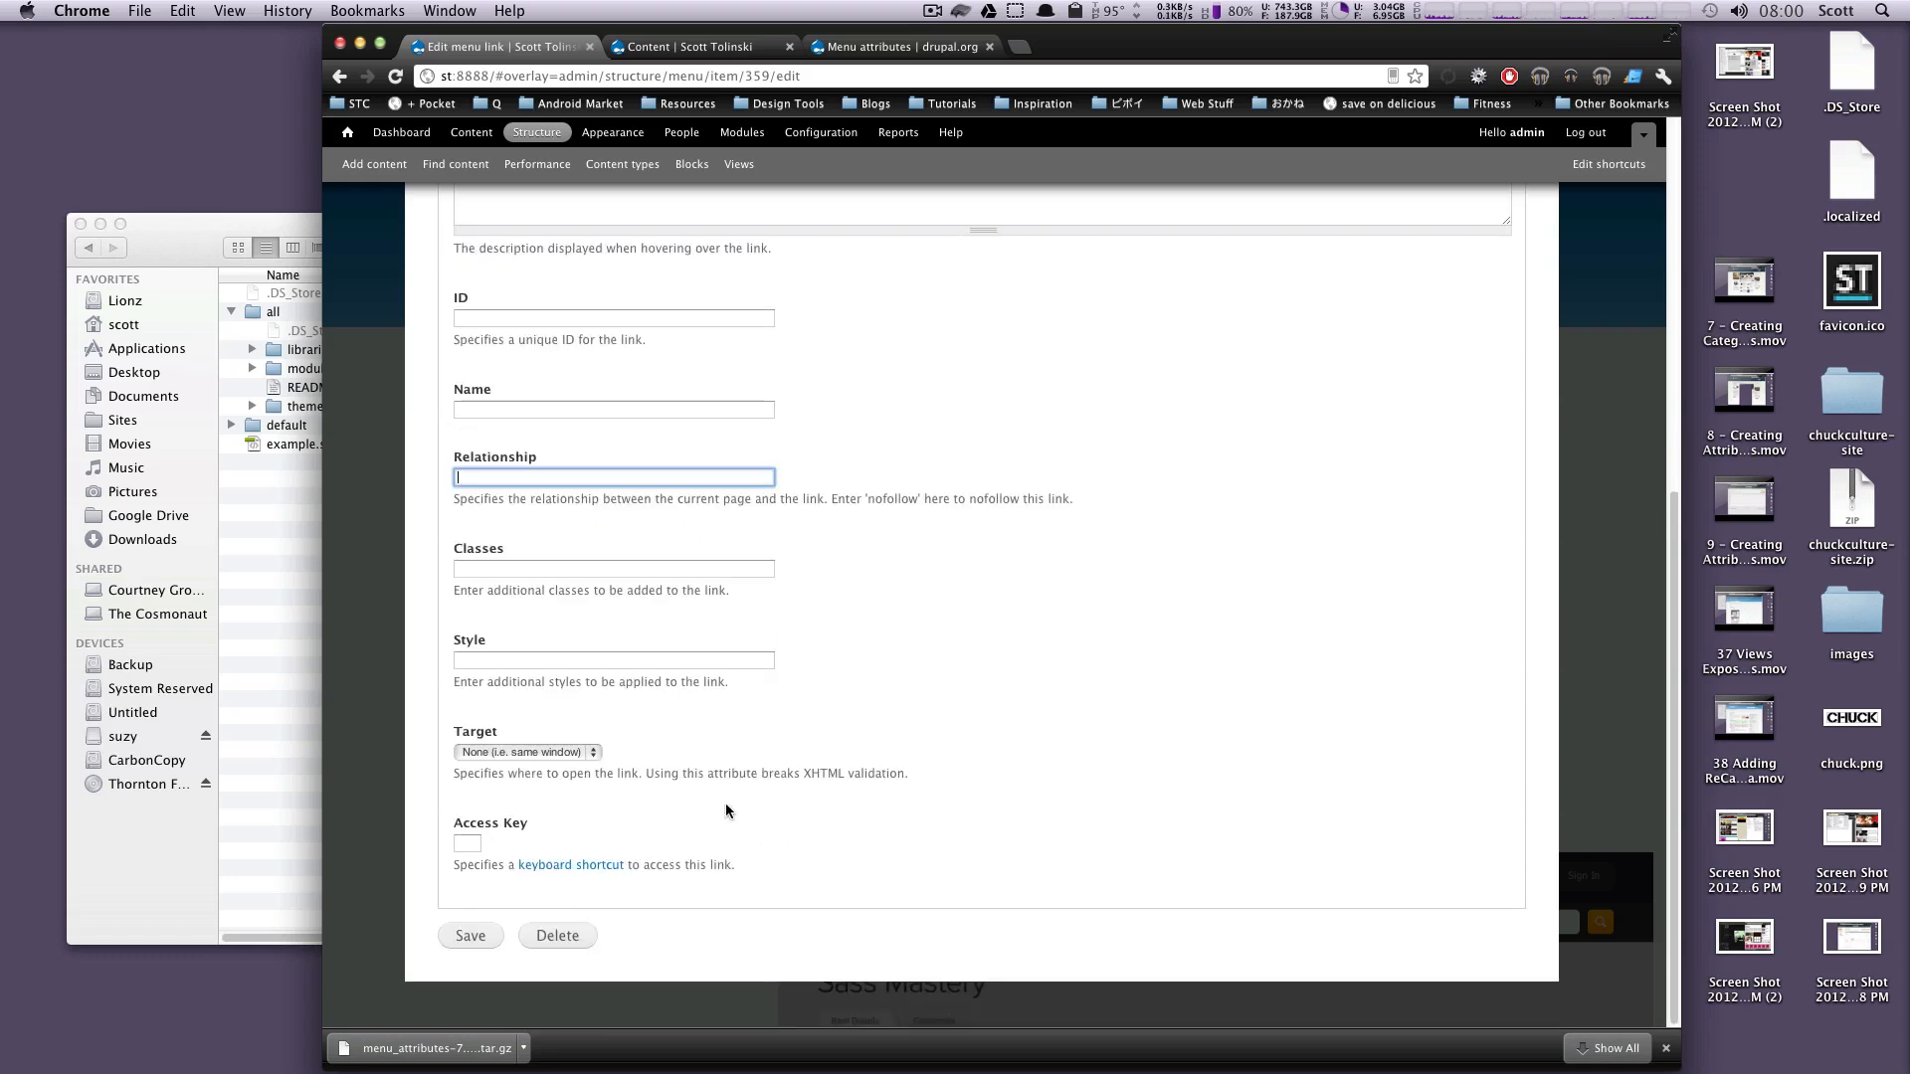
left_click(613, 569)
type("projec")
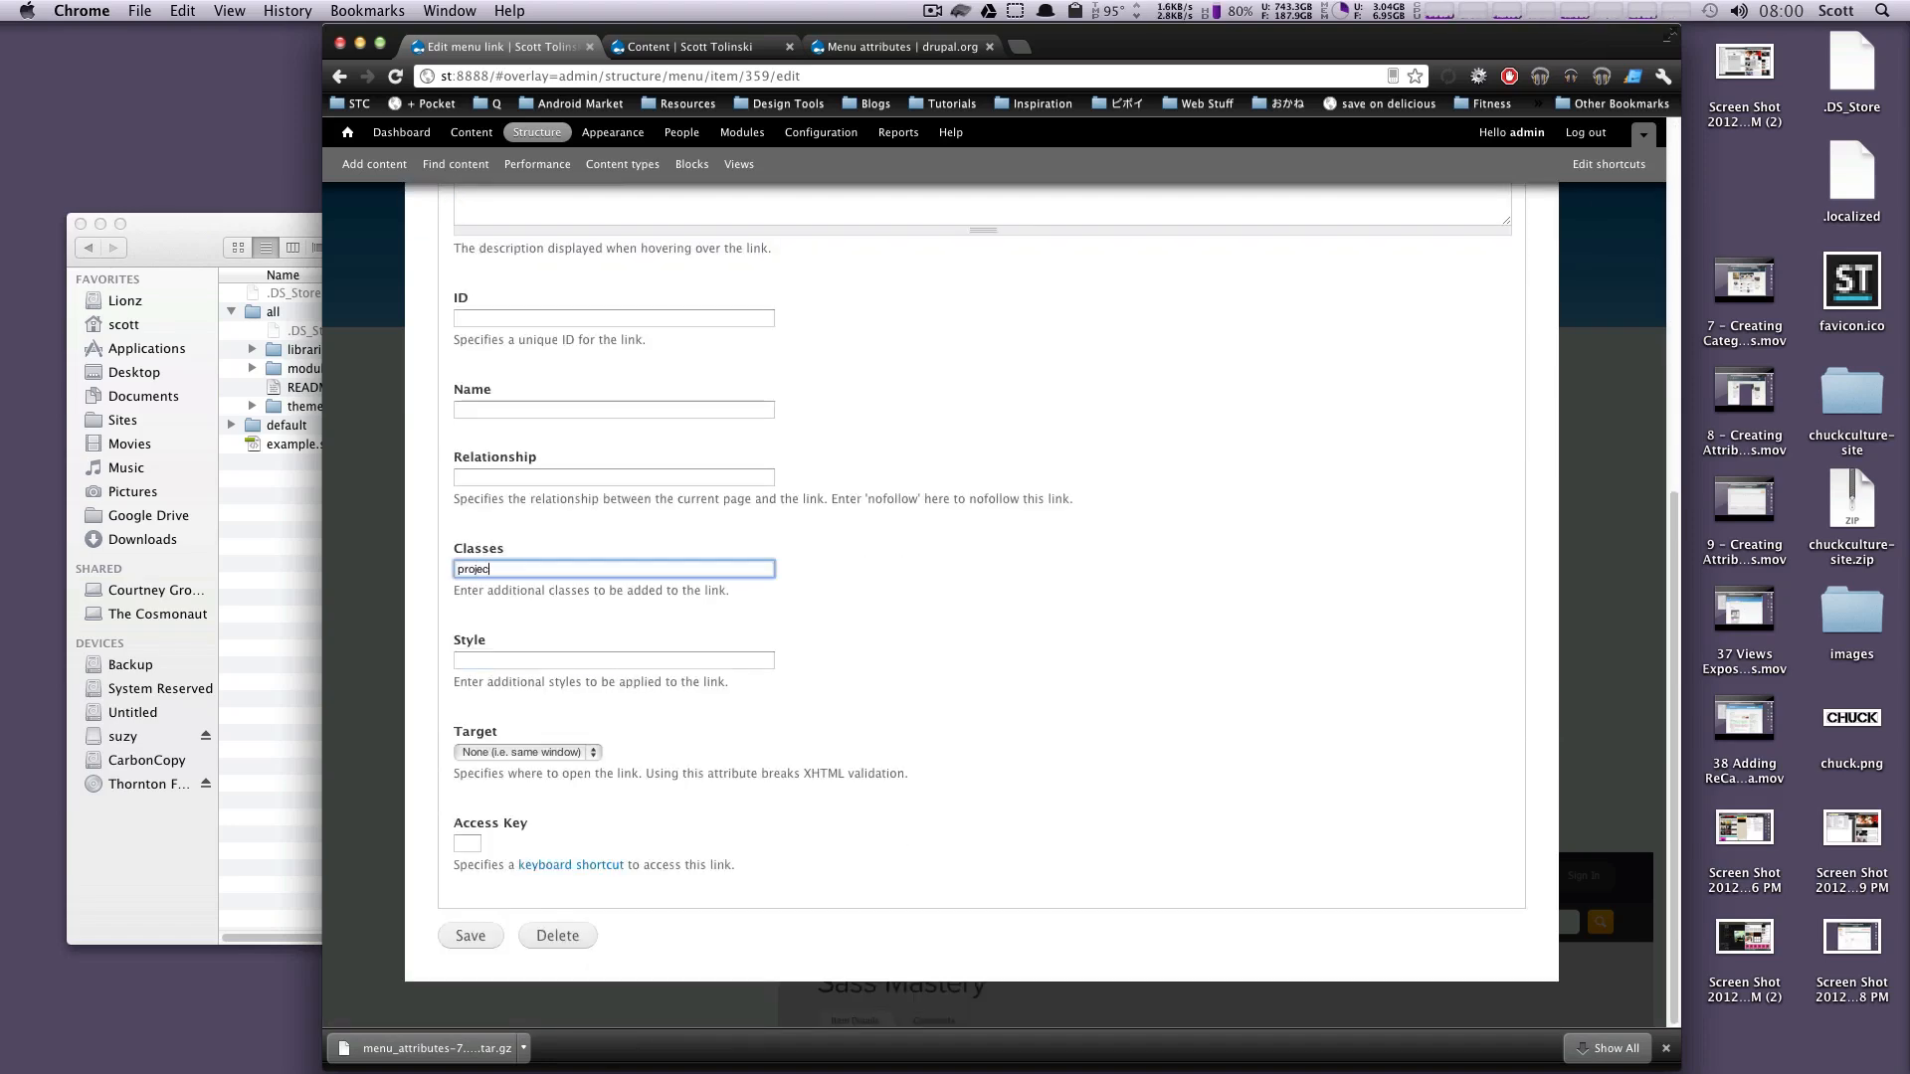
left_click(469, 935)
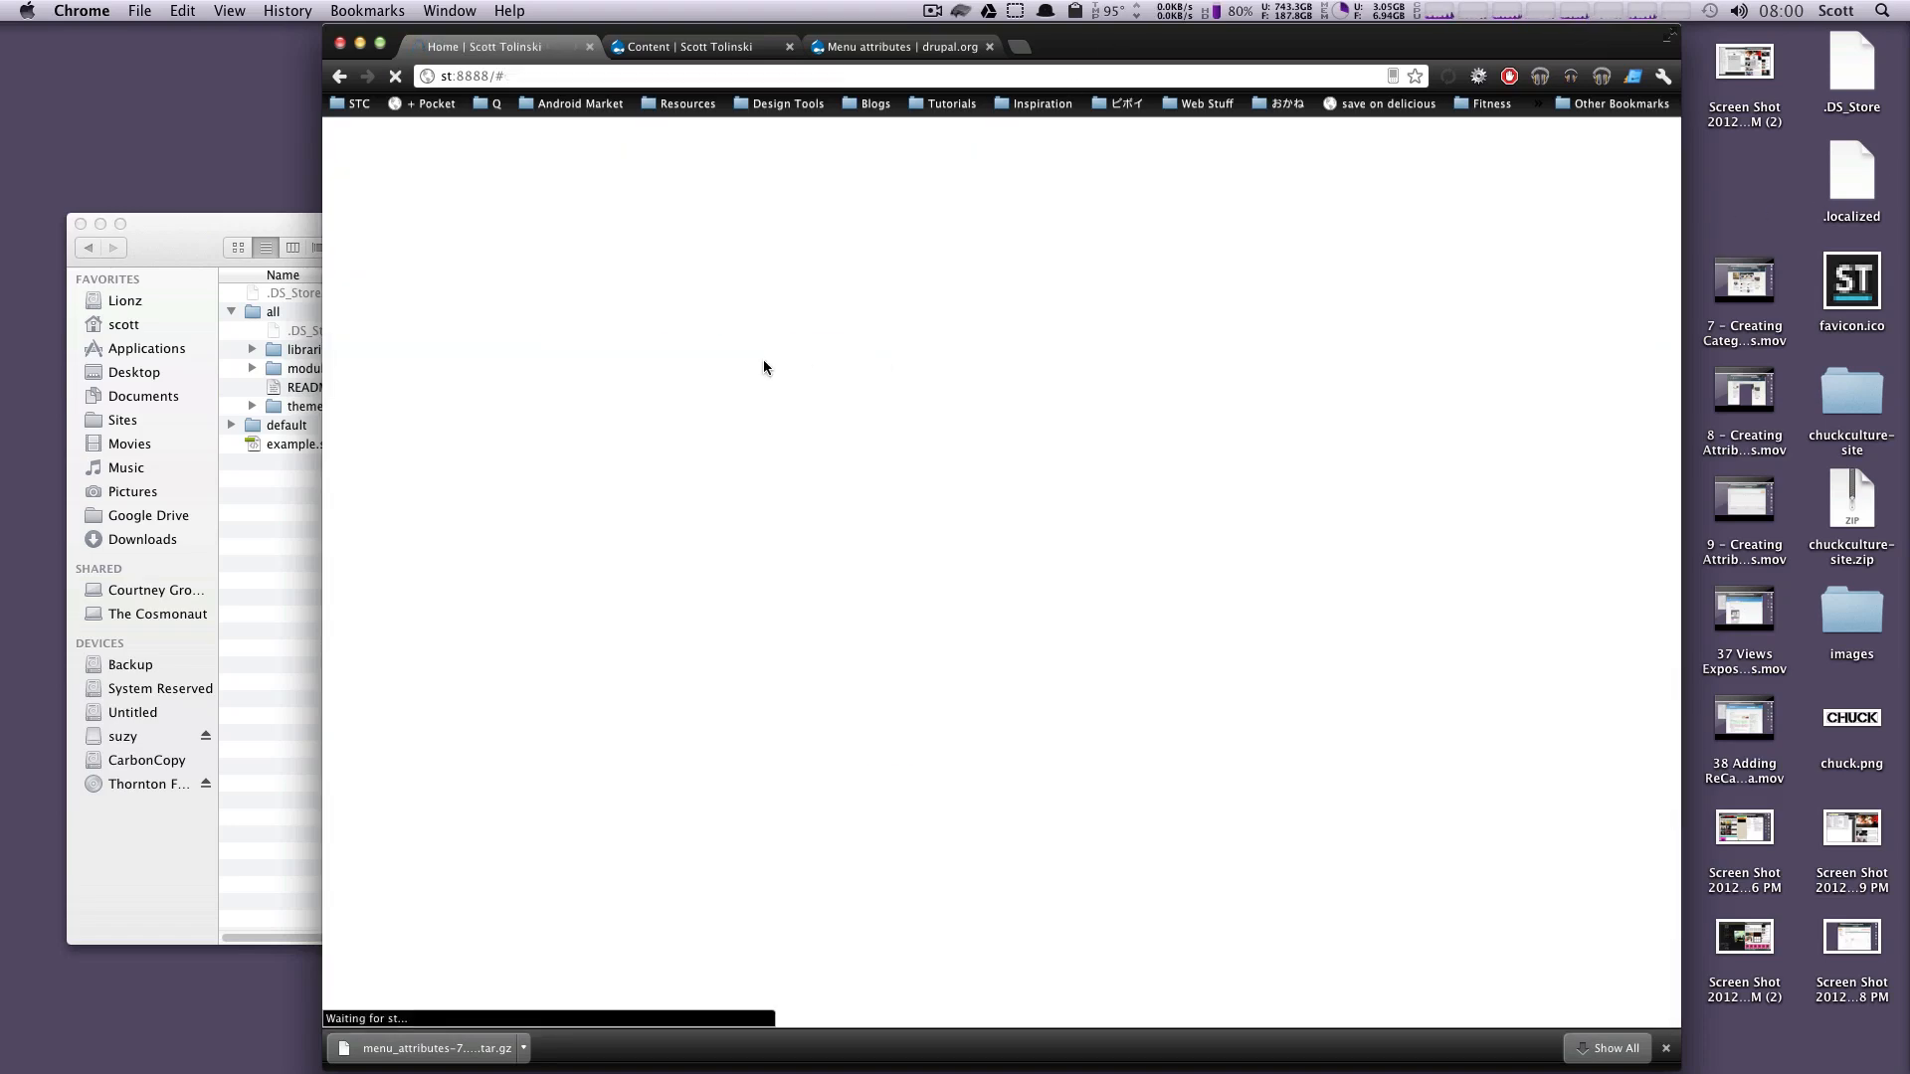
Inspect the Projects menu link on the homepage to confirm it carries class 'projects'.
right_click(756, 310)
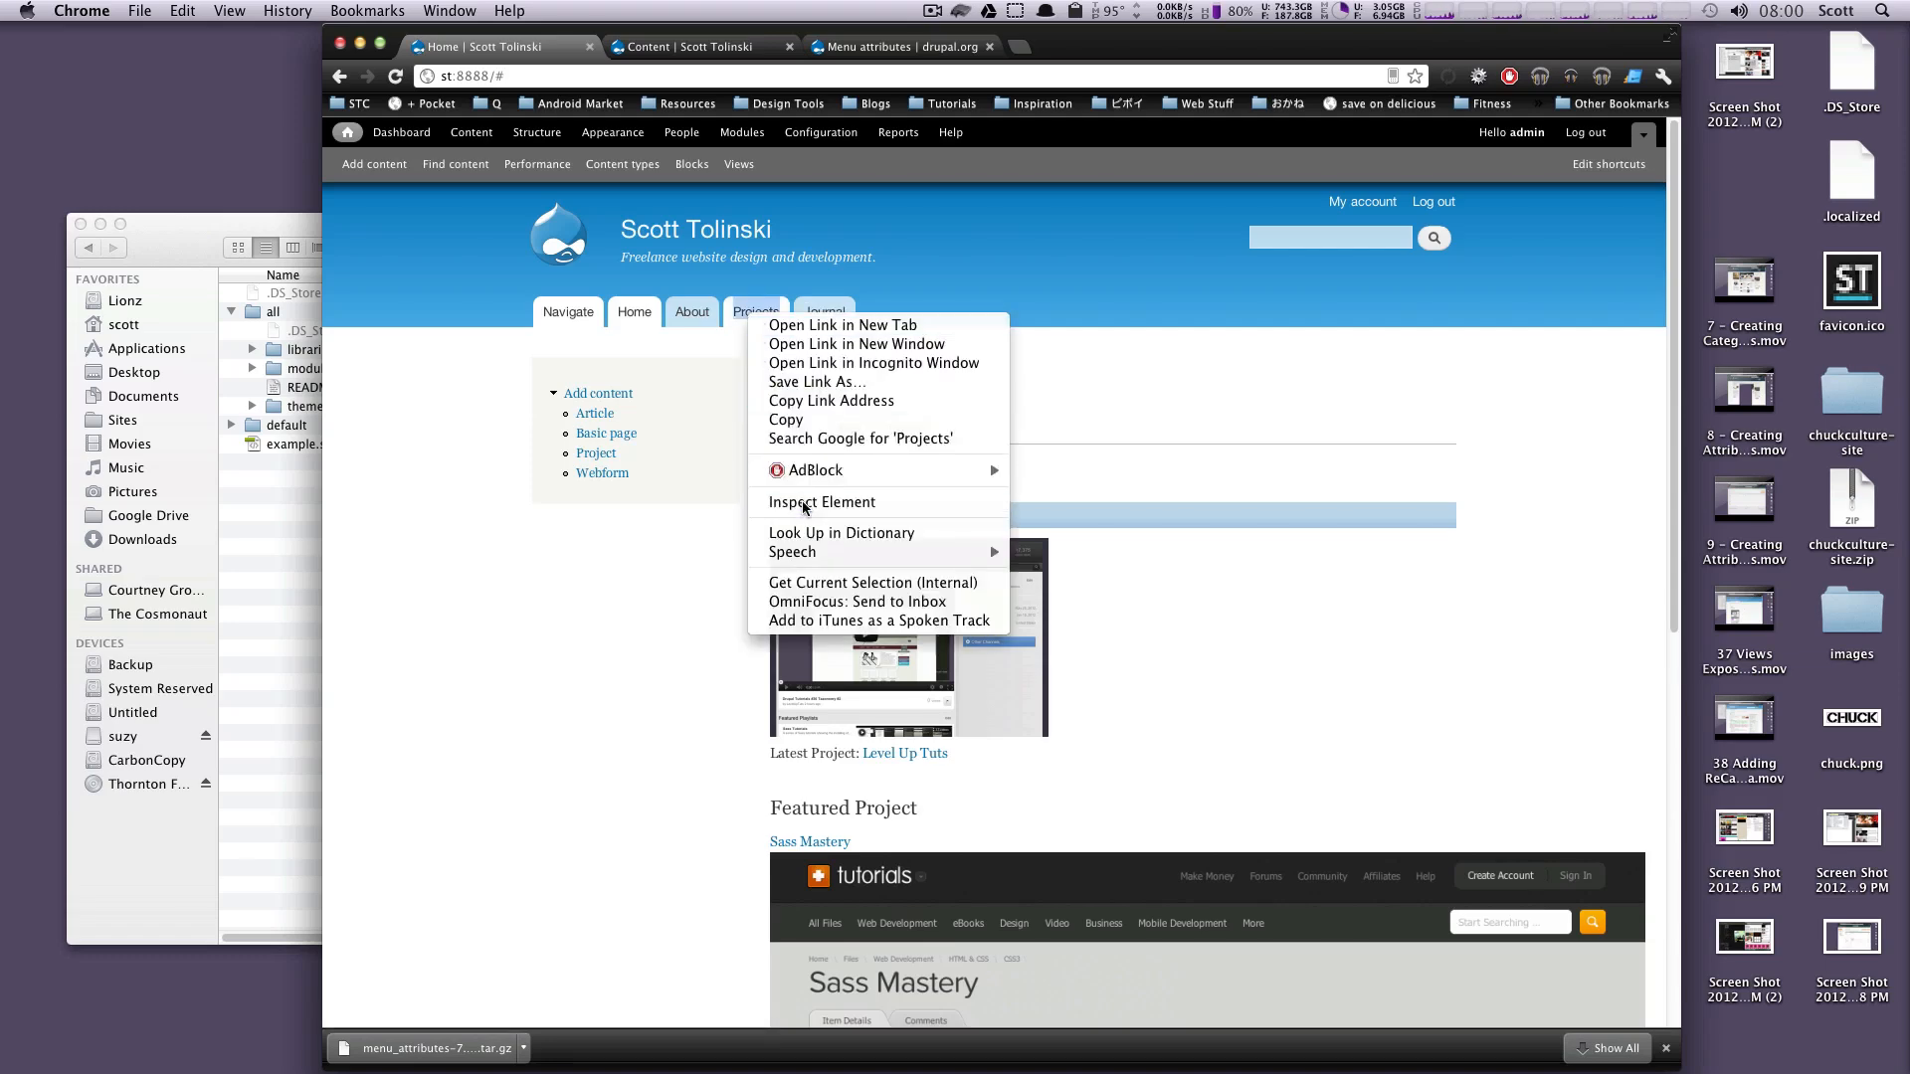
left_click(822, 501)
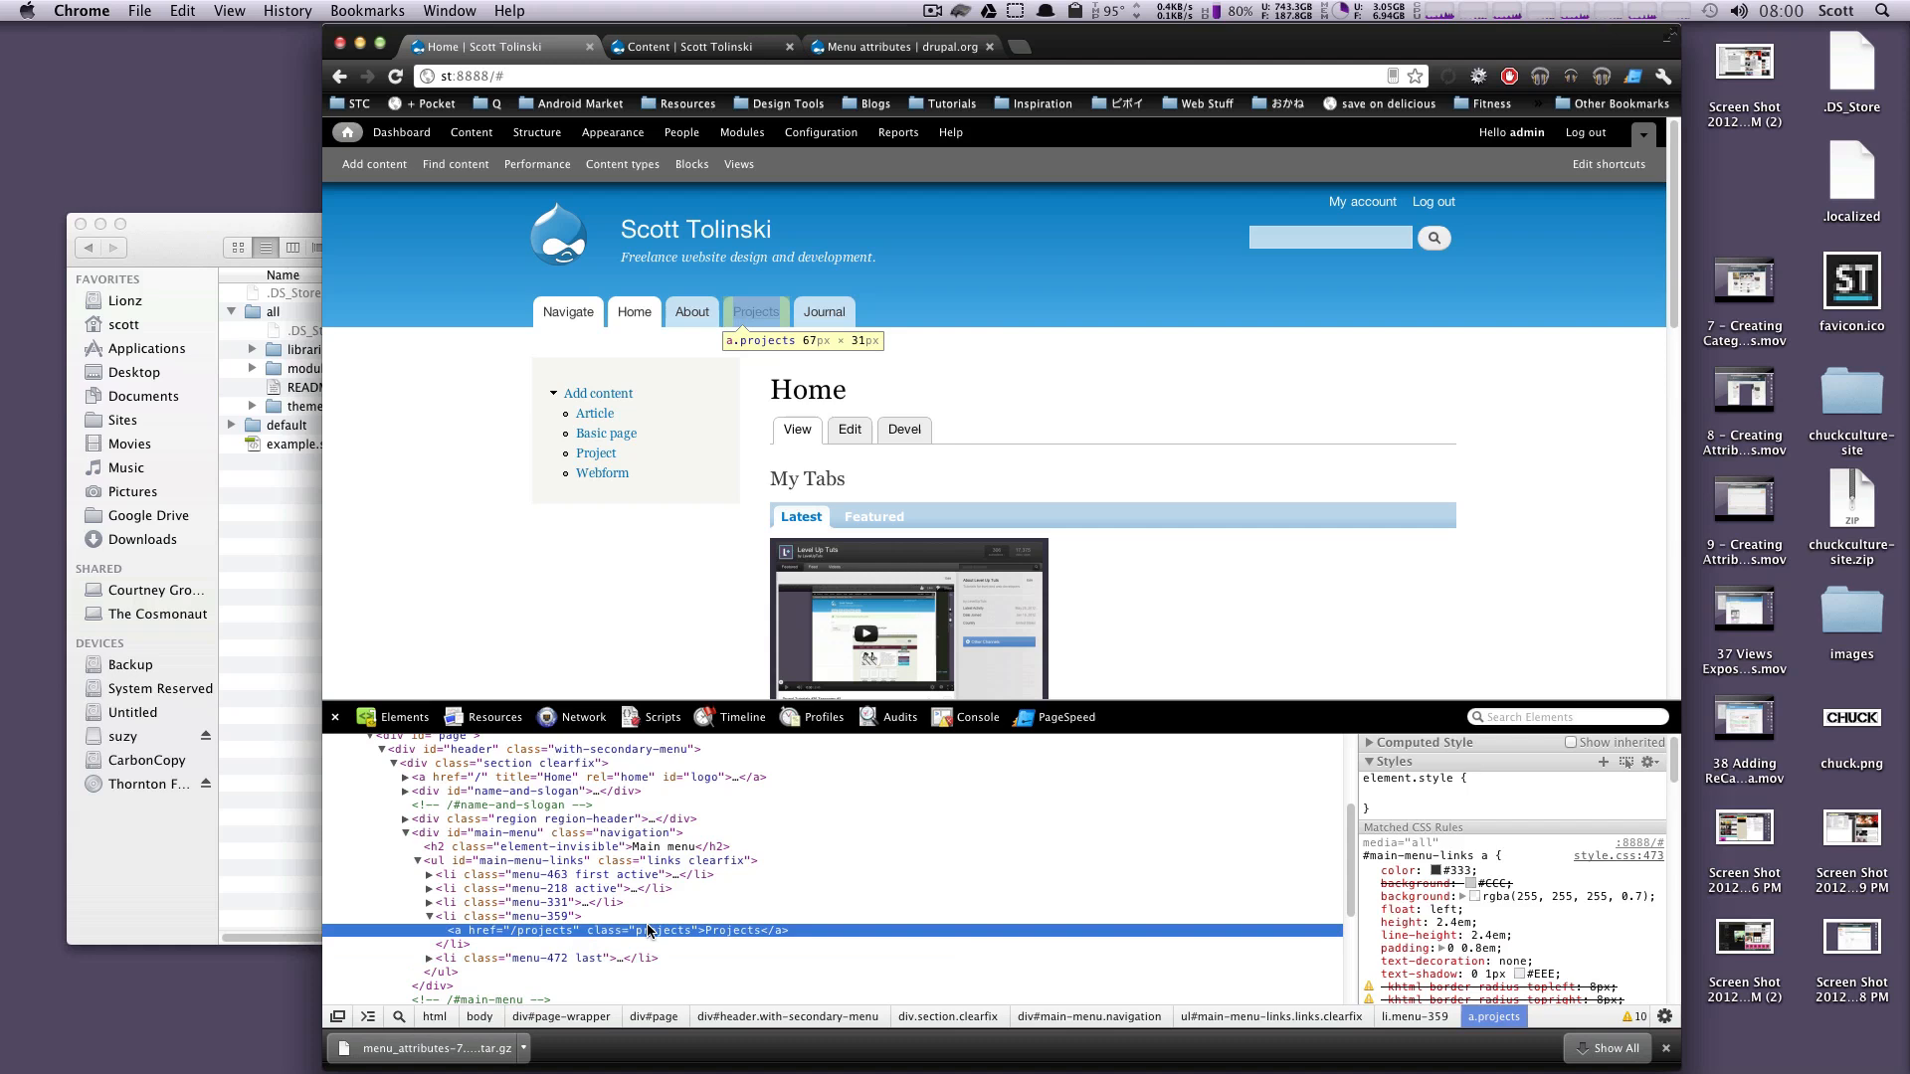
mouse_move(673, 939)
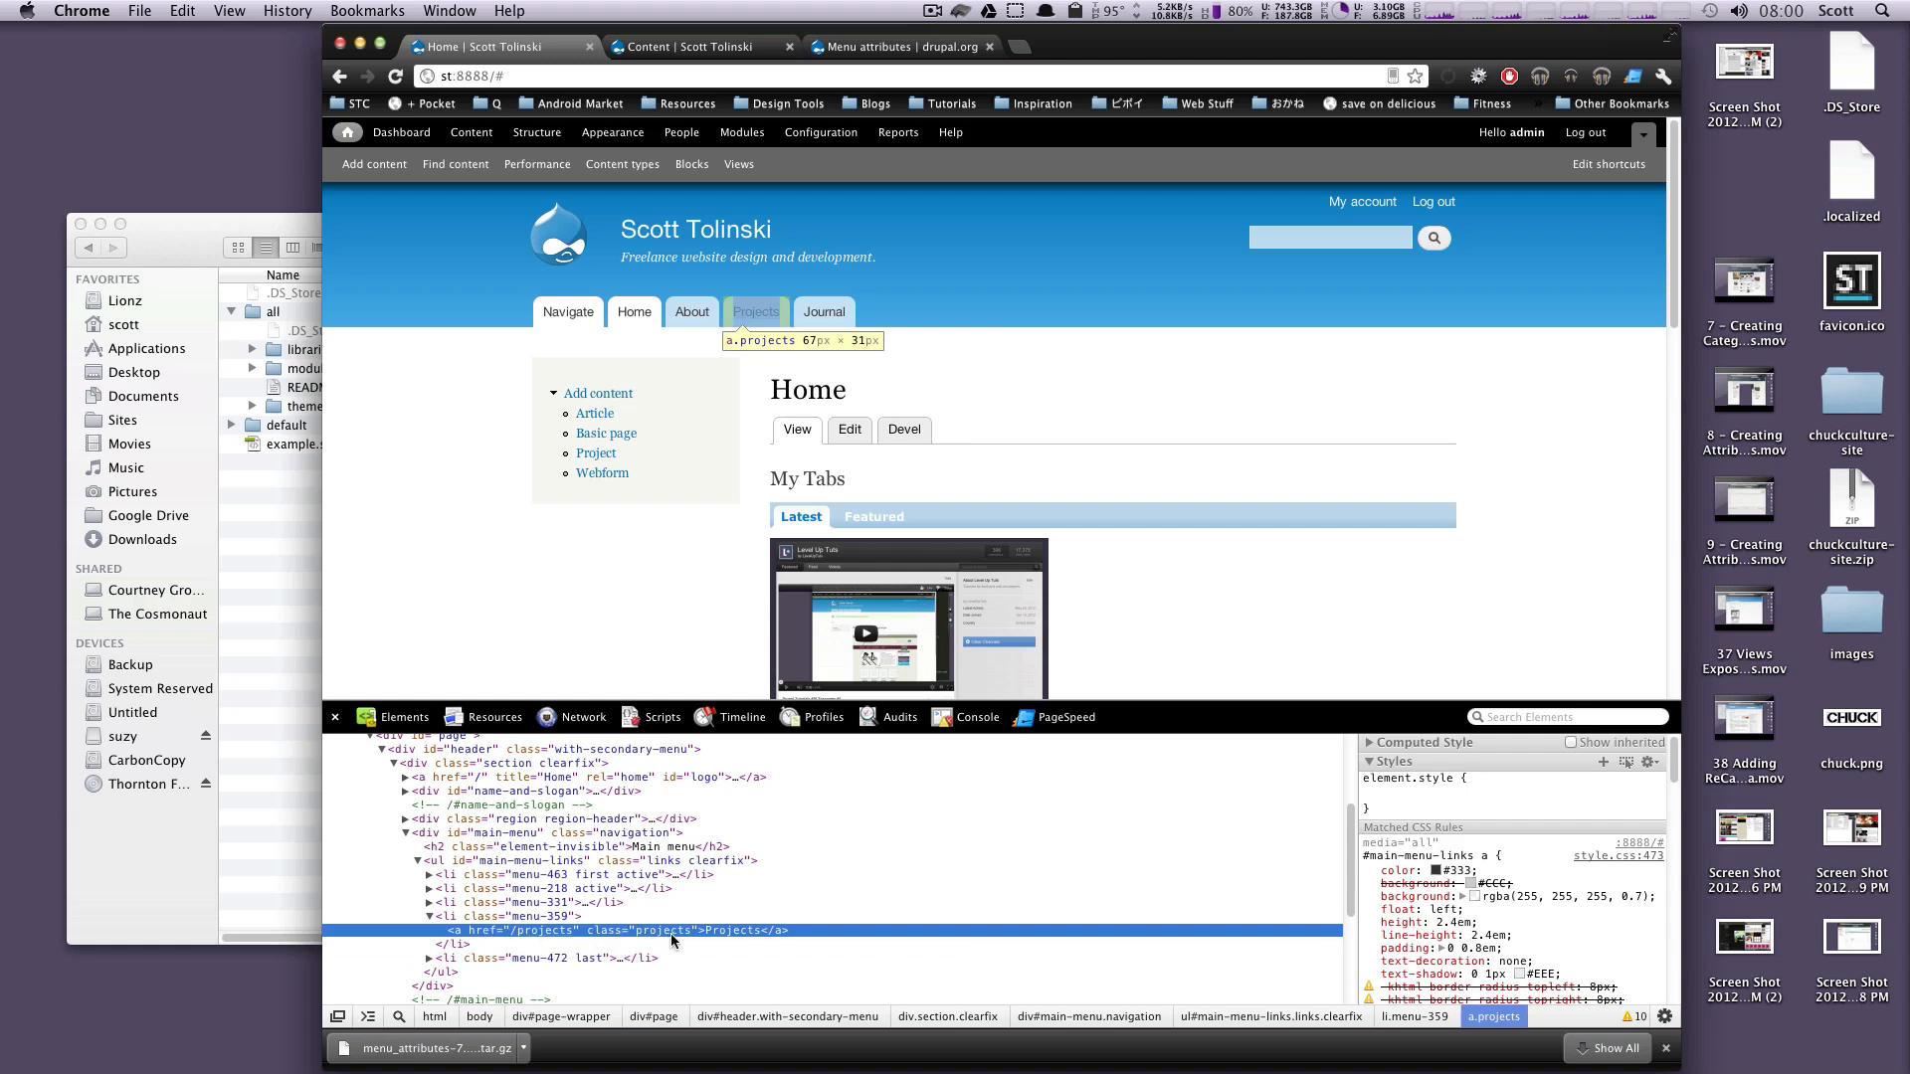
mouse_move(653, 941)
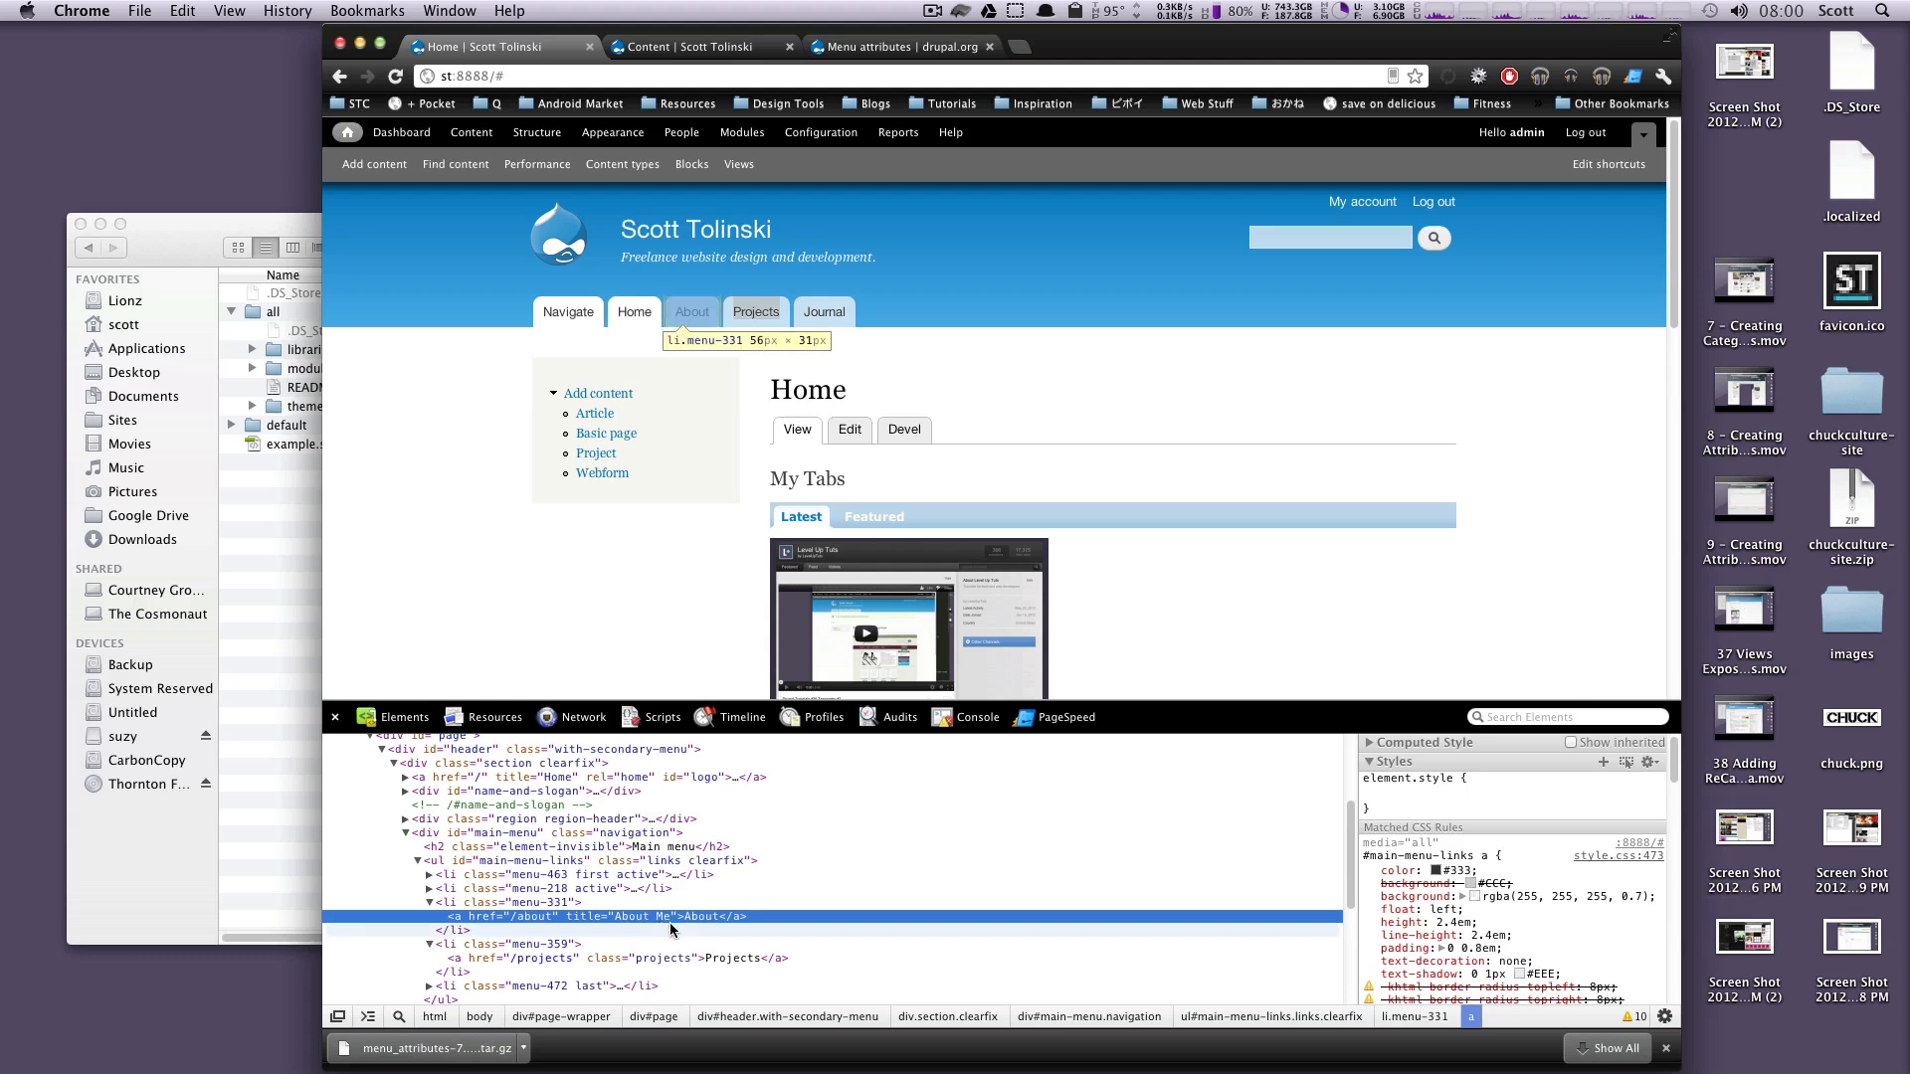
mouse_move(756, 311)
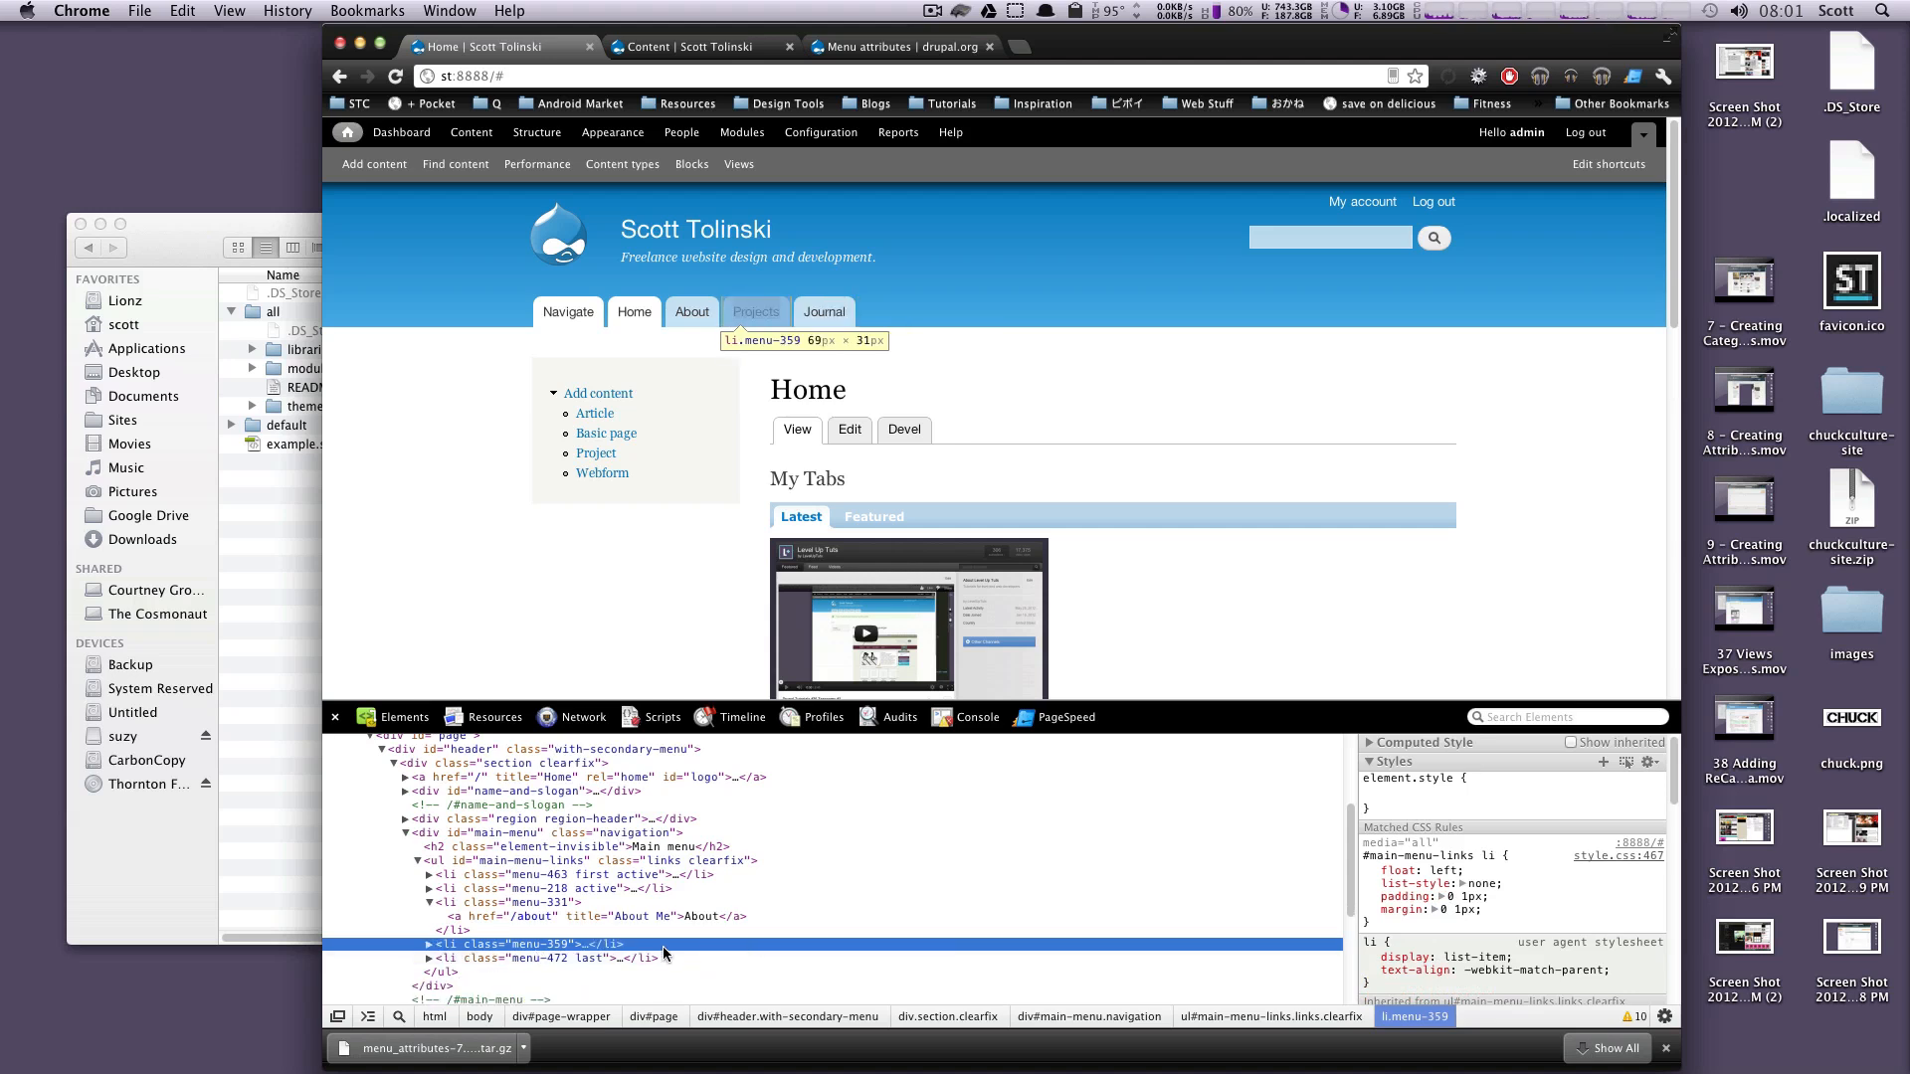
left_click(427, 943)
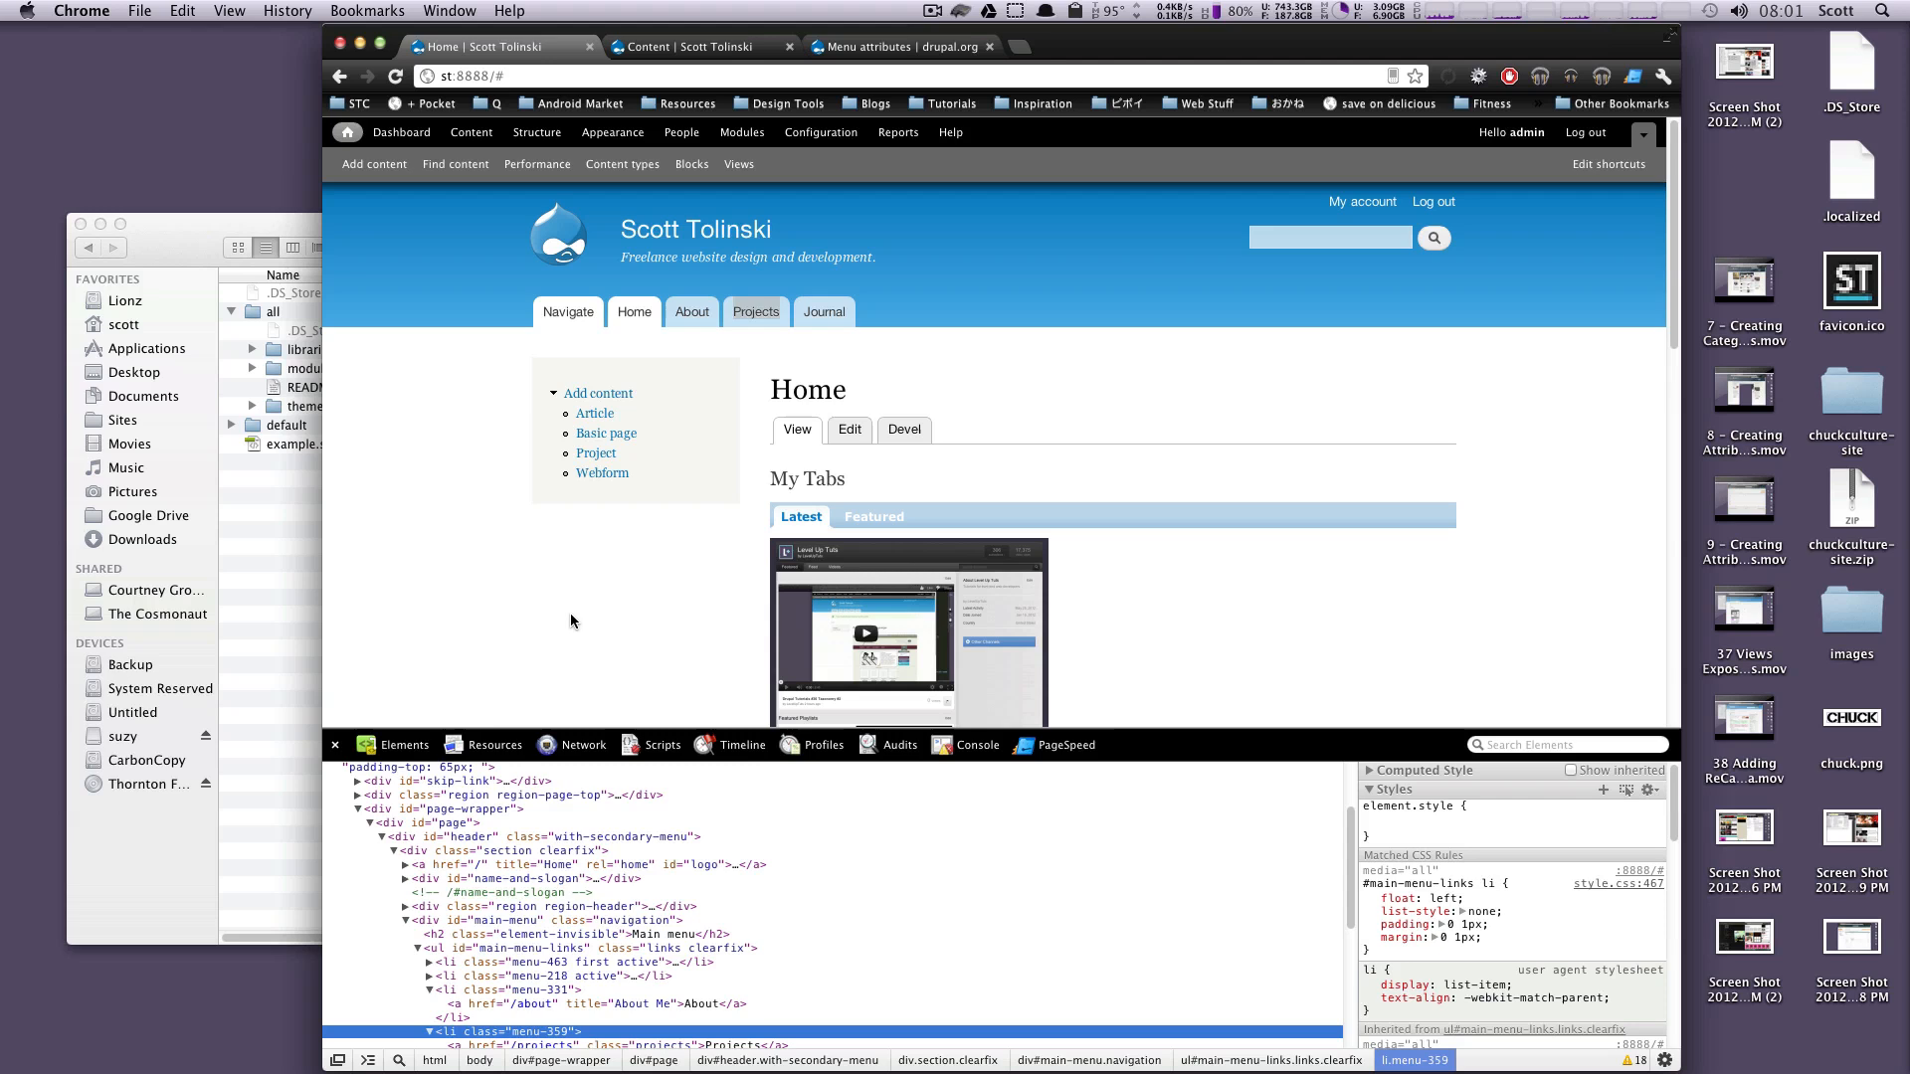
mouse_move(699, 248)
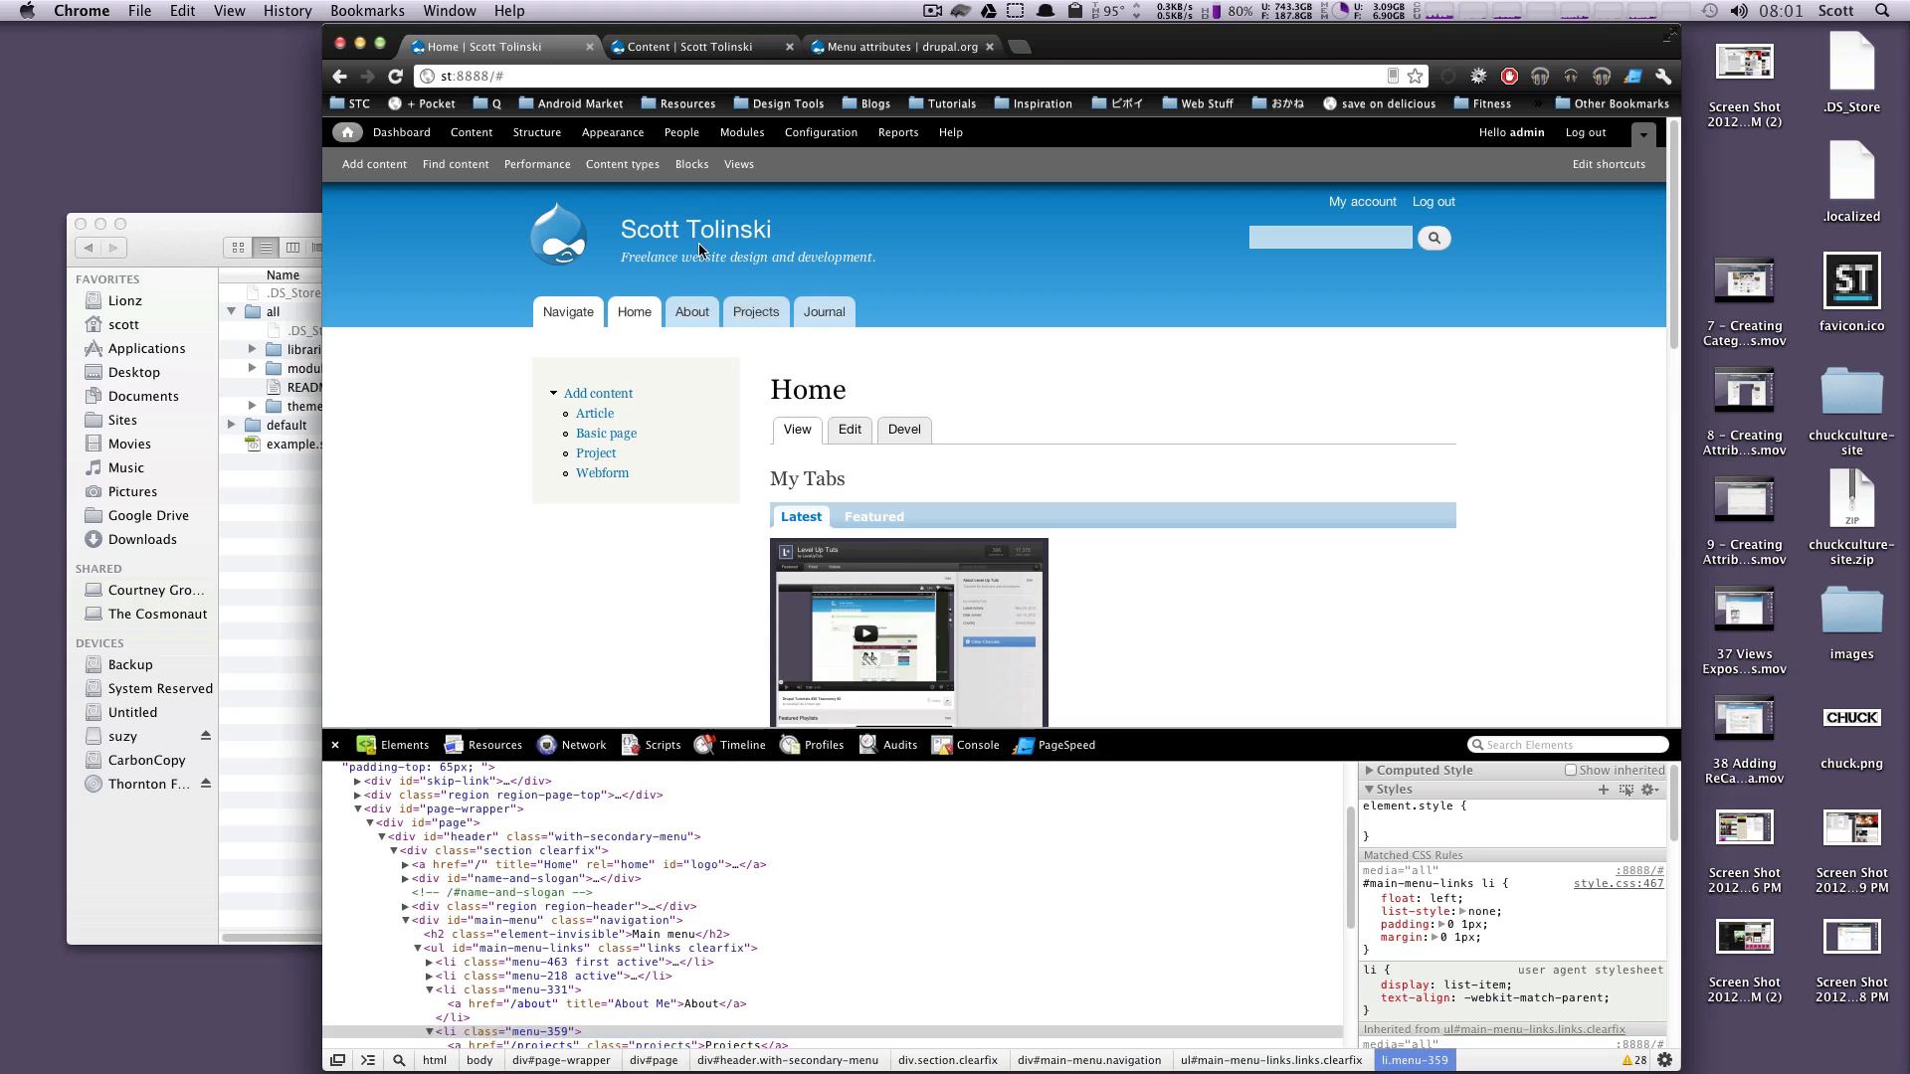
mouse_move(772, 352)
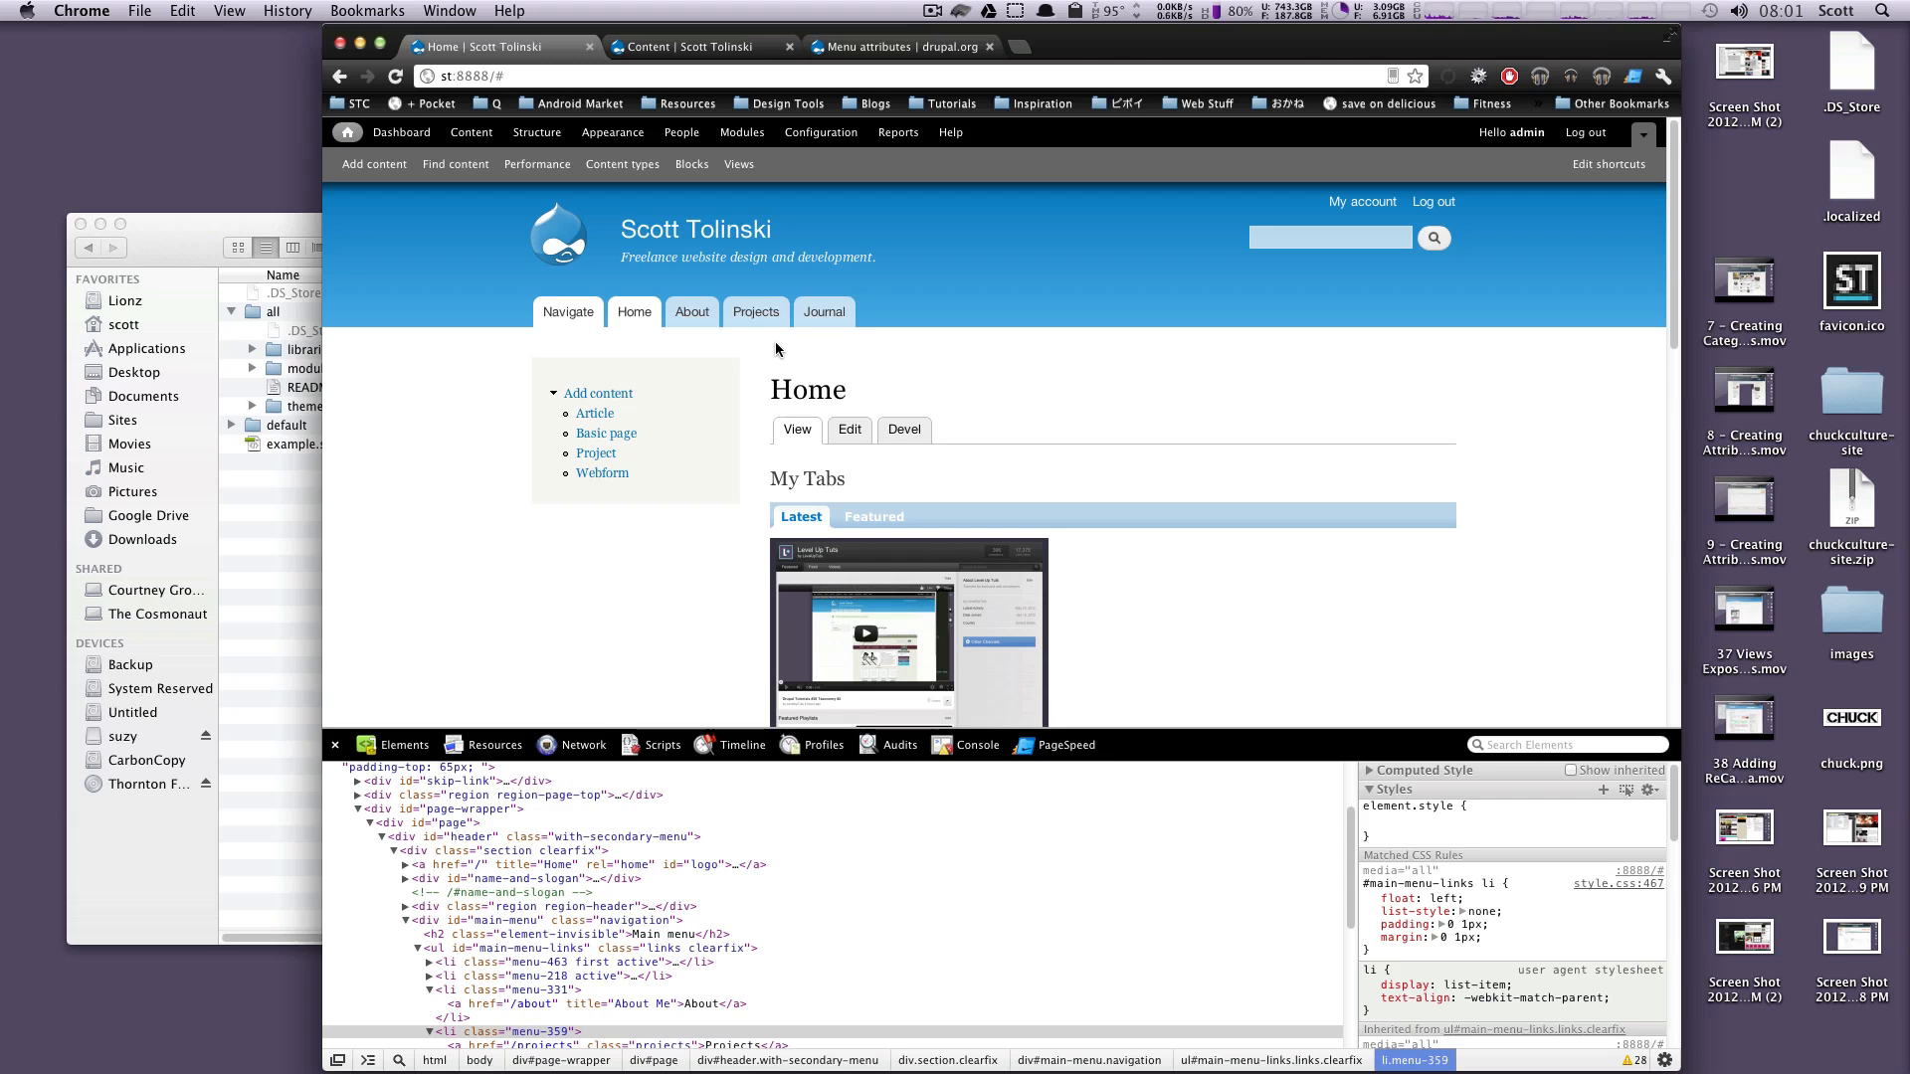
mouse_move(782, 338)
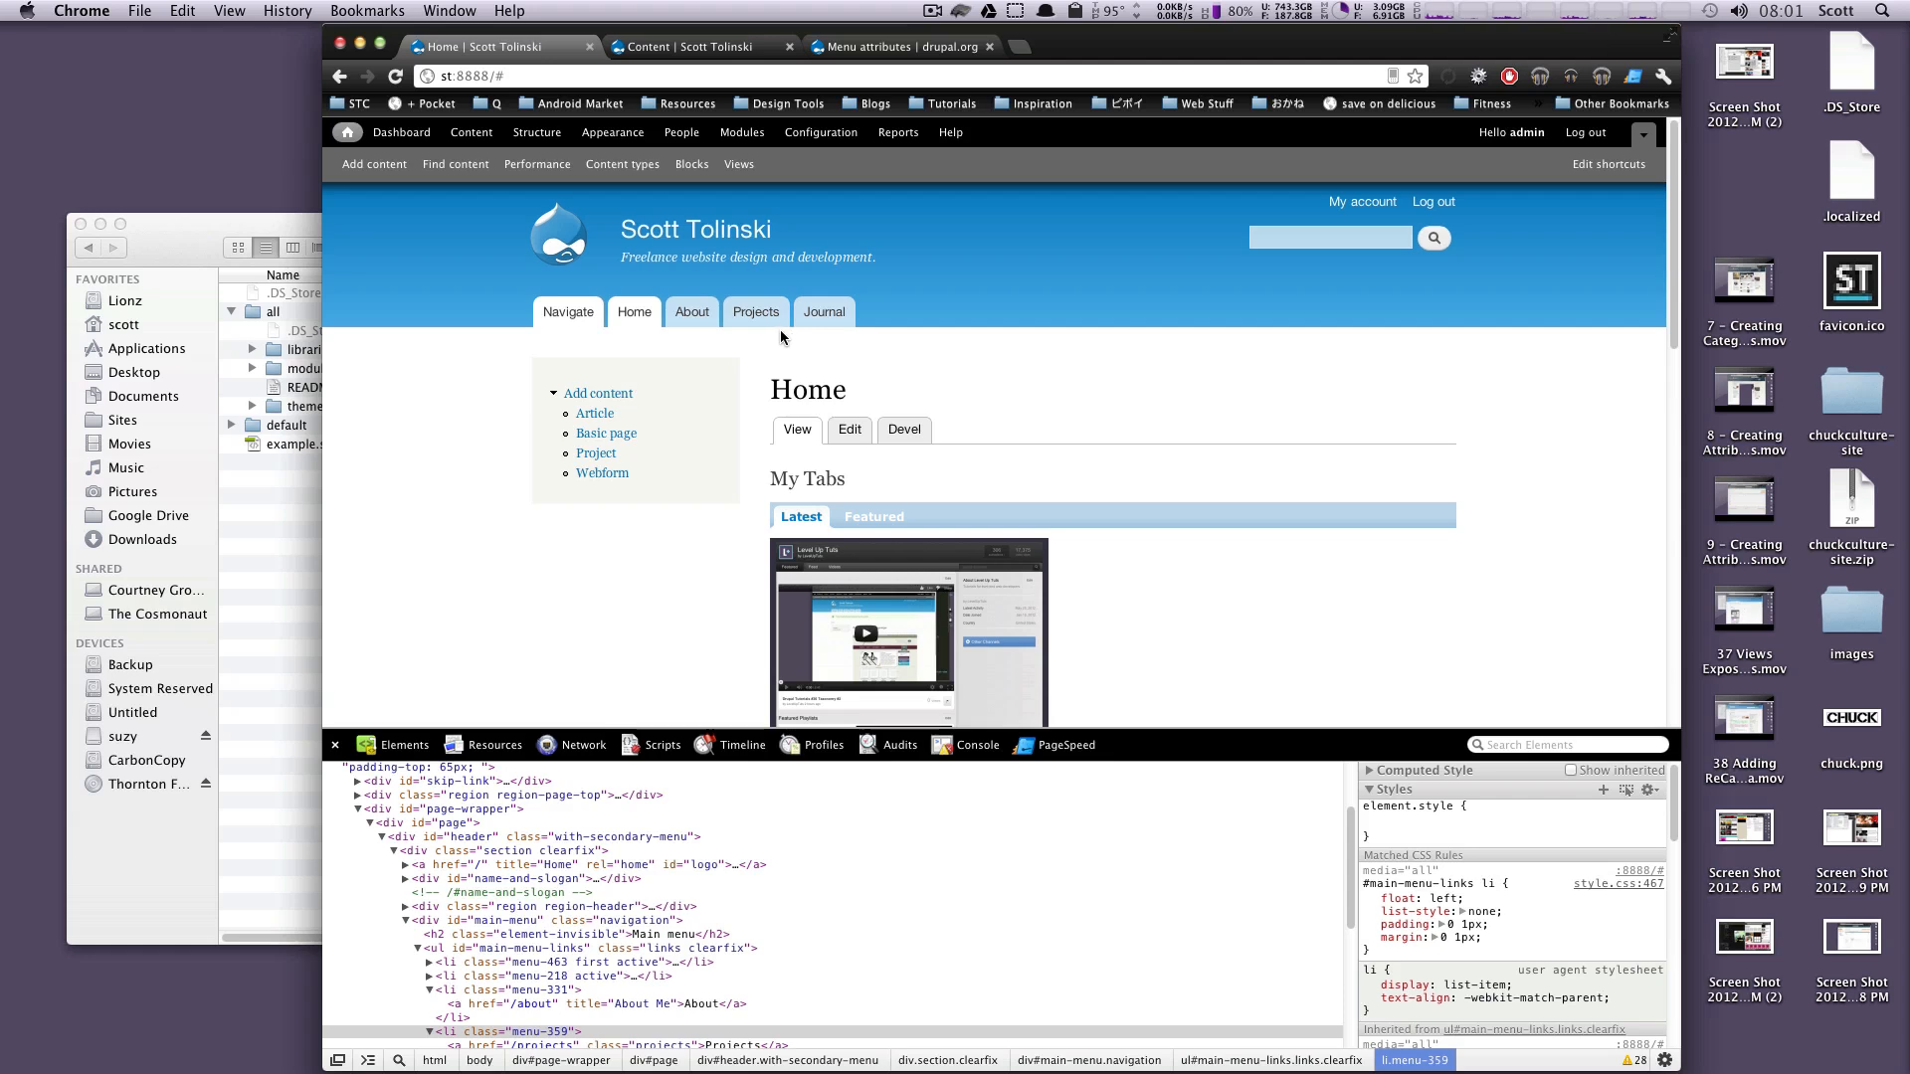
mouse_move(786, 333)
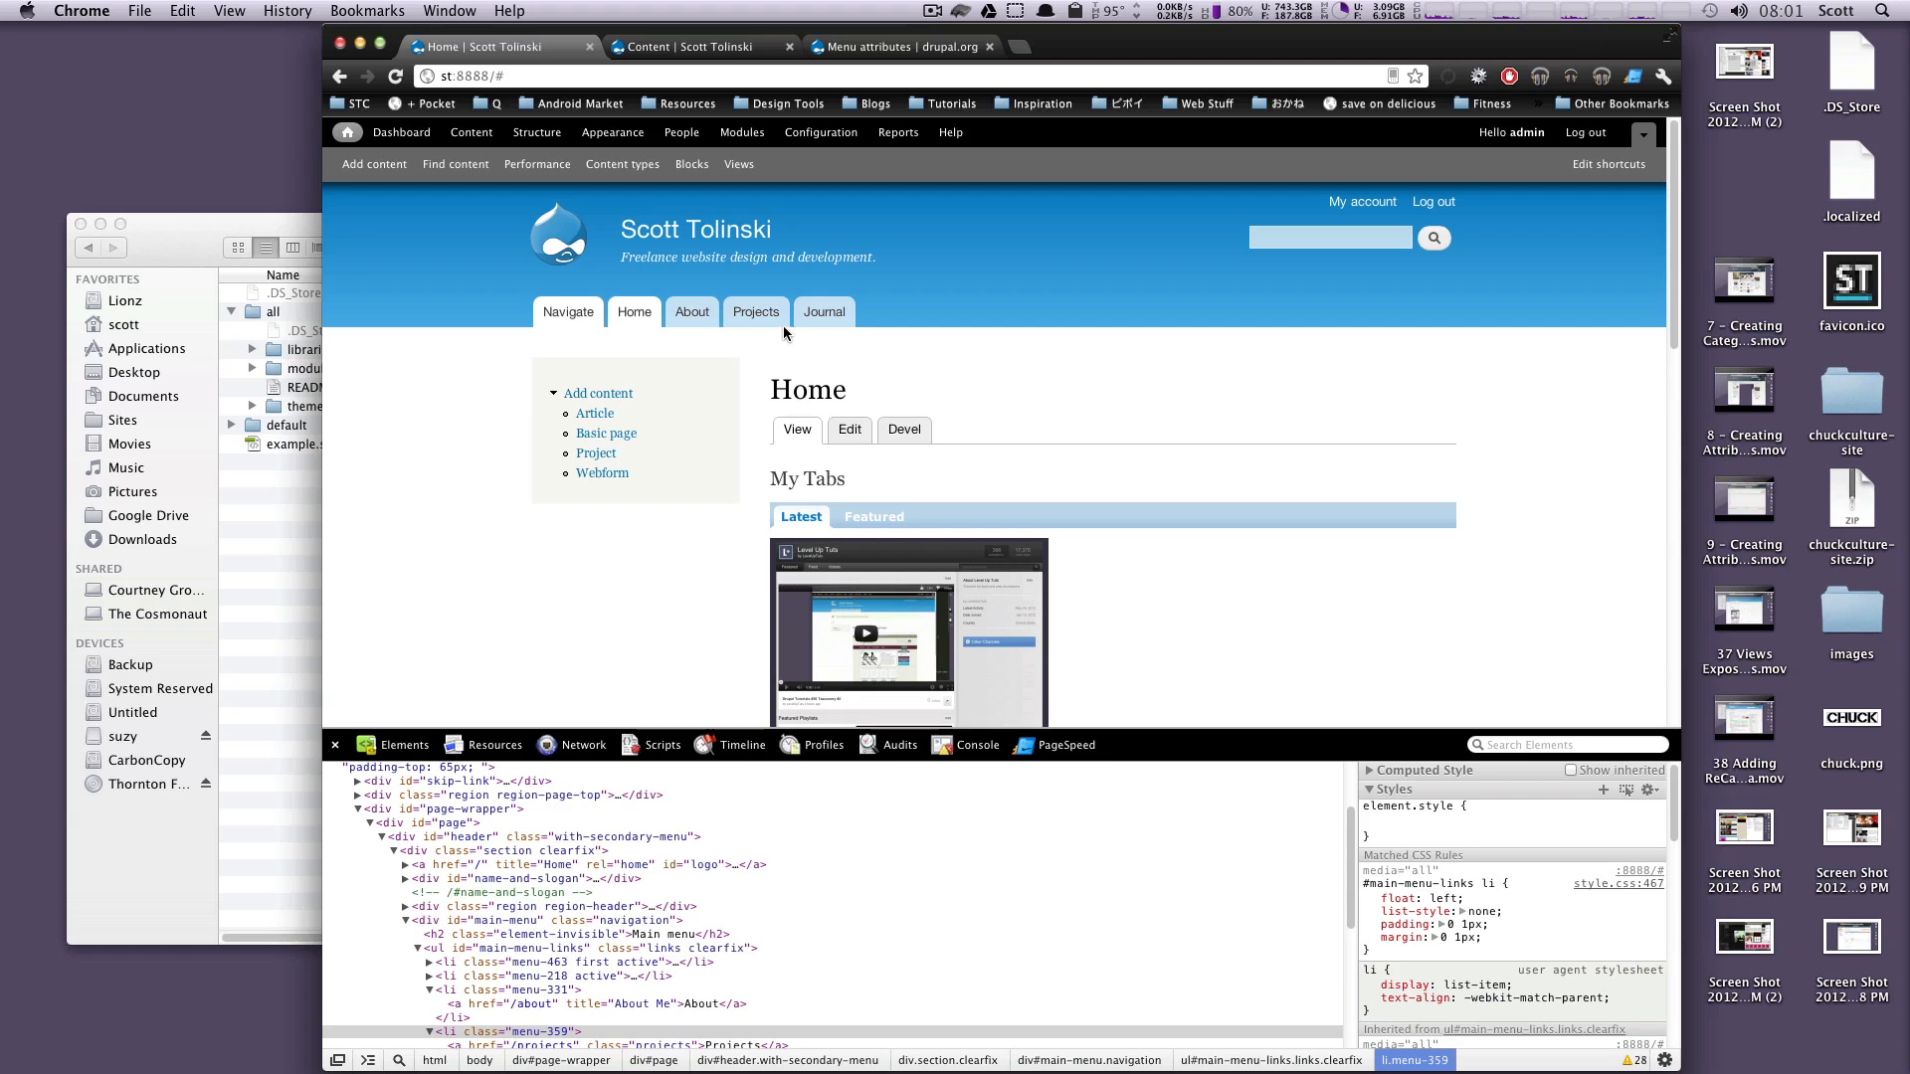